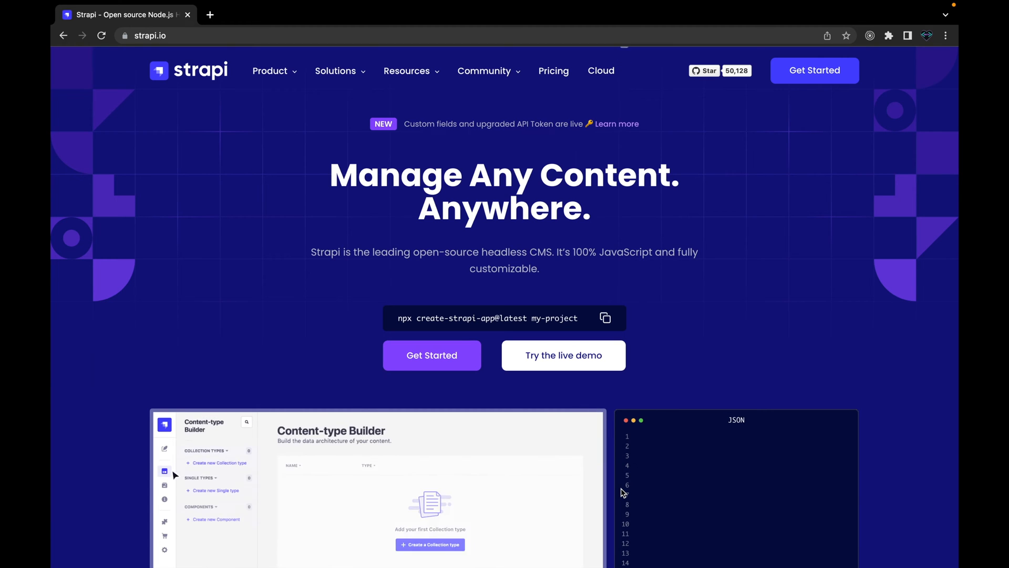
- Run npx create-strapi-app@latest cms with Quickstart and let dependencies install
left_click(430, 544)
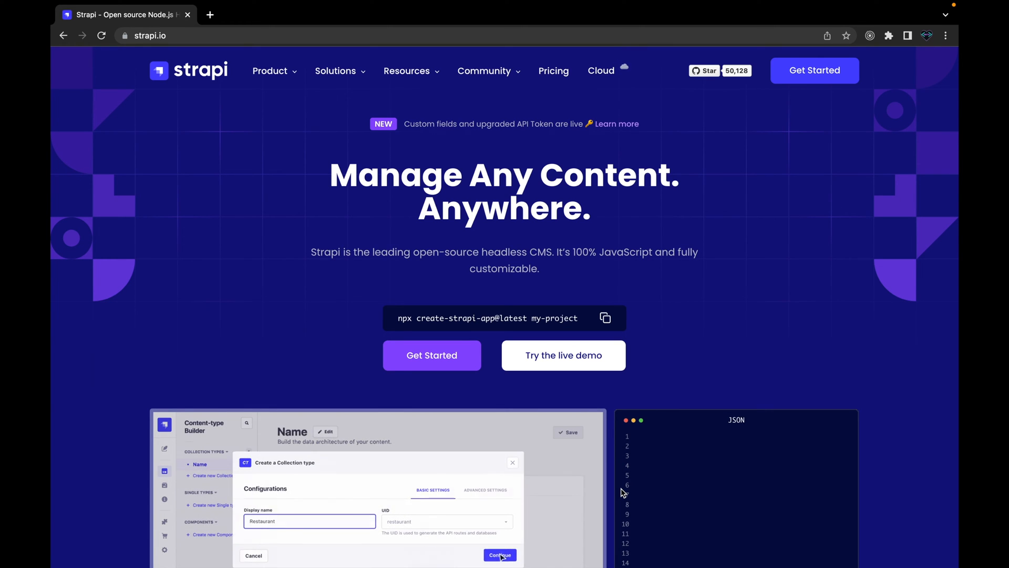
left_click(500, 555)
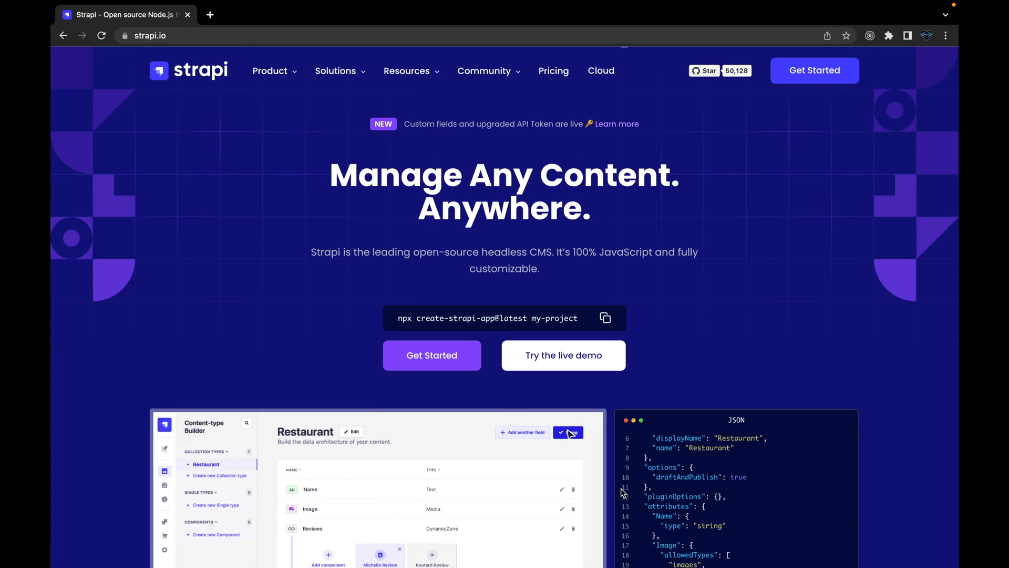
left_click(568, 432)
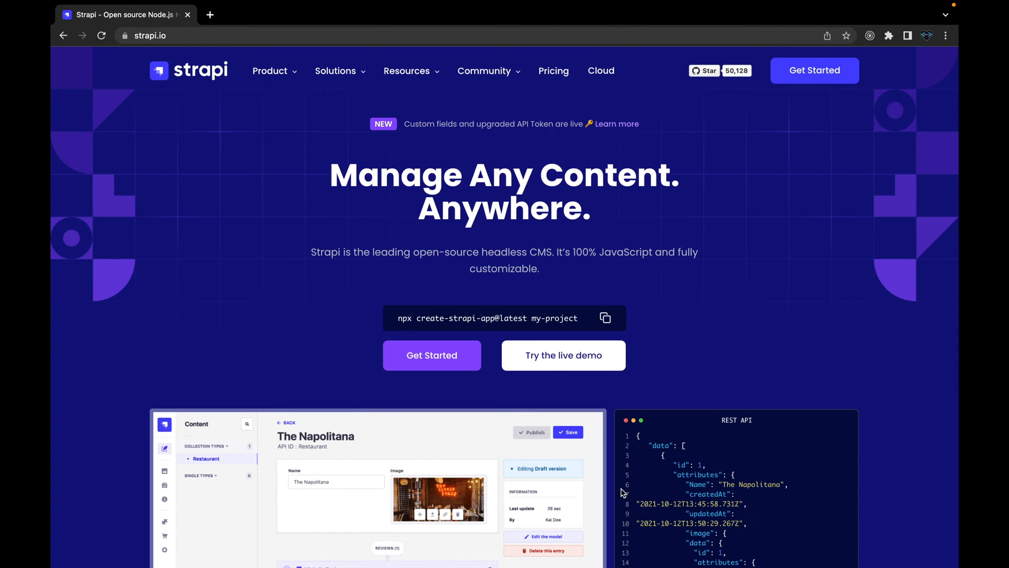
mouse_move(417, 539)
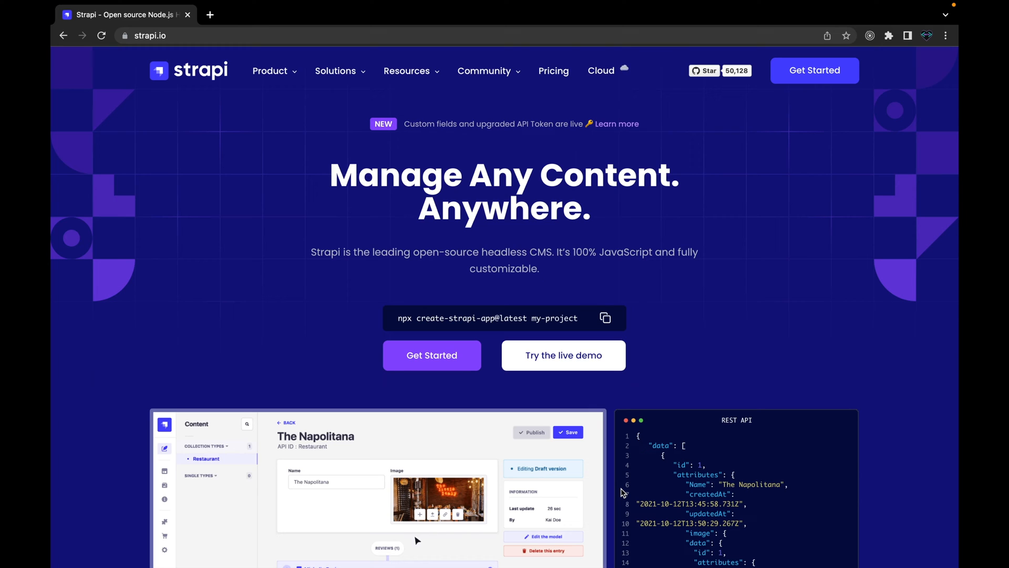
left_click(568, 432)
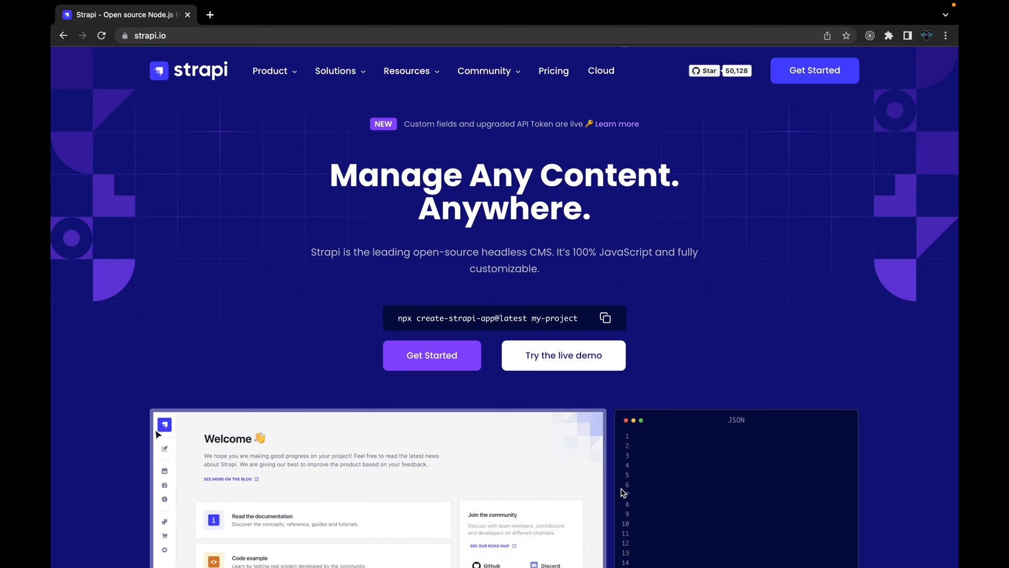
mouse_move(164, 472)
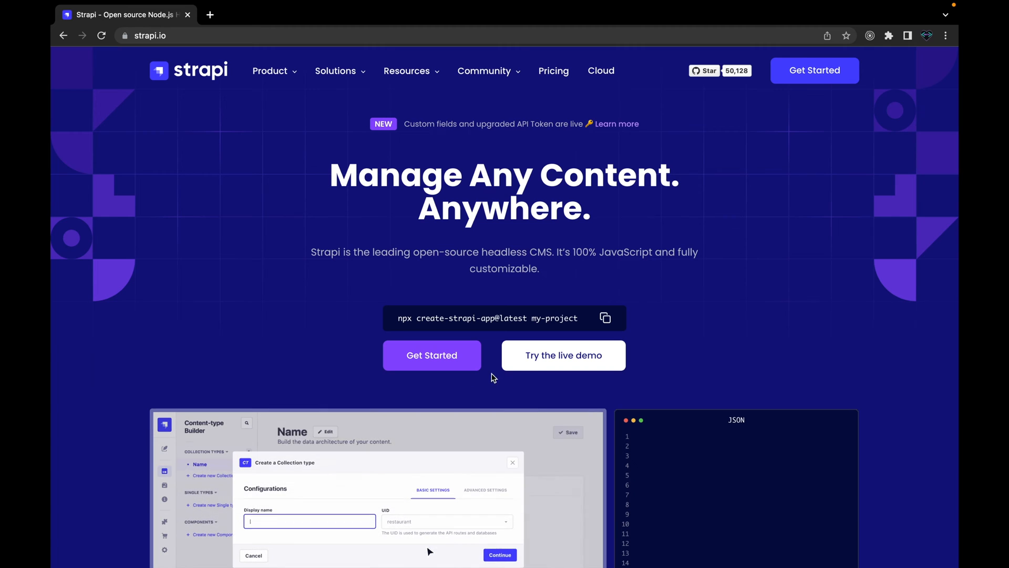
left_click(499, 555)
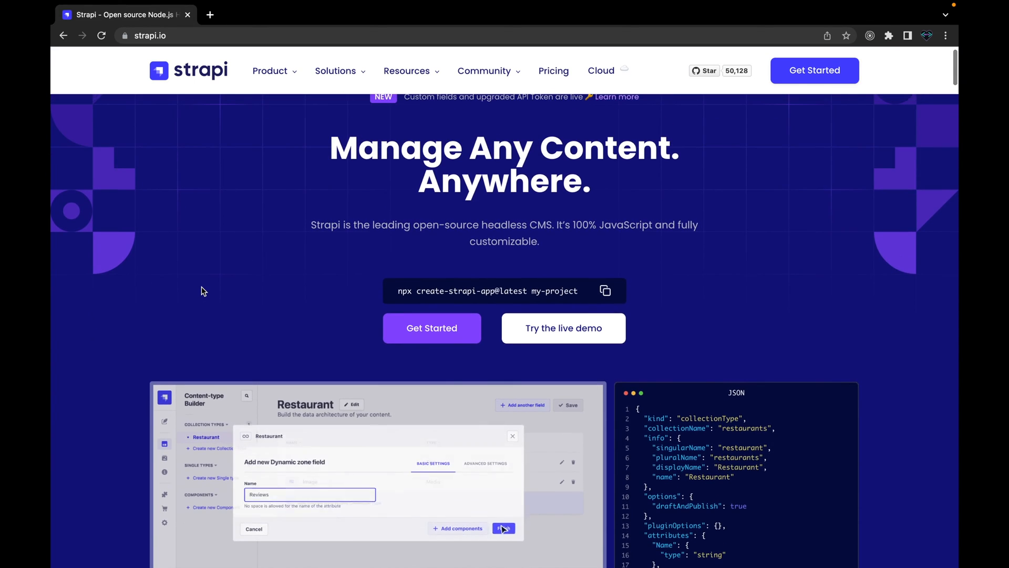
left_click(504, 528)
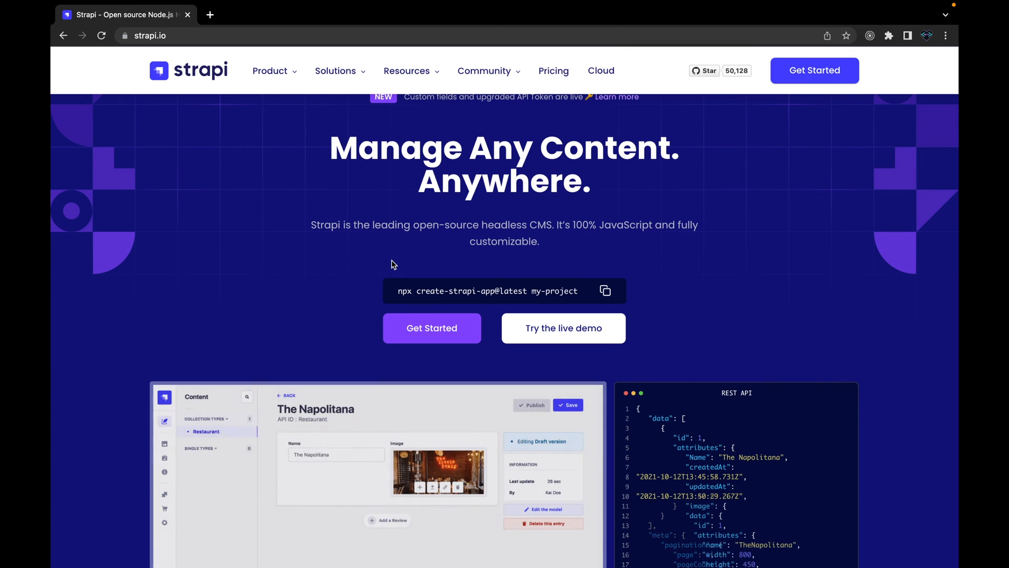
left_click(605, 291)
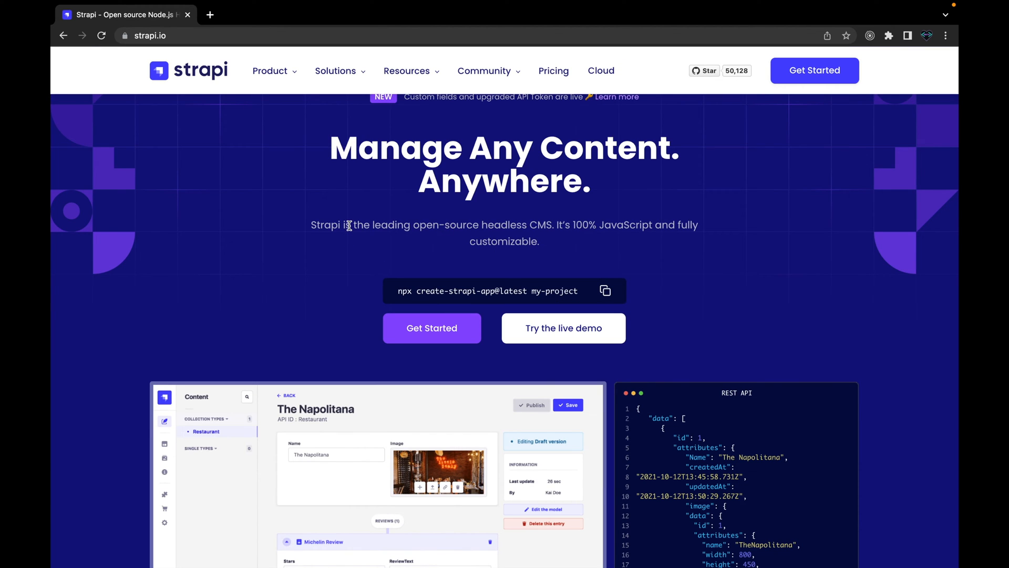
left_click(567, 405)
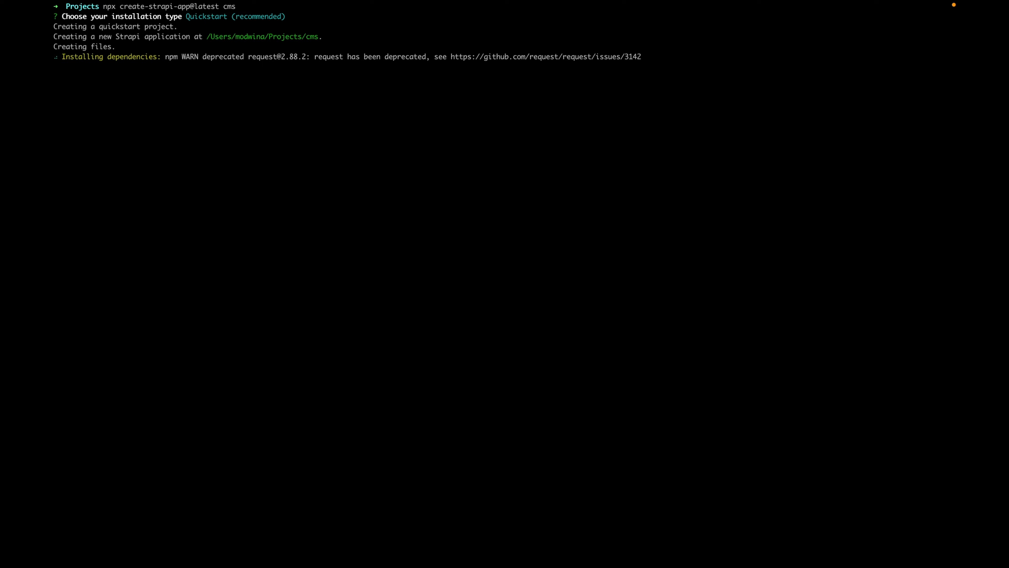
mouse_move(202, 145)
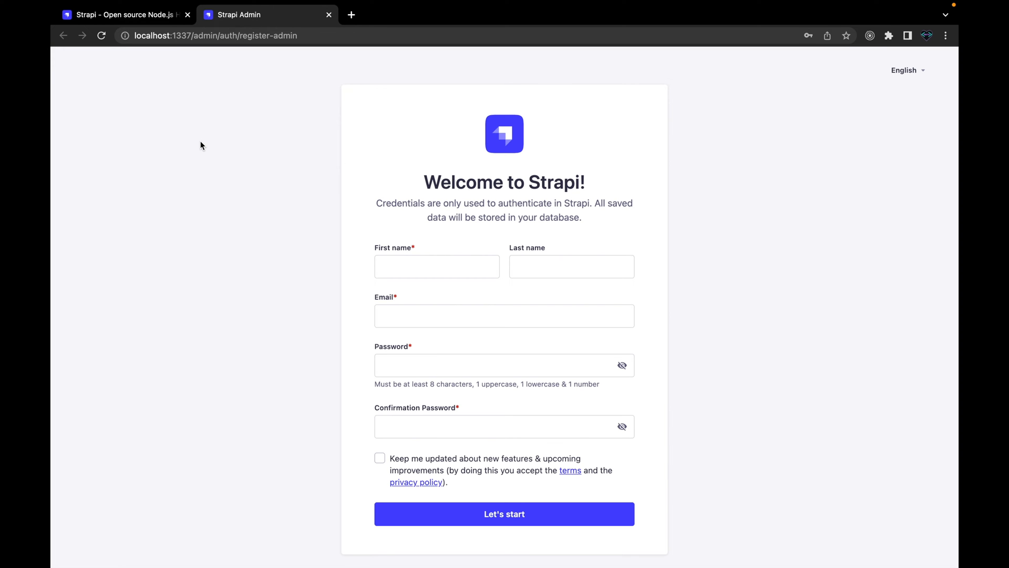
mouse_move(199, 187)
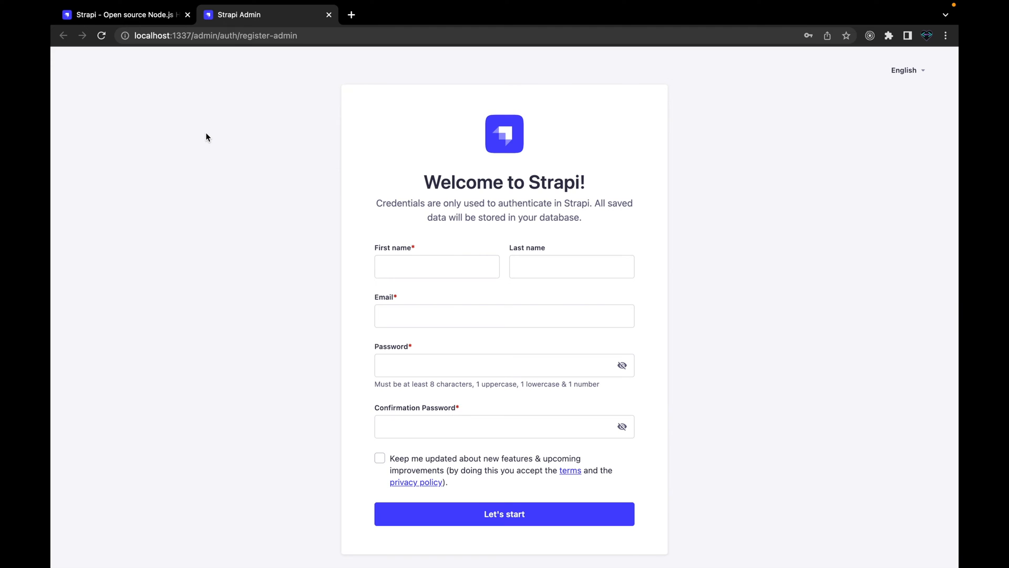
mouse_move(255, 219)
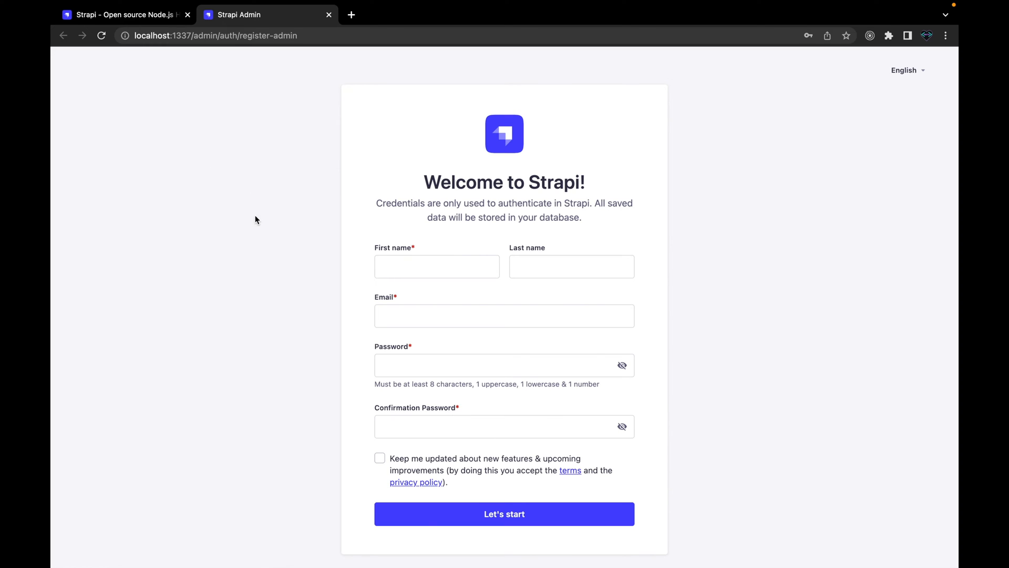
mouse_move(502, 249)
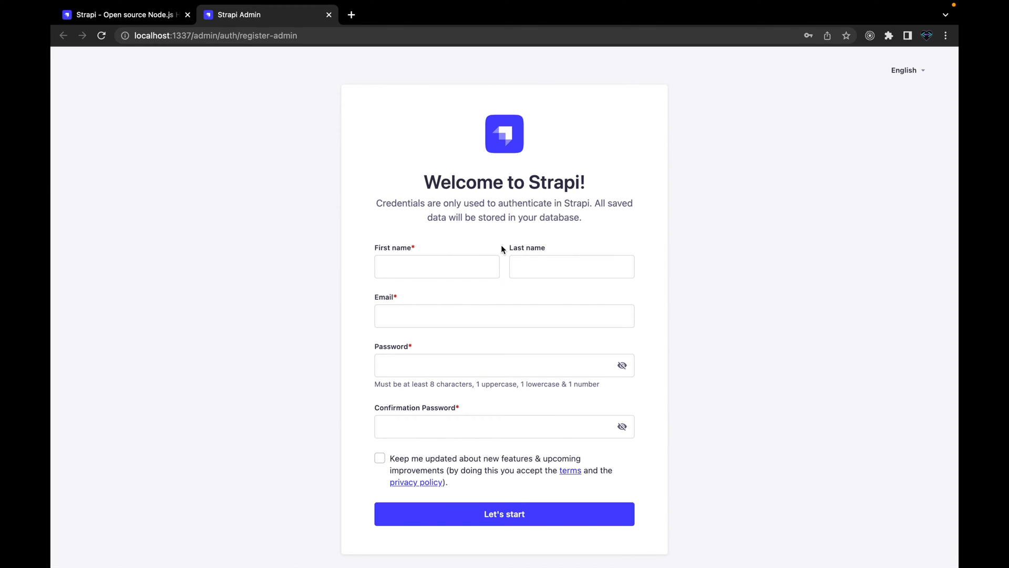
mouse_move(636, 214)
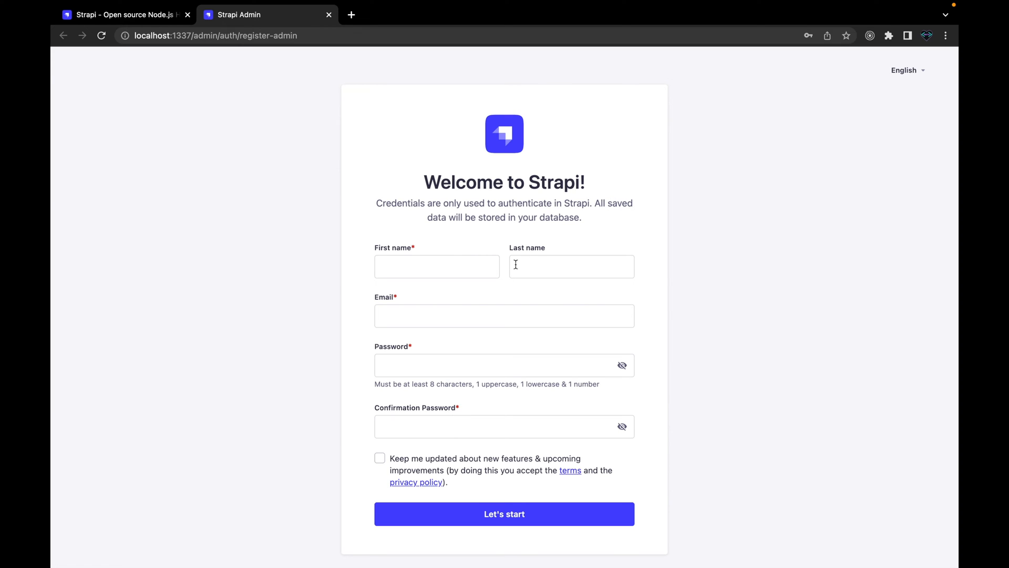
- Fill the admin registration form with last name Dwina, email and password, and submit
left_click(436, 267)
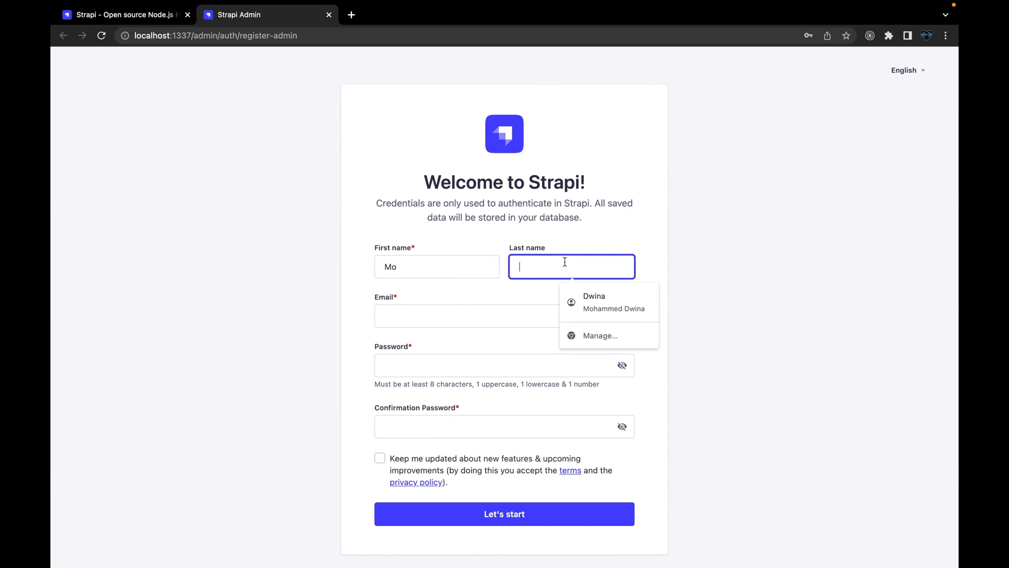
type("Dwina")
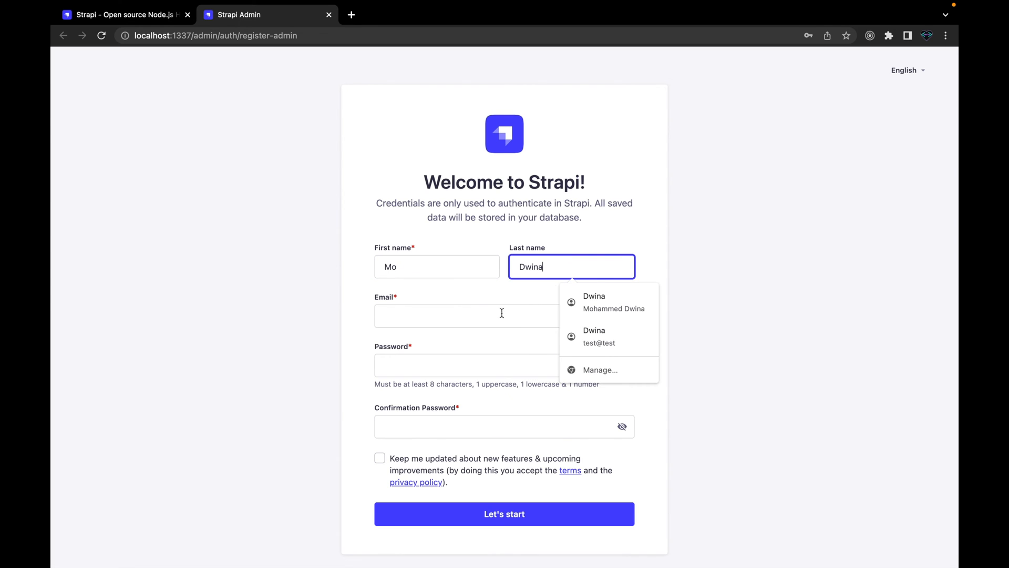
type("test@")
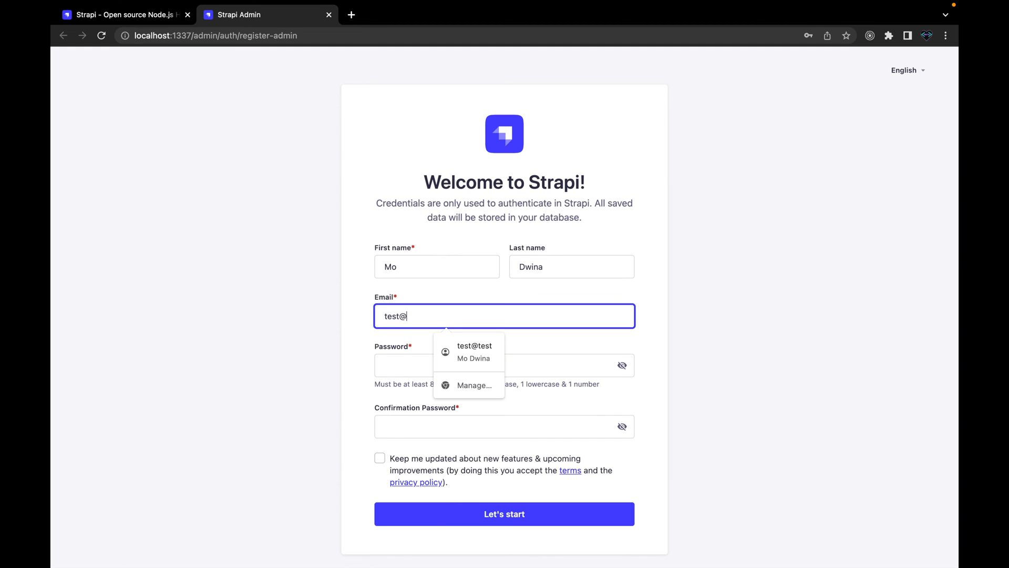
type("gamil.com")
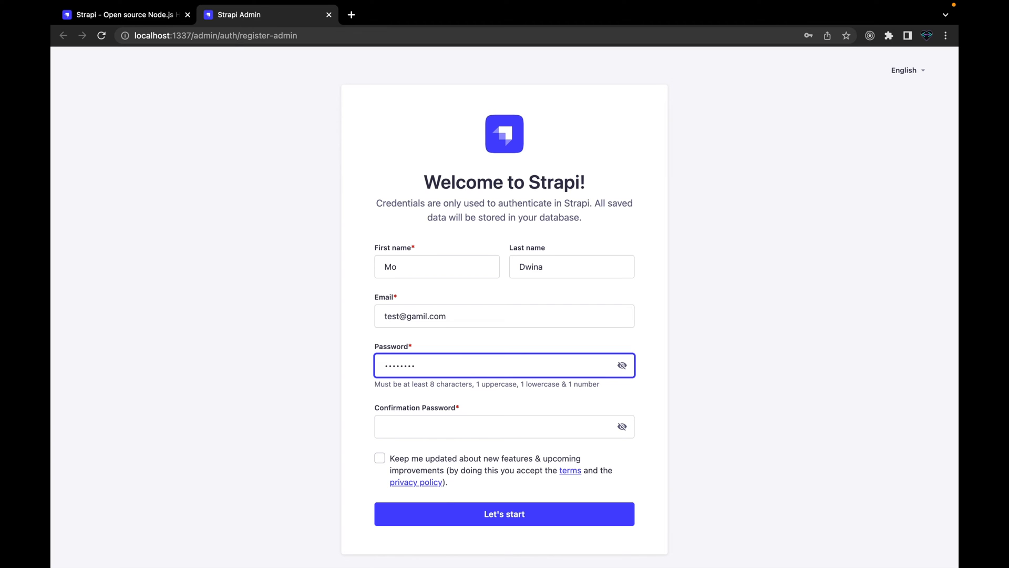
type("a")
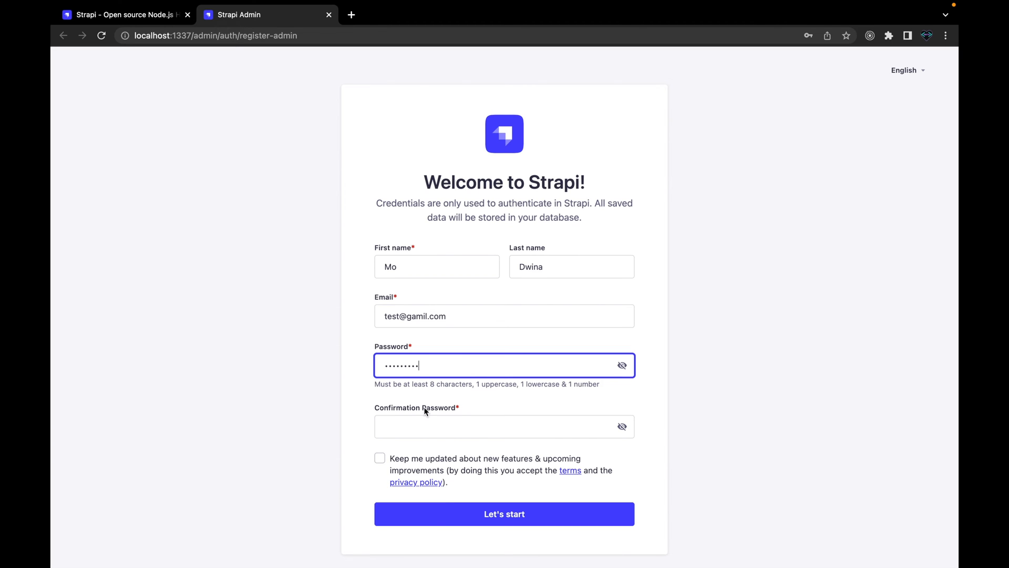
type("••••••••")
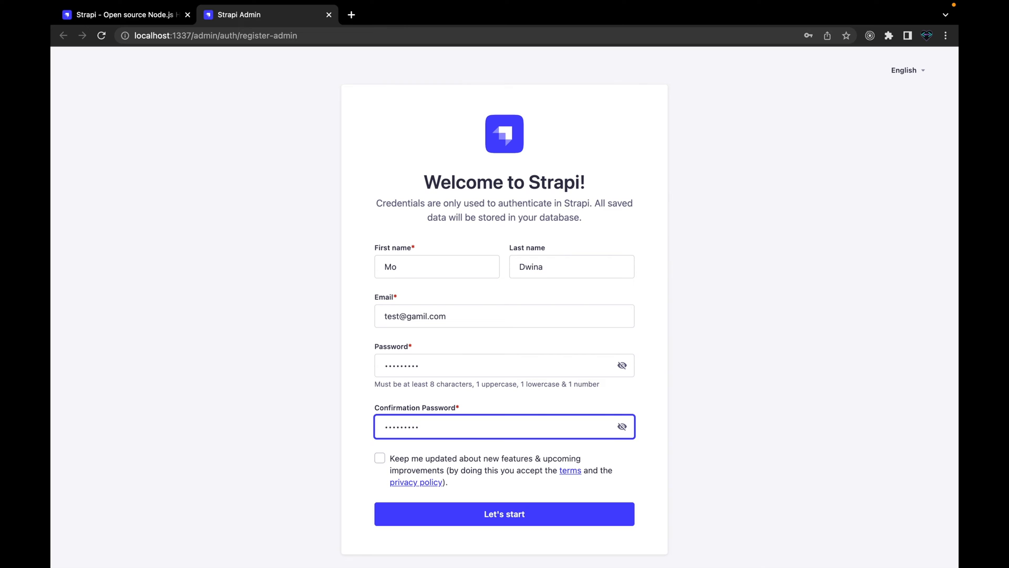
left_click(504, 514)
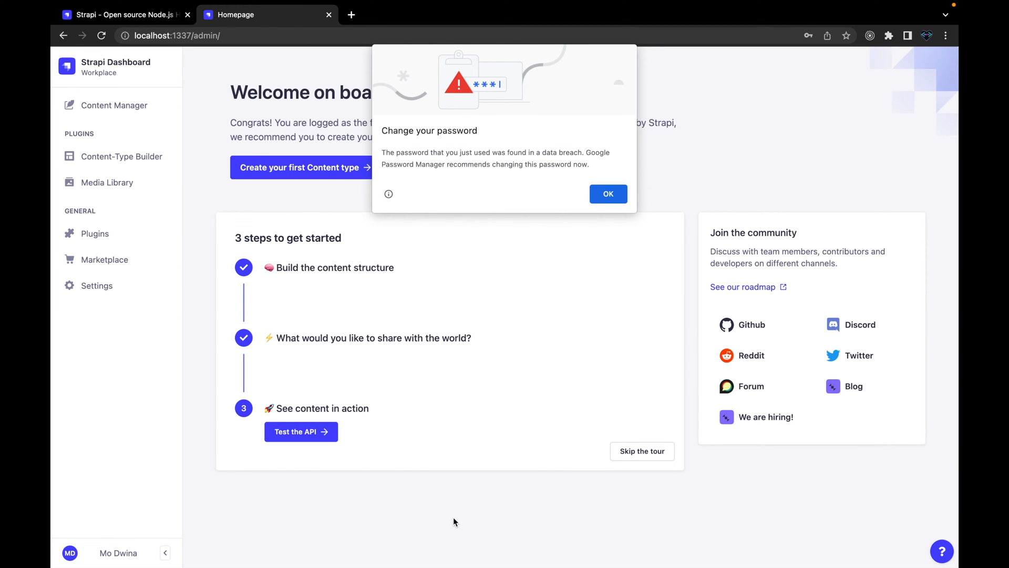
- Dismiss Chrome's leaked-password warning to reveal the Strapi welcome dashboard
left_click(607, 194)
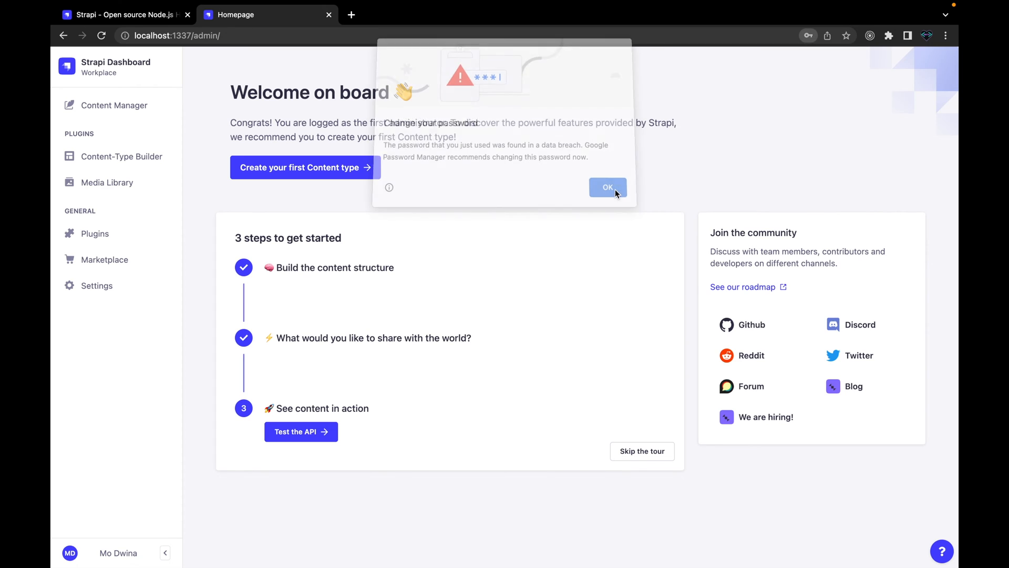
left_click(607, 187)
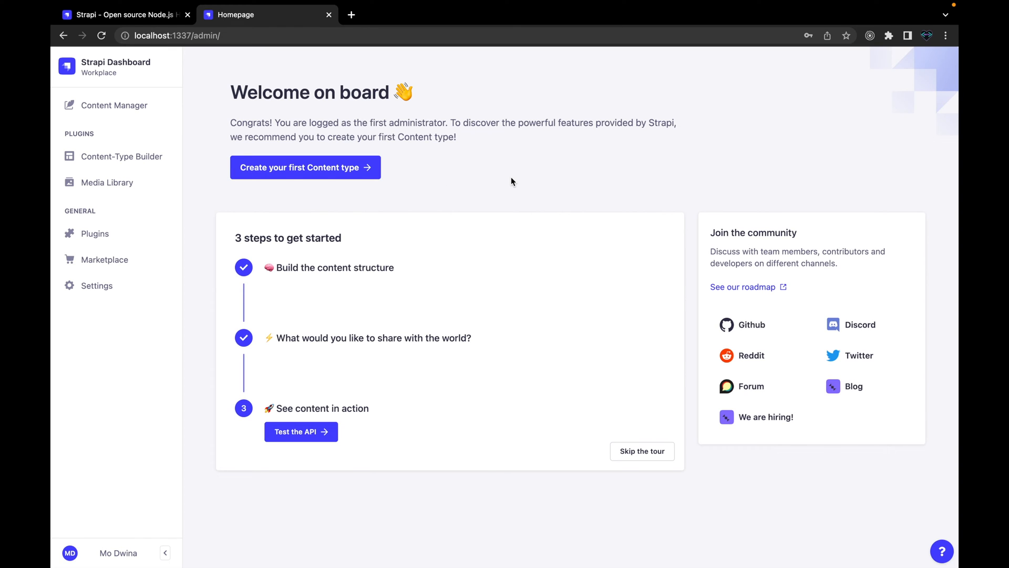
mouse_move(200, 187)
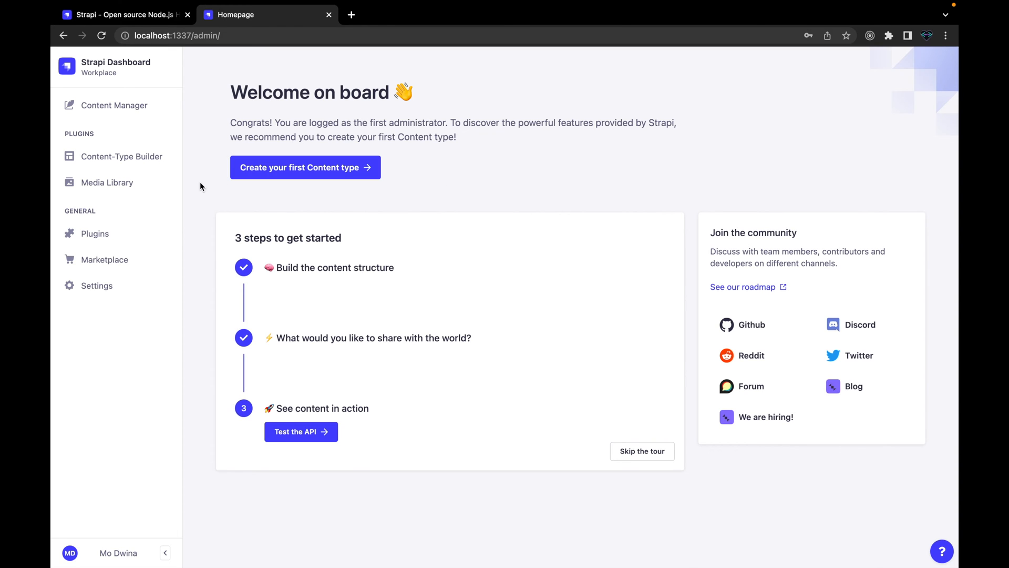
mouse_move(108, 143)
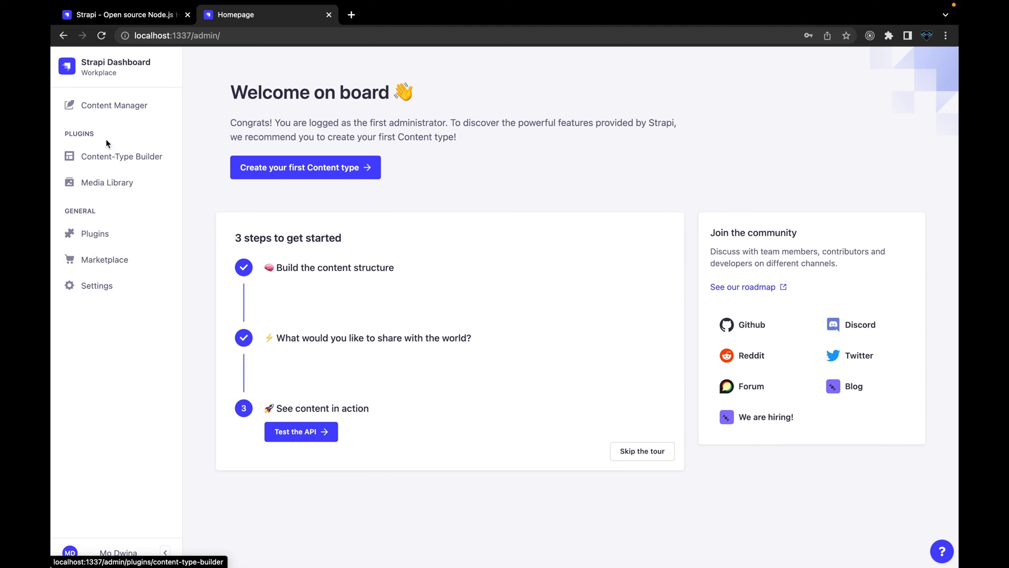
mouse_move(114, 105)
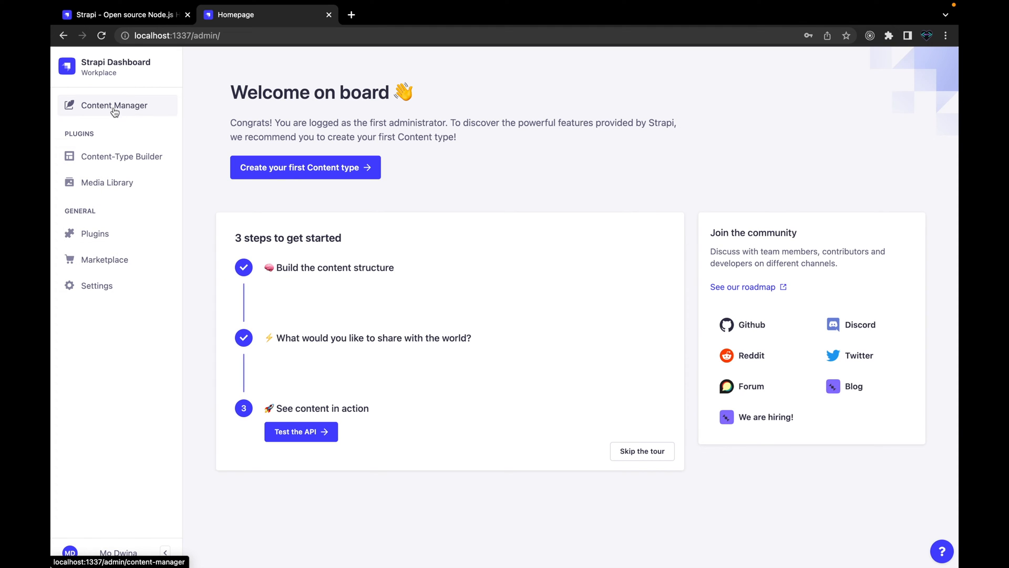
- Open Content Manager on the User collection, which has no entries yet
left_click(115, 106)
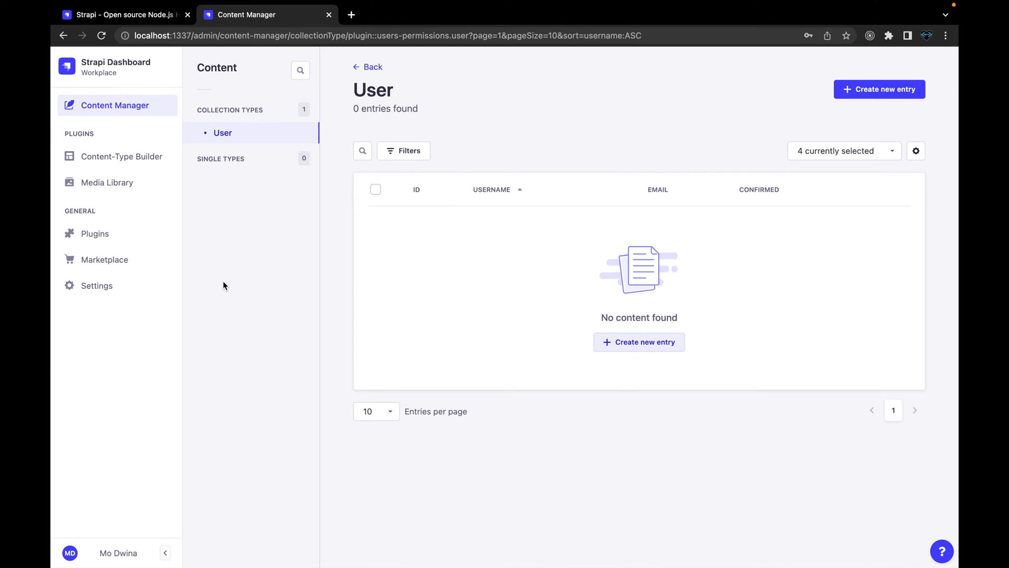
mouse_move(316, 261)
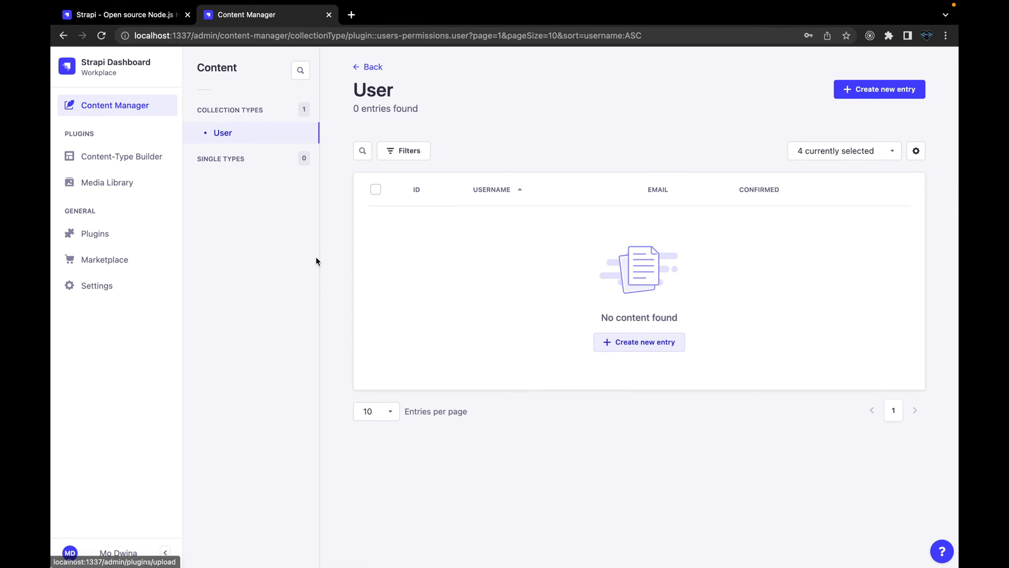
mouse_move(437, 292)
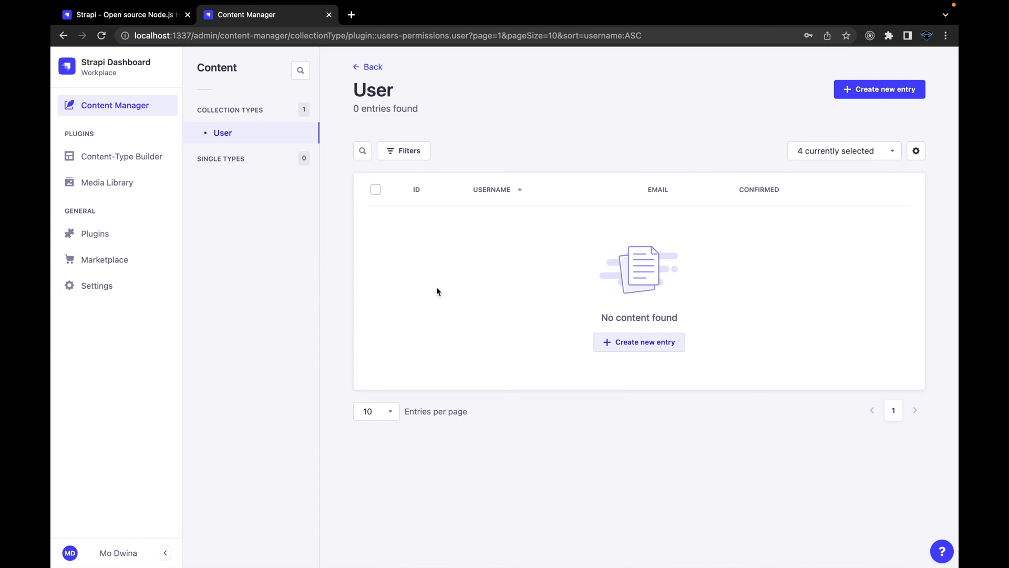
mouse_move(226, 148)
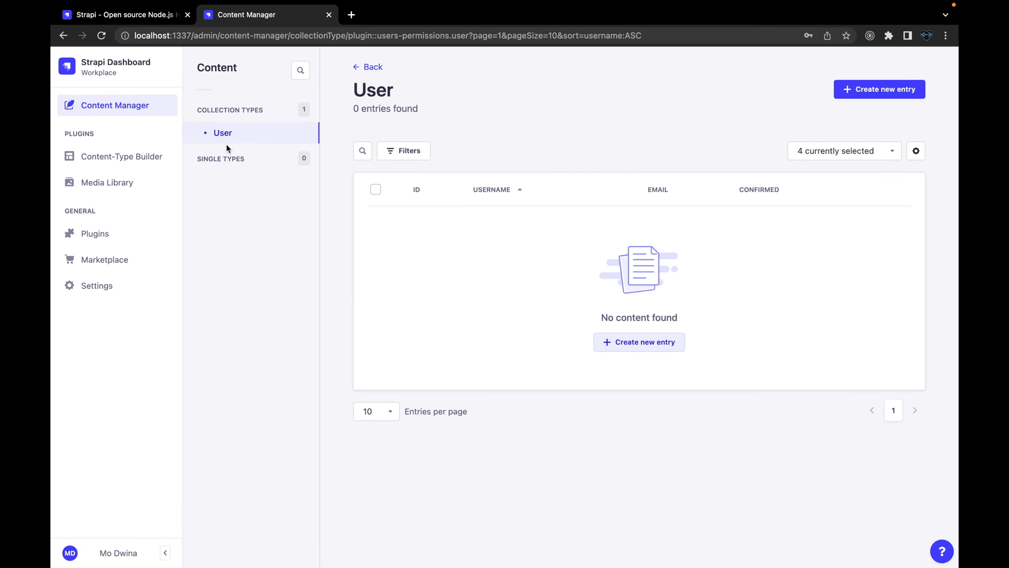
mouse_move(121, 156)
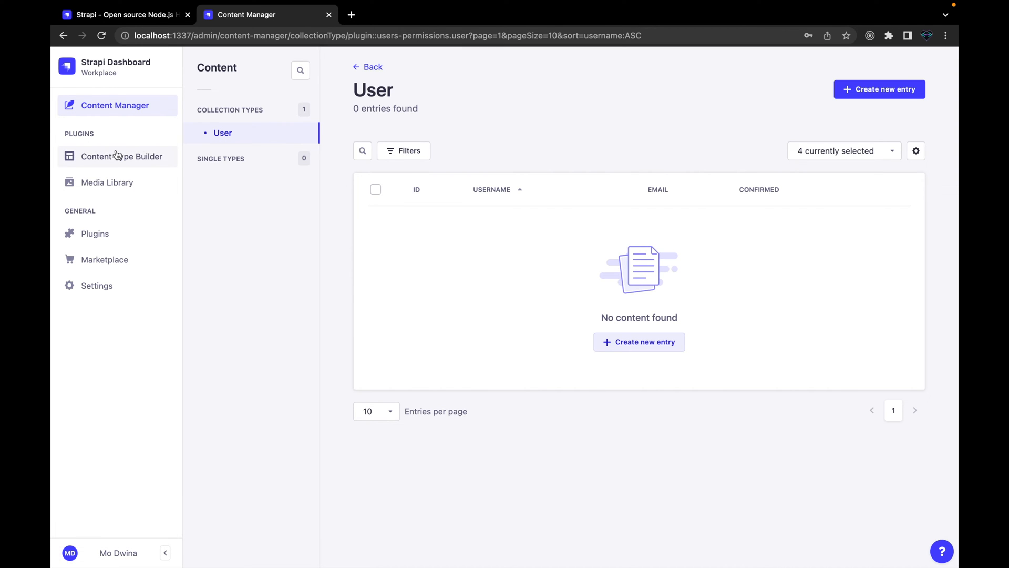
- Inspect the User type's locked fields in Content-Type Builder, then view the empty Media Library
left_click(122, 155)
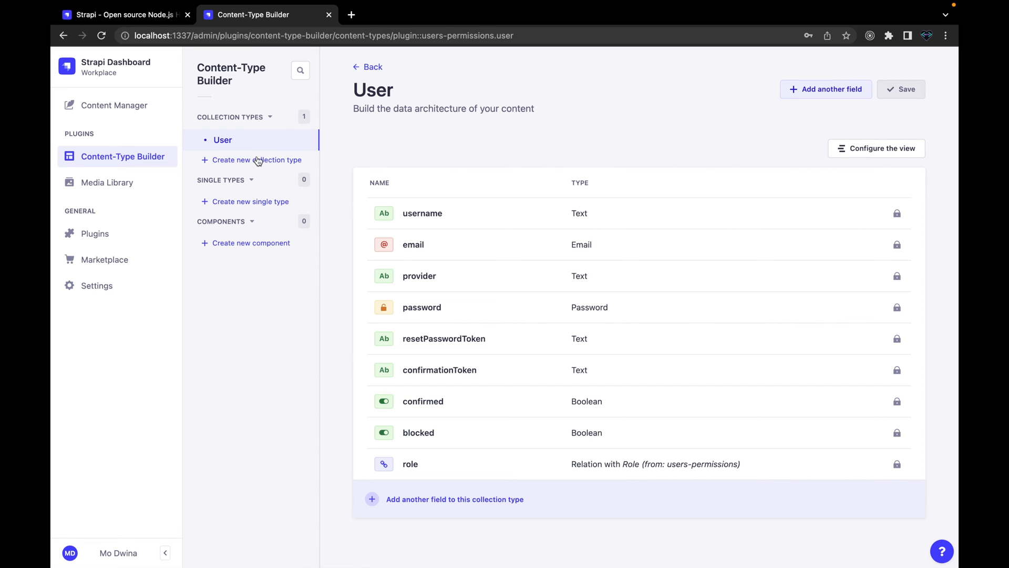
mouse_move(247, 200)
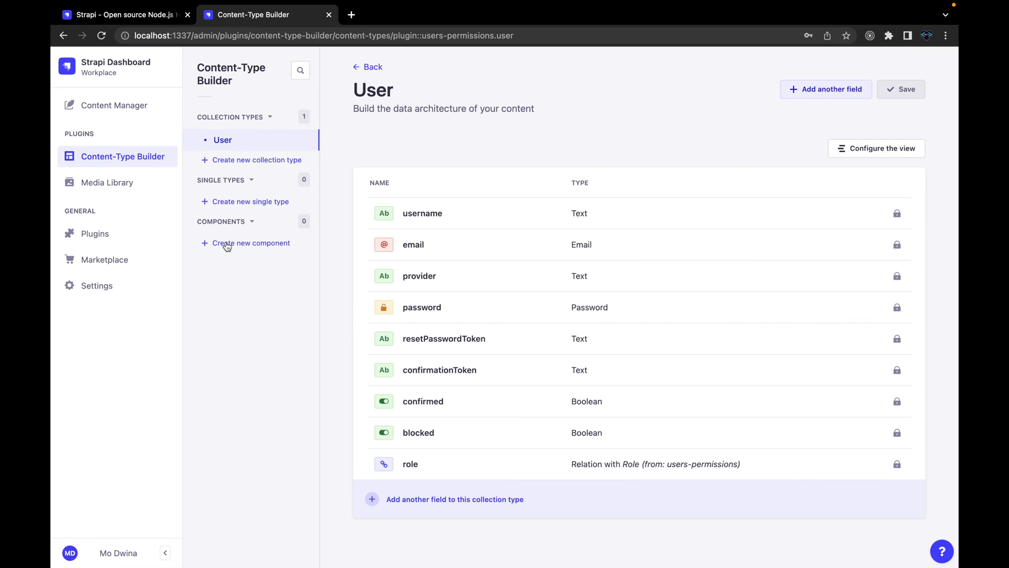
mouse_move(252, 161)
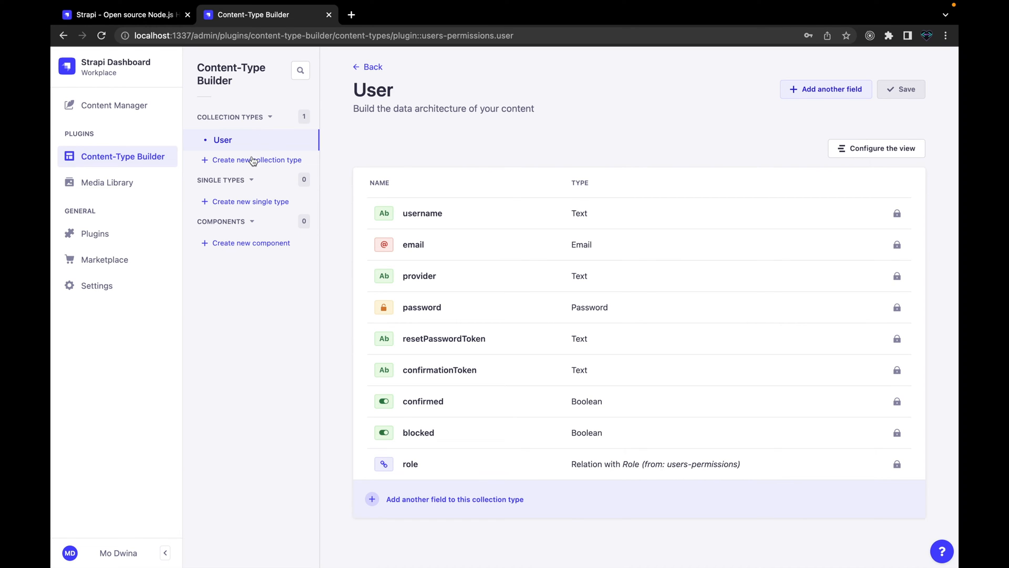
mouse_move(236, 163)
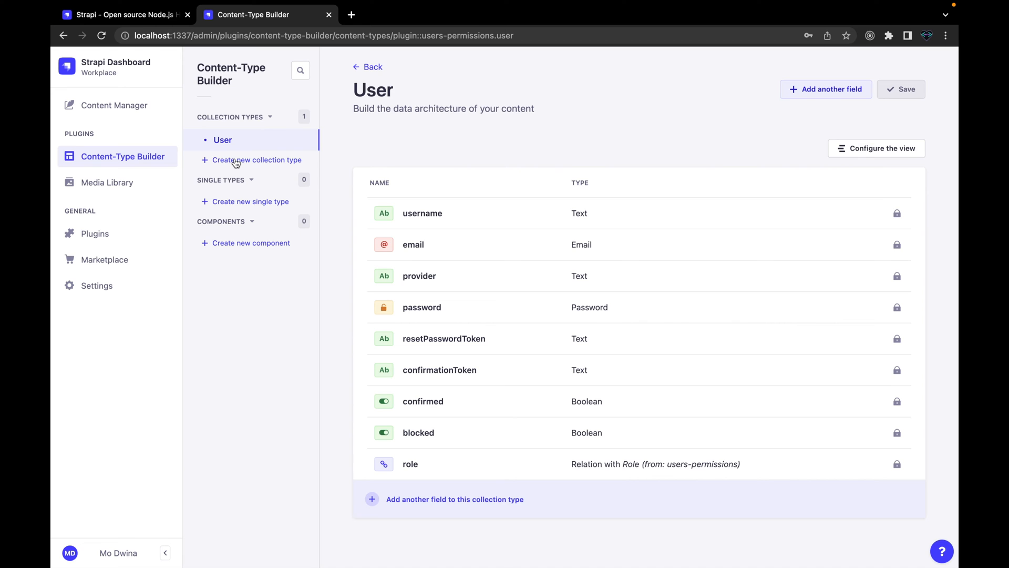
mouse_move(107, 183)
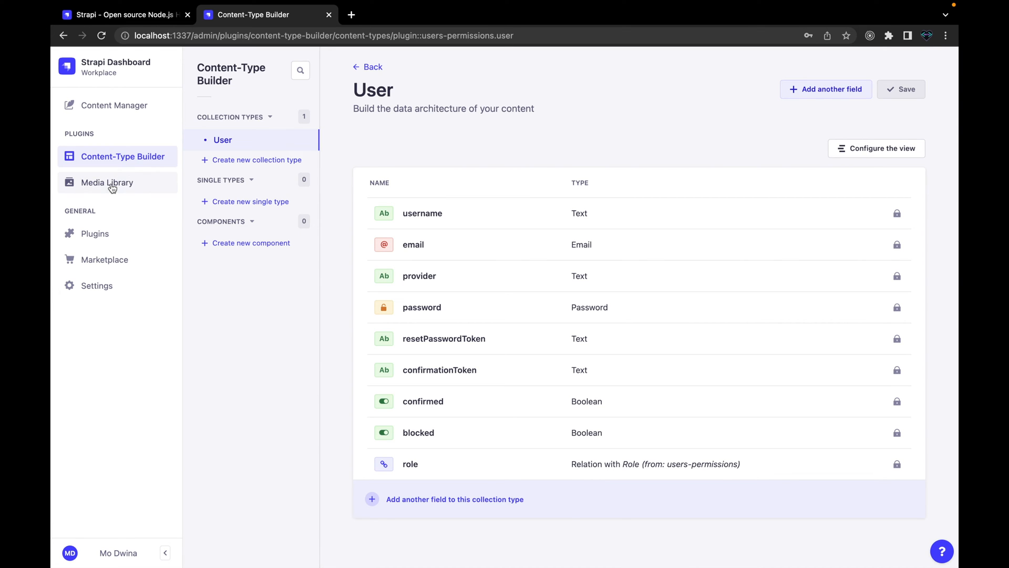
left_click(107, 183)
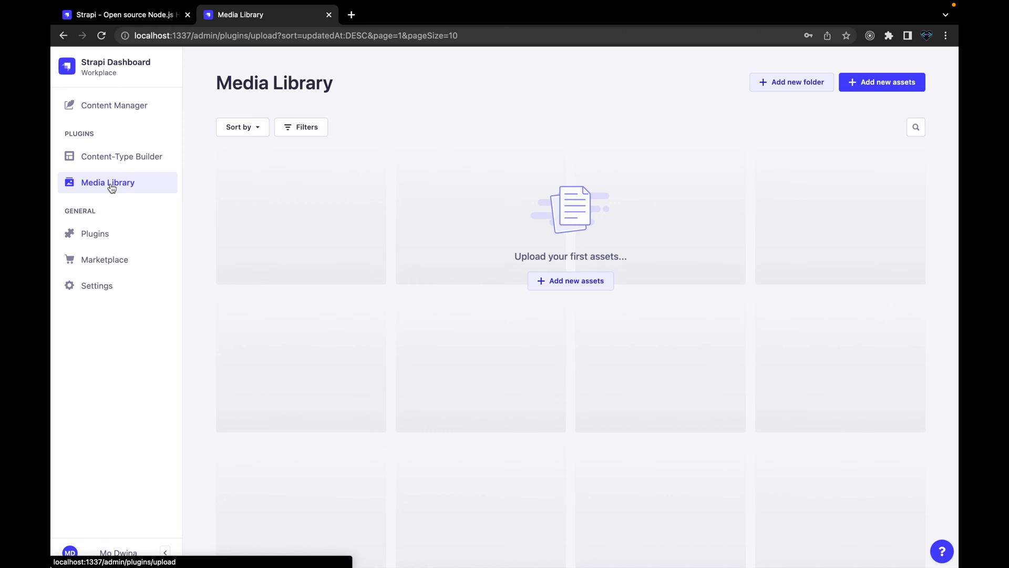
mouse_move(95, 233)
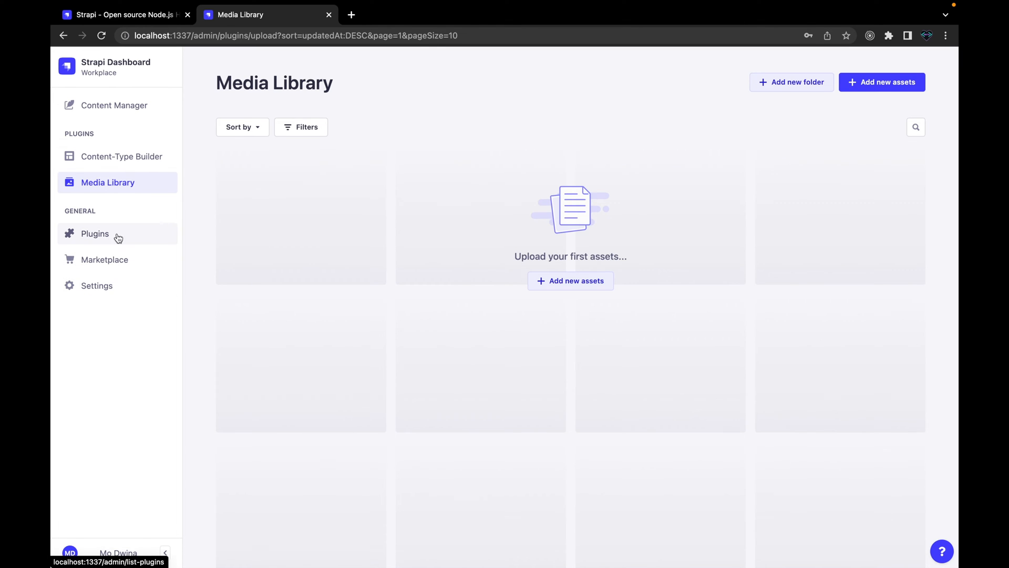
- View the installed plugins list, then scroll through the Marketplace plugin cards
left_click(94, 233)
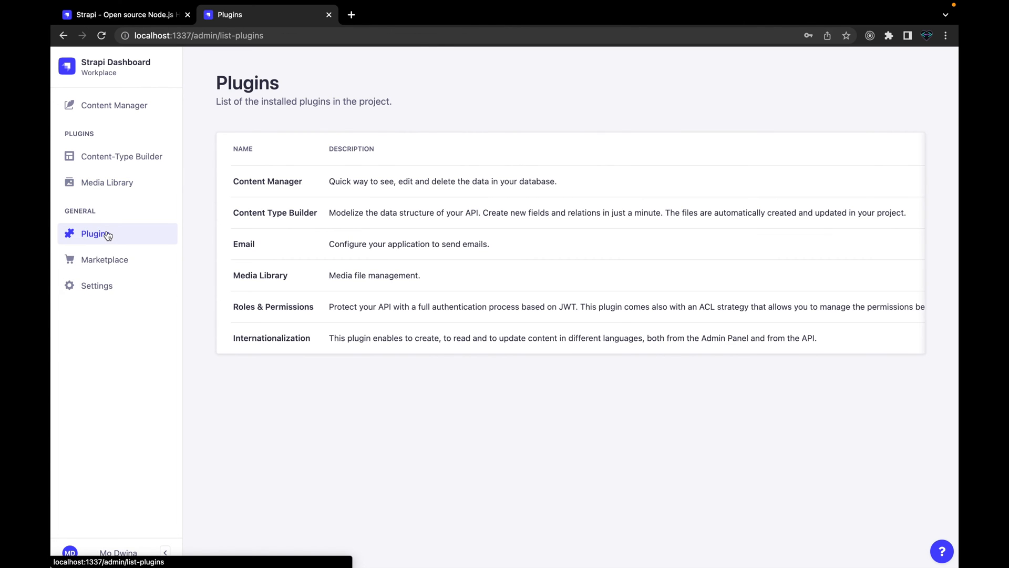
mouse_move(104, 259)
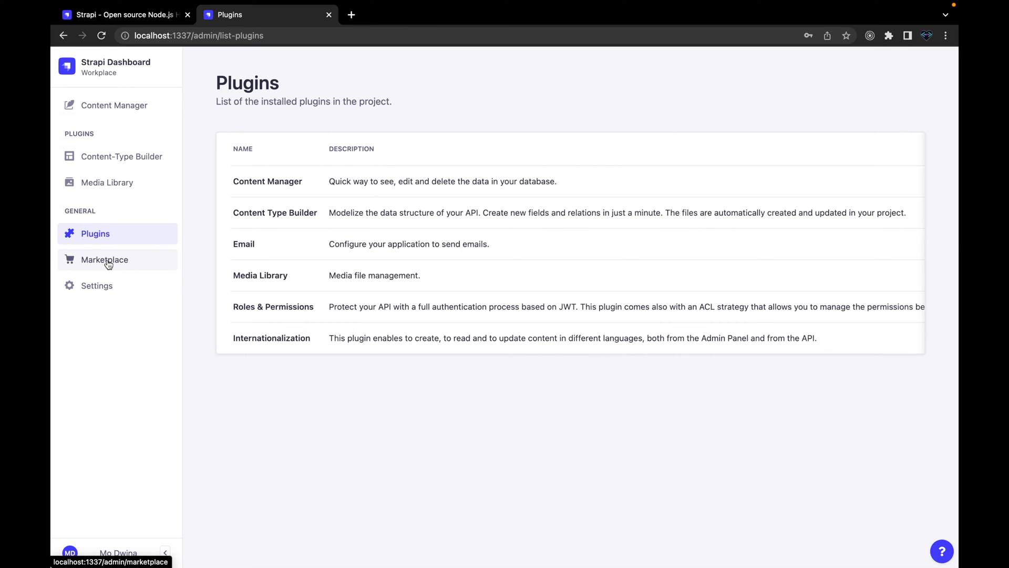
left_click(104, 259)
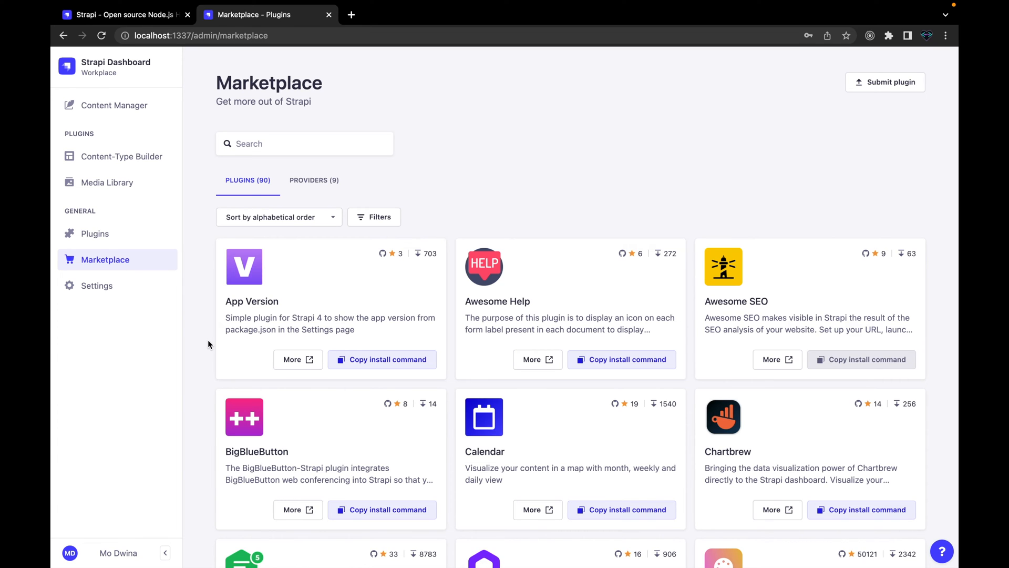
mouse_move(497, 225)
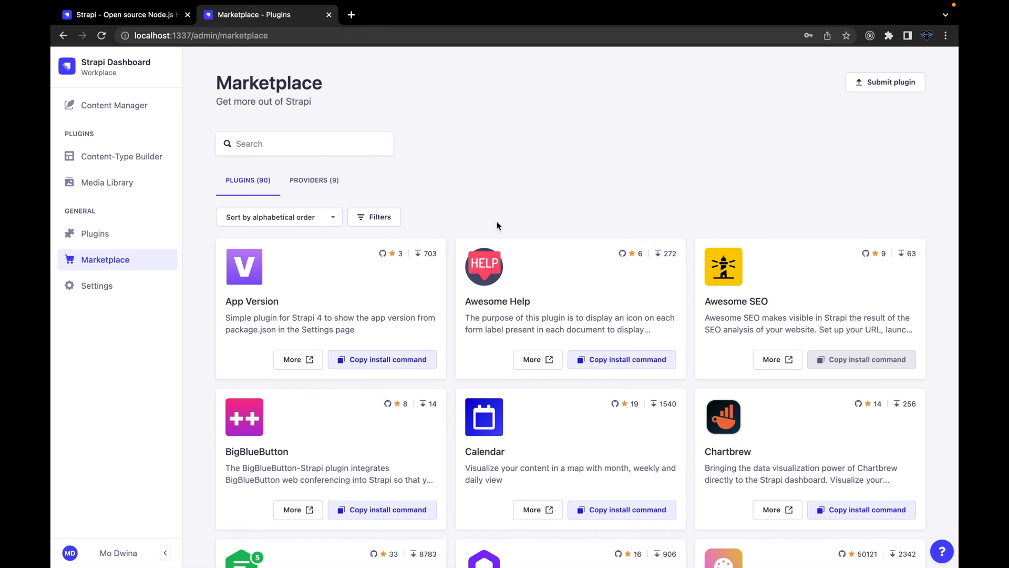
scroll("down", 3)
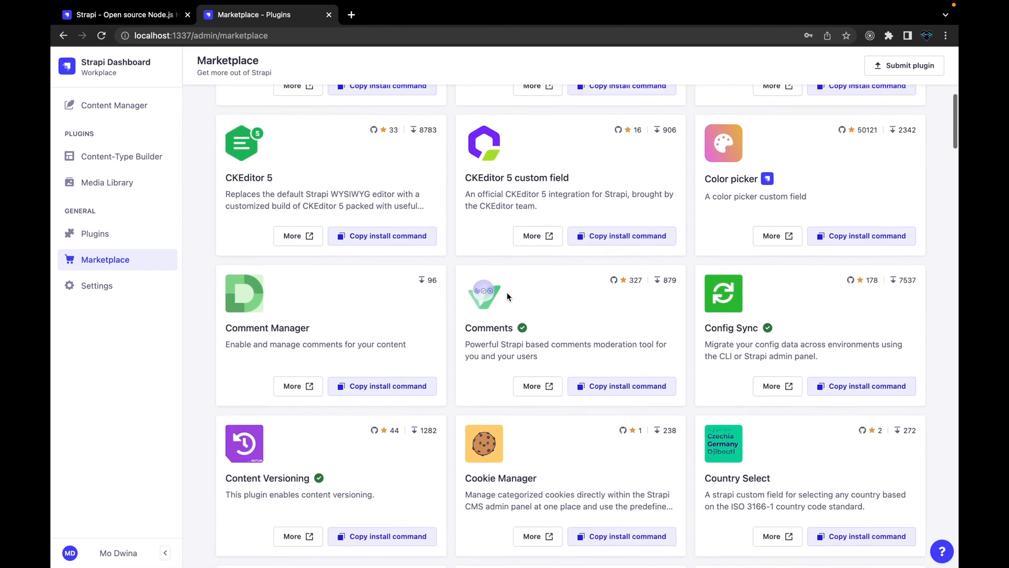
scroll("down", 3)
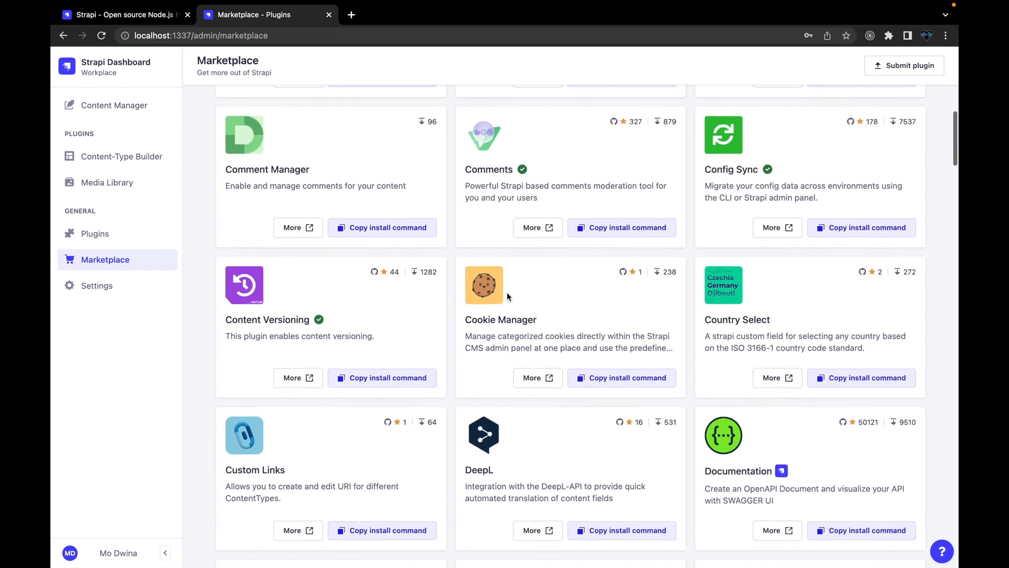
scroll("up", 3)
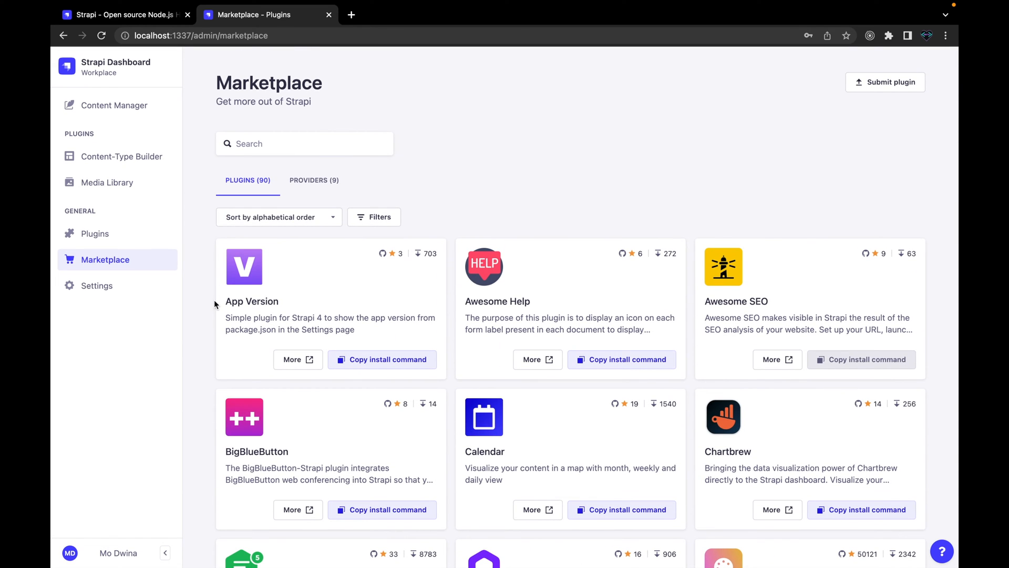
mouse_move(493, 177)
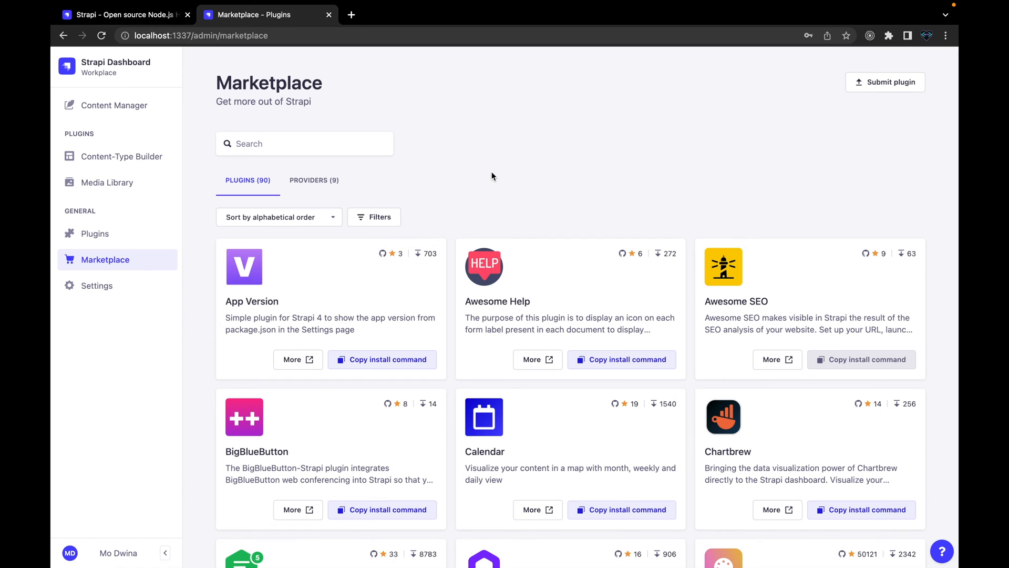
- Browse the API tokens, internationalization and media library settings, ending on the empty Webhooks page
left_click(96, 285)
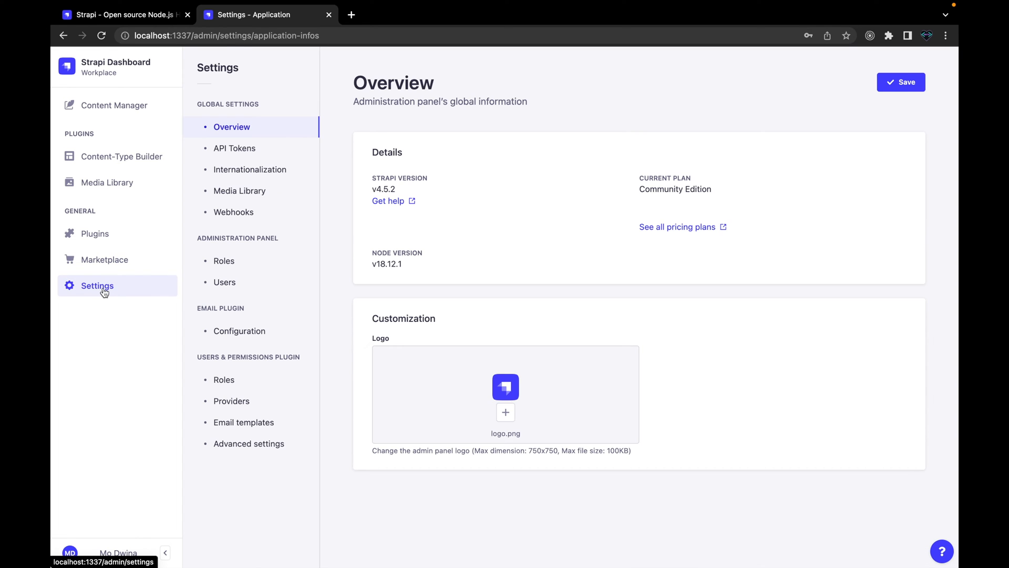
mouse_move(92, 362)
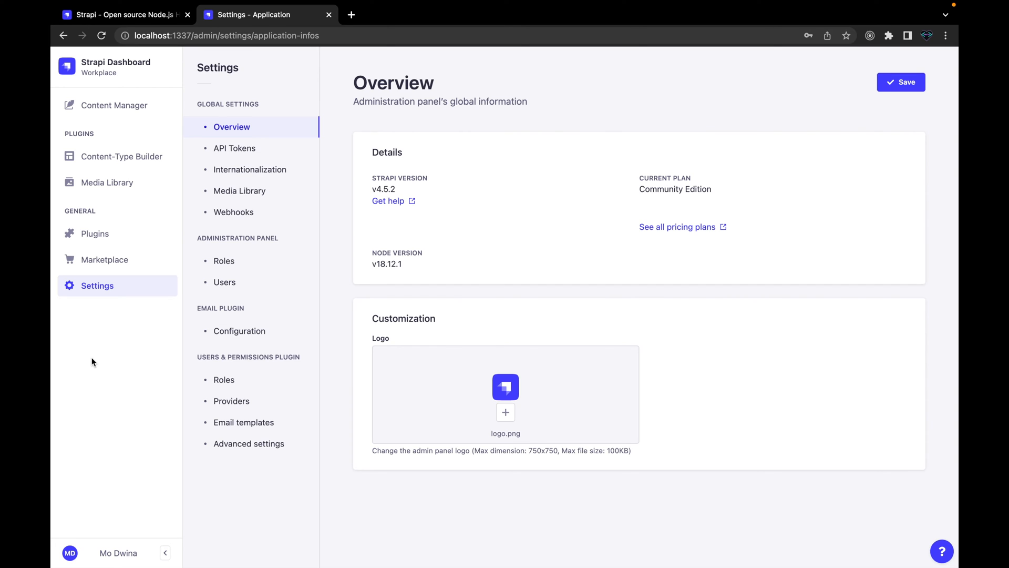
mouse_move(247, 130)
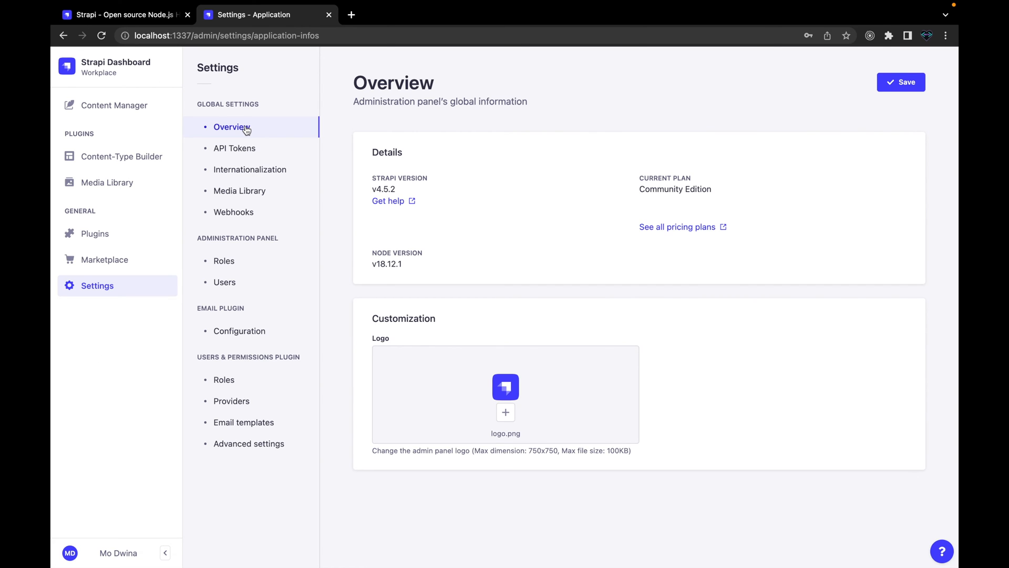
mouse_move(256, 152)
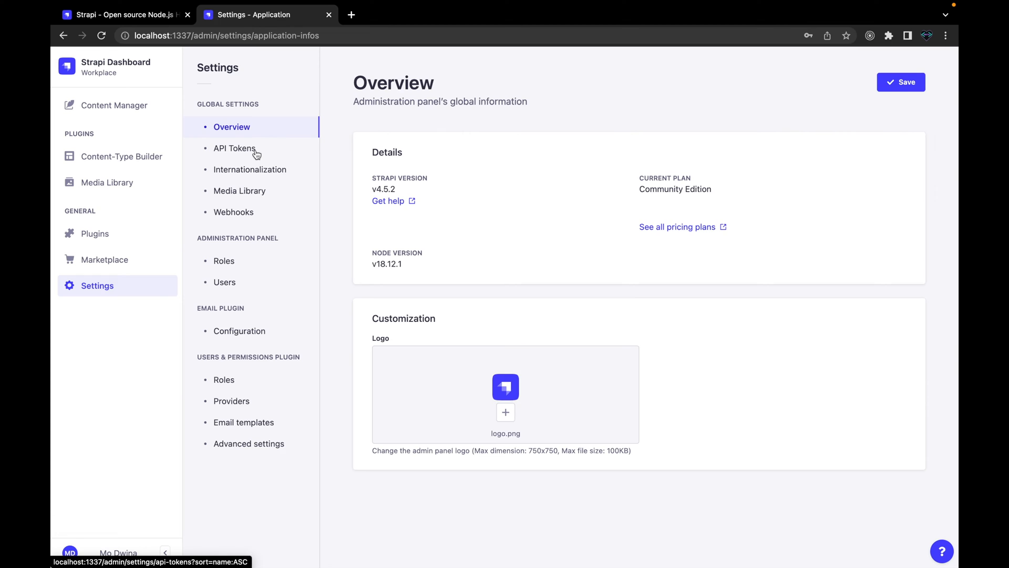
left_click(235, 148)
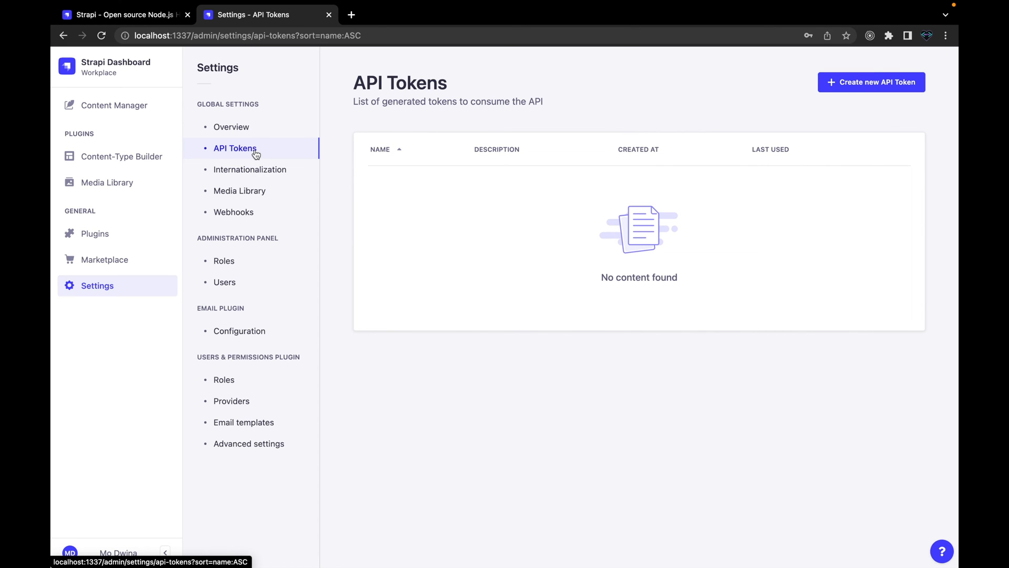
left_click(252, 170)
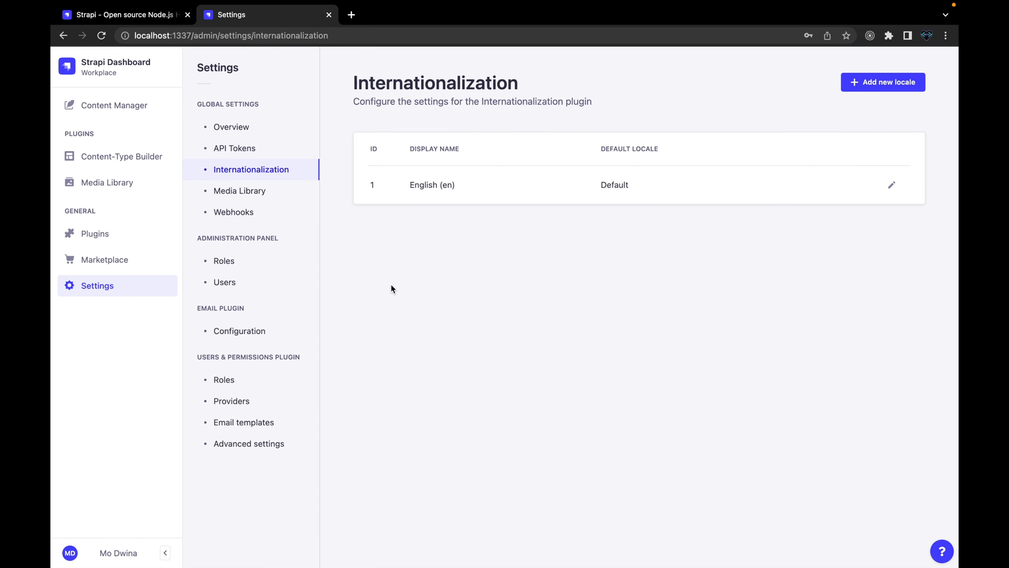
mouse_move(369, 235)
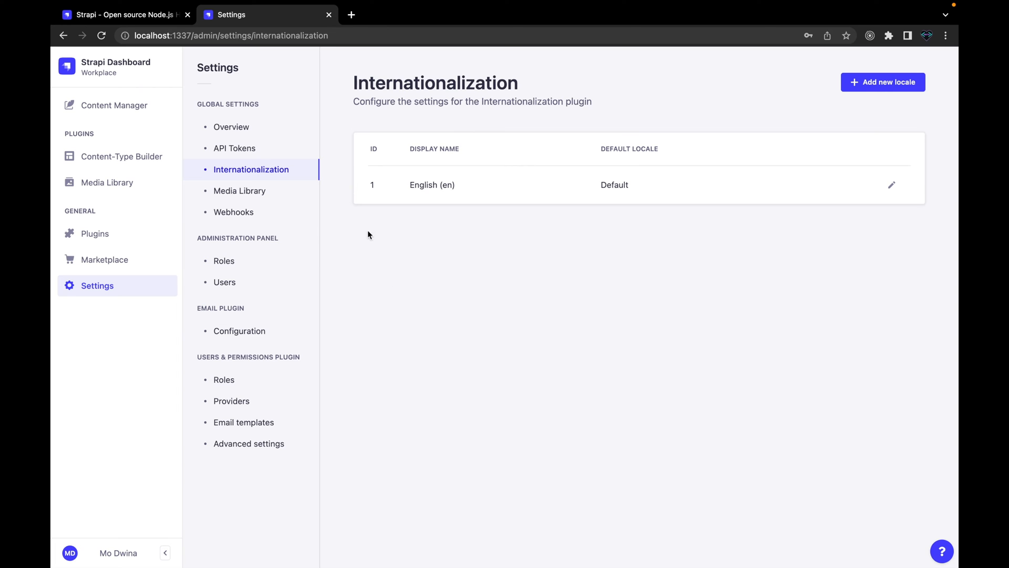
mouse_move(233, 192)
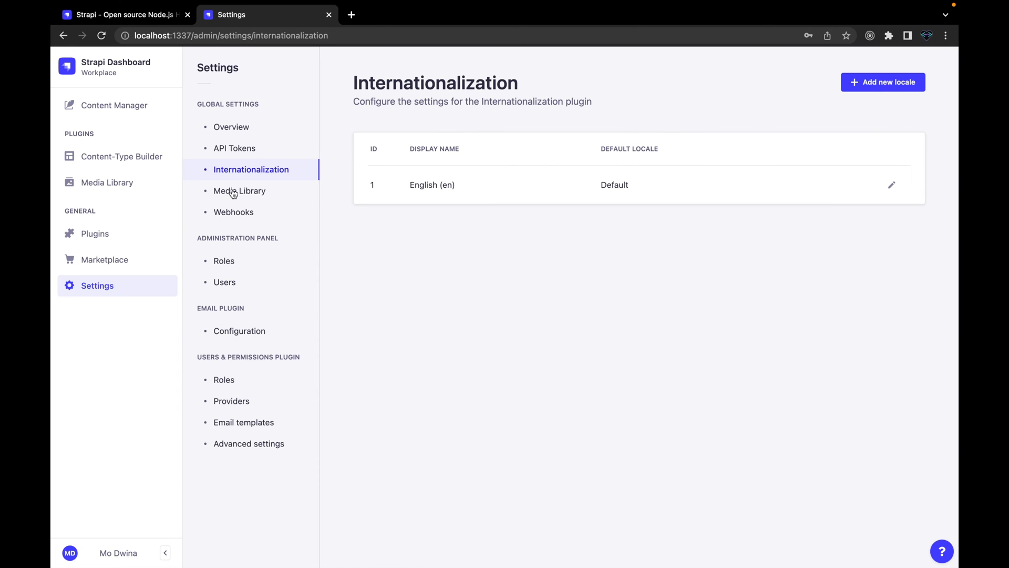
left_click(241, 190)
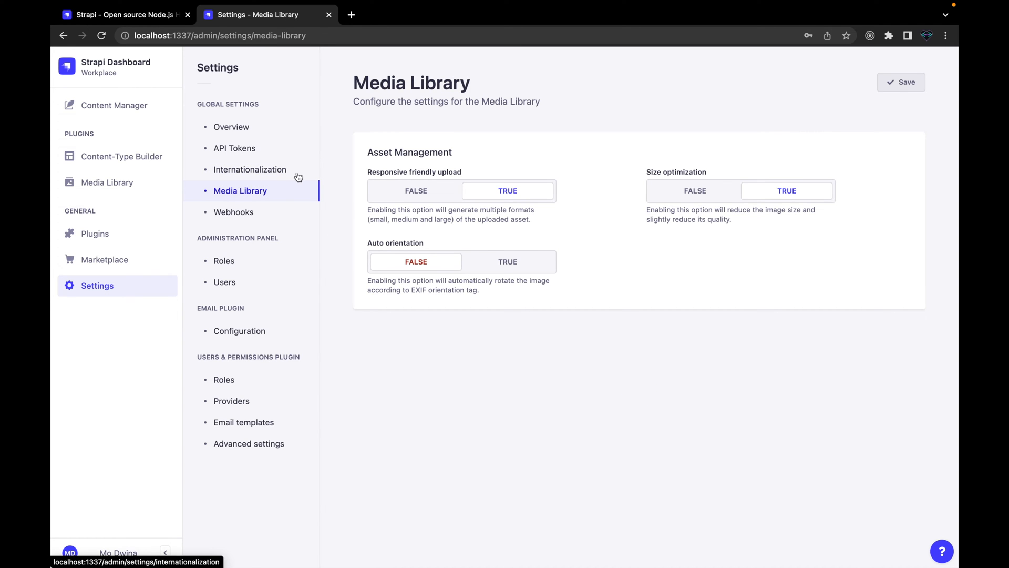
mouse_move(251, 212)
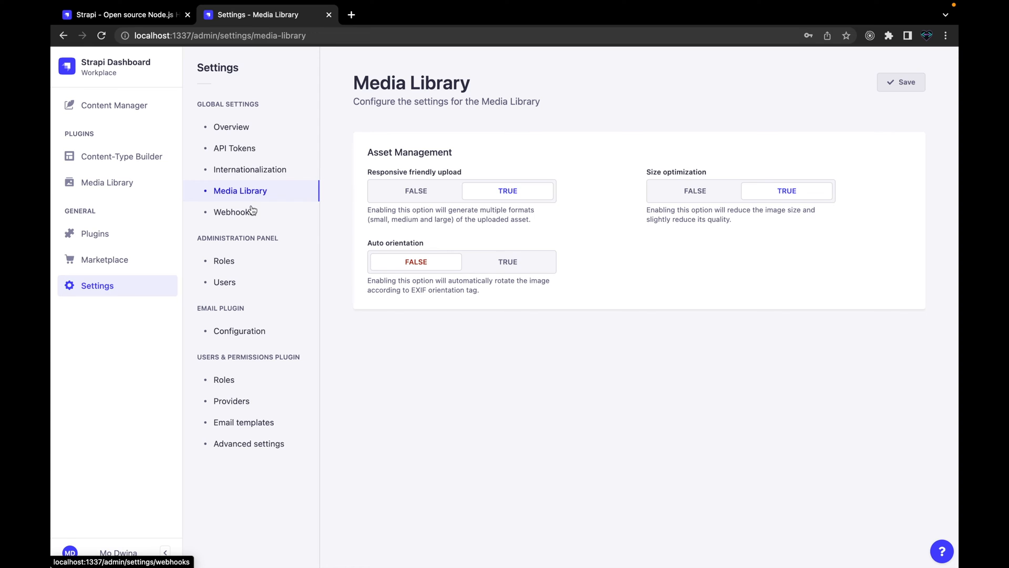
mouse_move(229, 216)
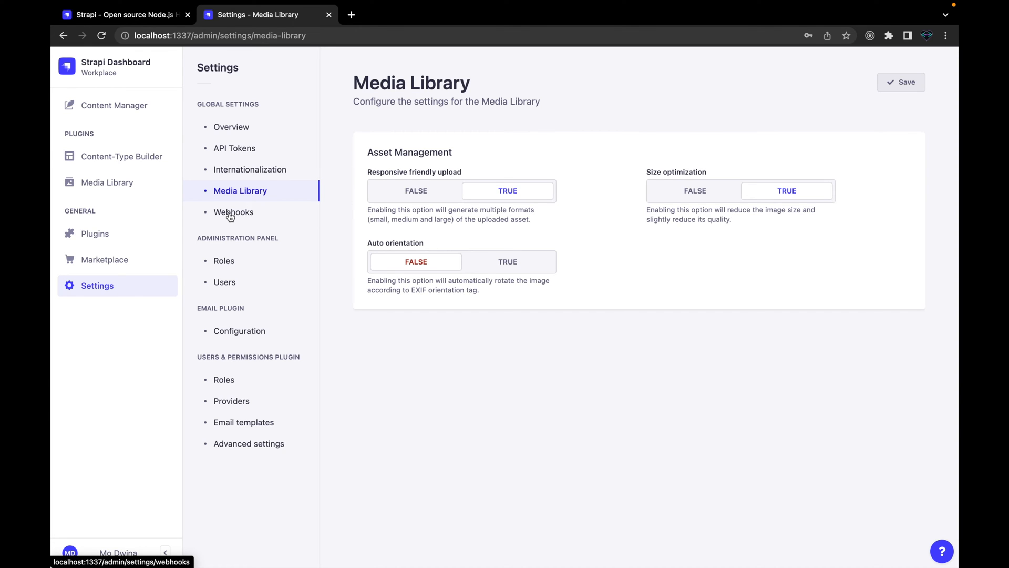
left_click(233, 212)
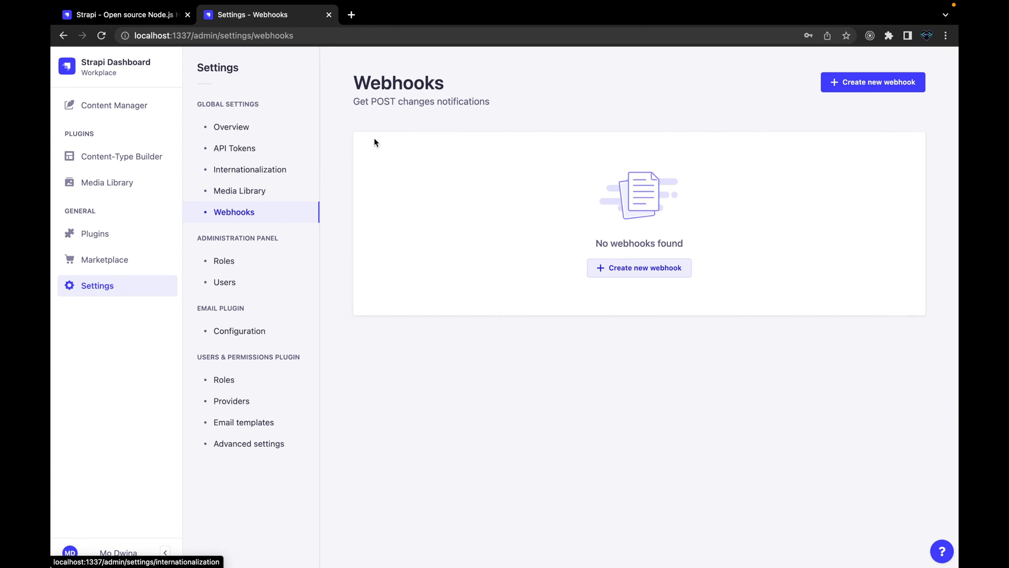
mouse_move(517, 86)
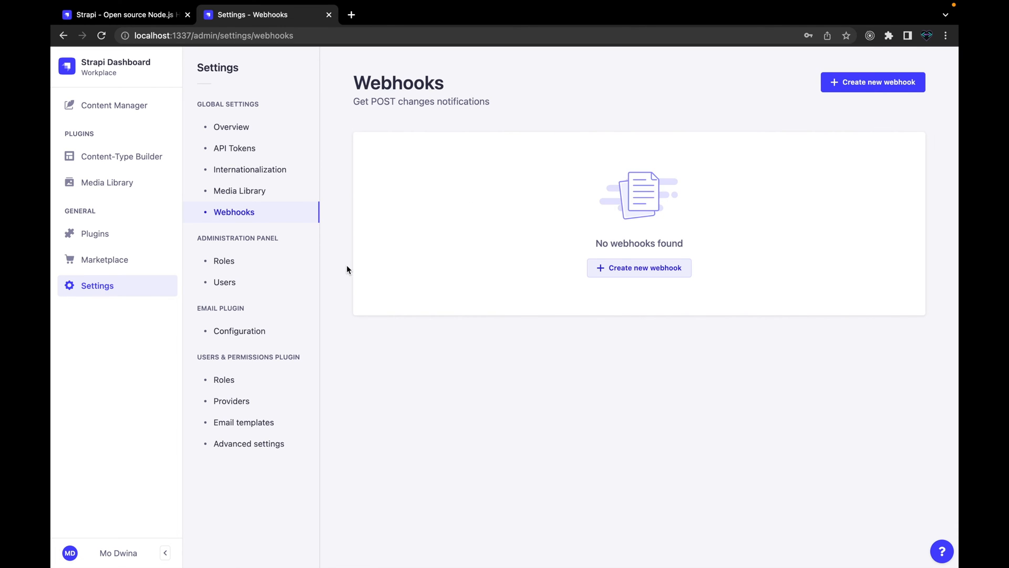
mouse_move(259, 263)
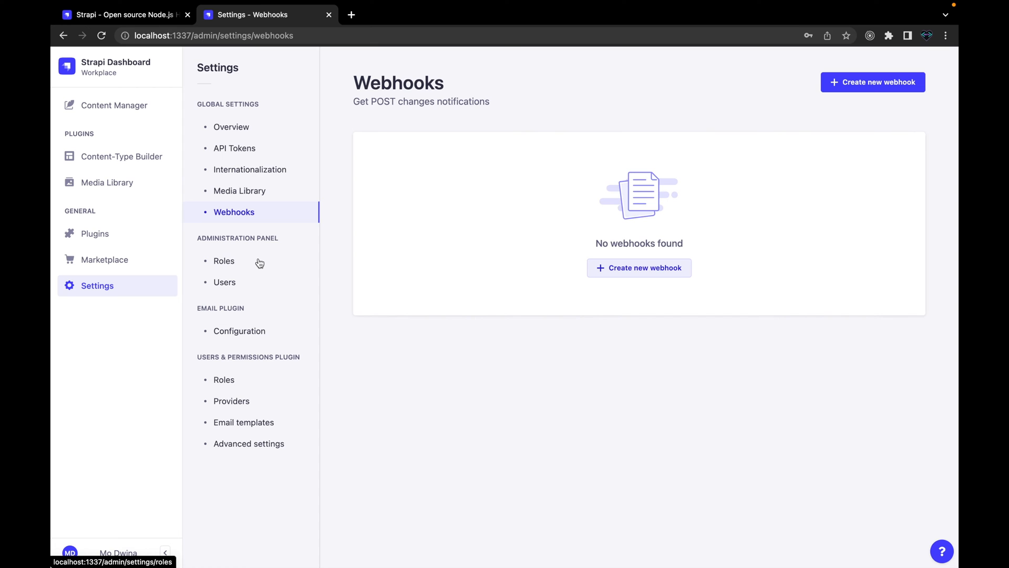
mouse_move(243, 264)
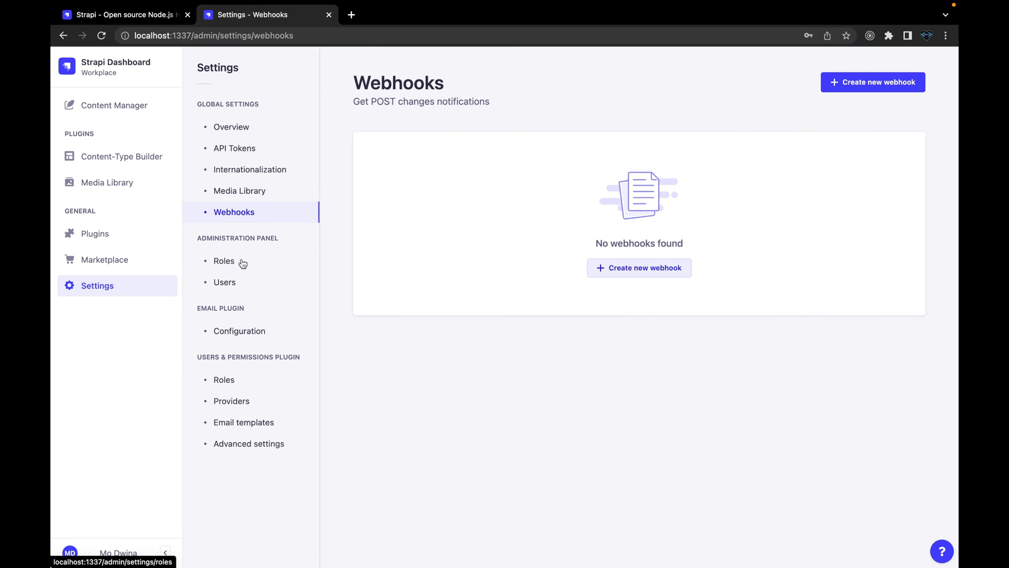
- View admin panel roles and users, then the Users & Permissions Authenticated and Public roles
left_click(224, 261)
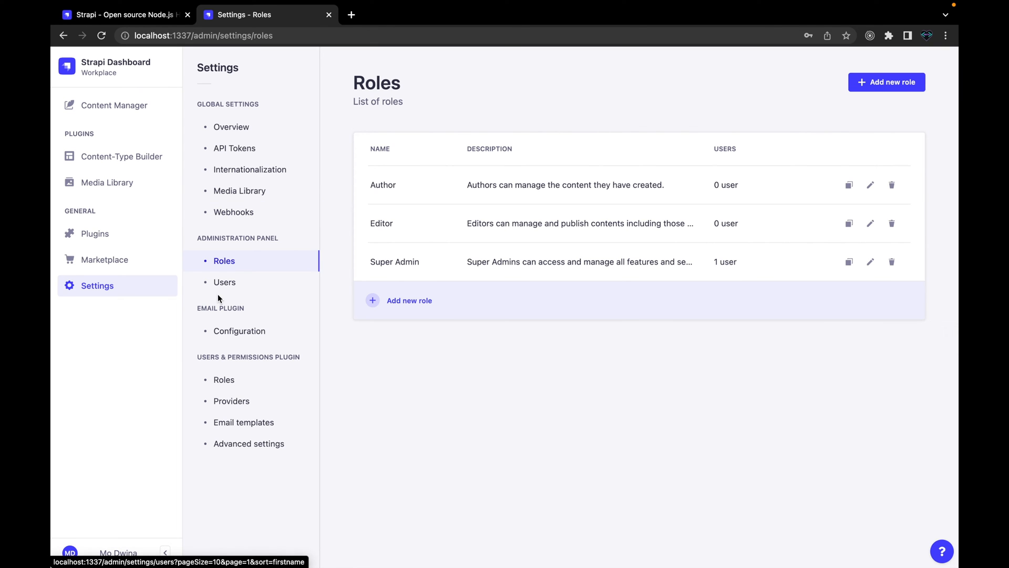
left_click(224, 282)
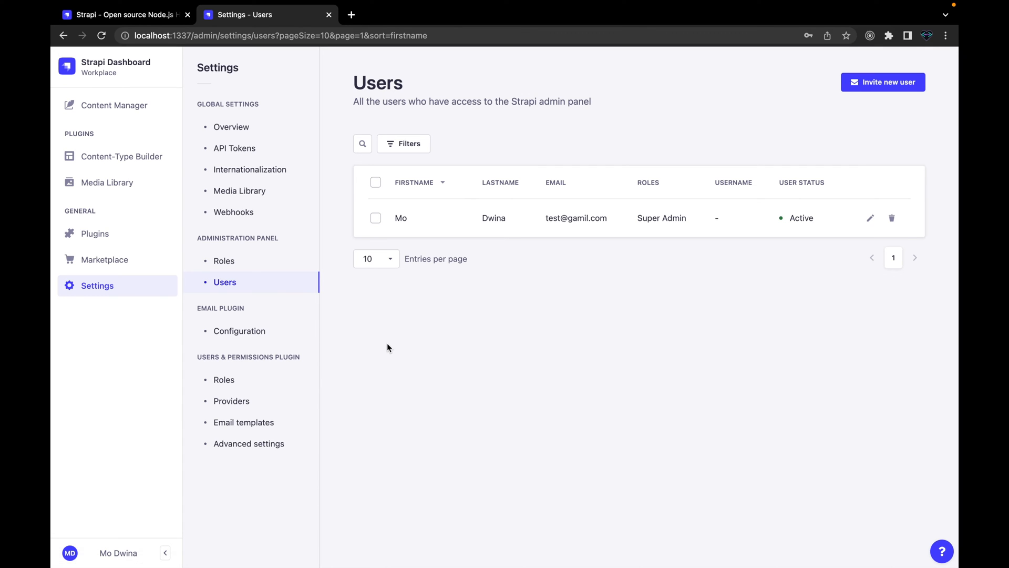
mouse_move(318, 329)
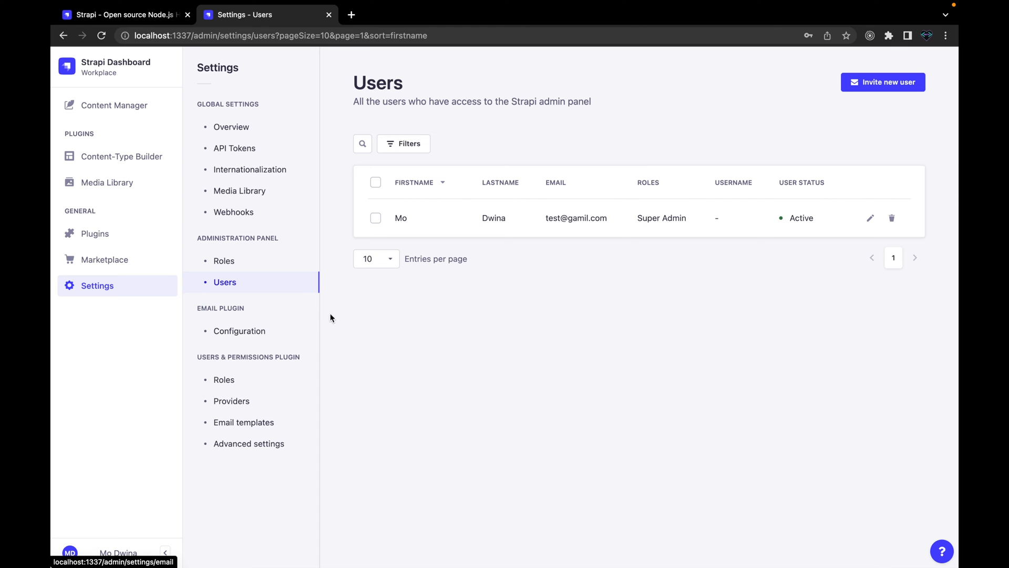
mouse_move(404, 352)
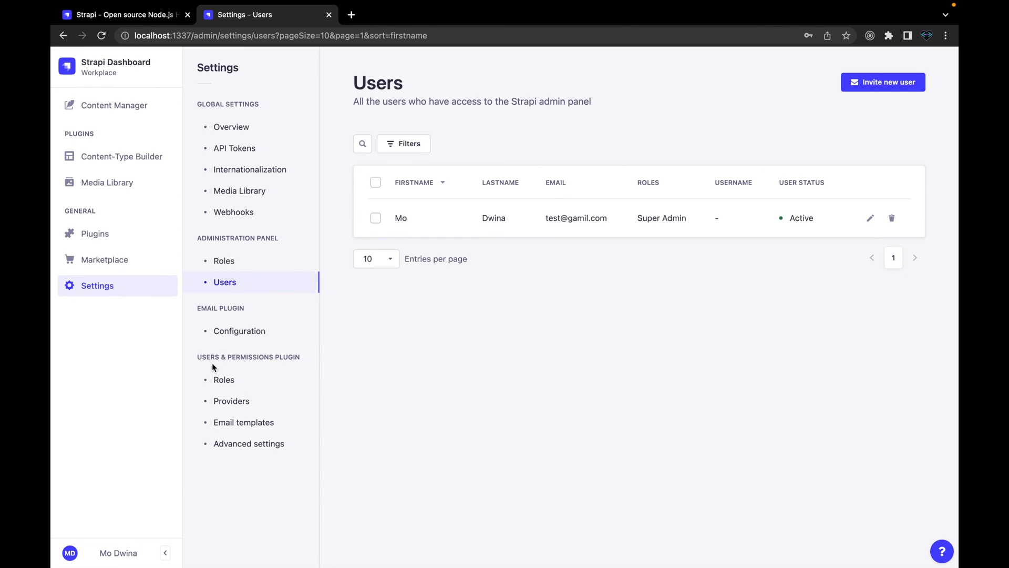
mouse_move(306, 368)
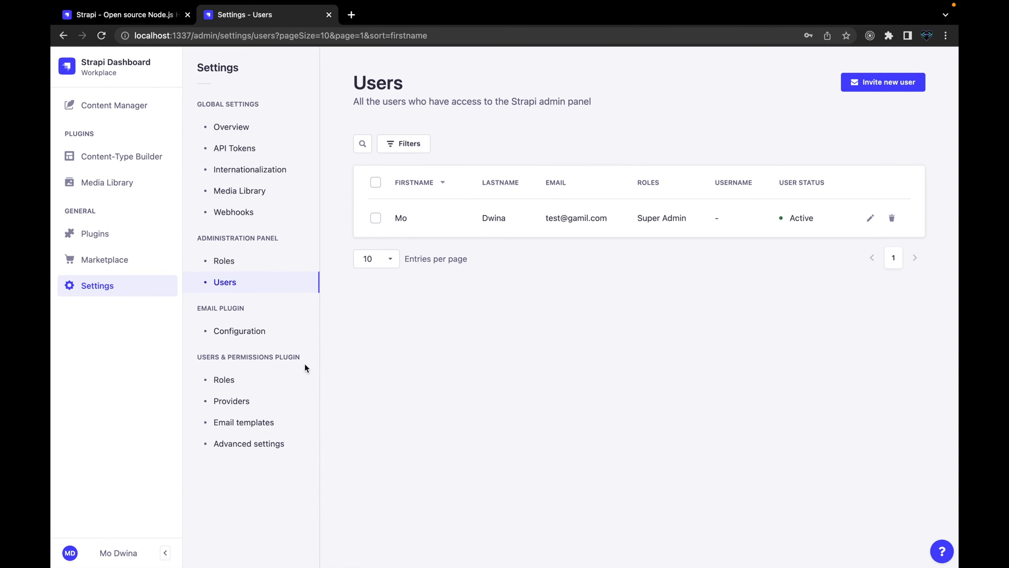
mouse_move(224, 379)
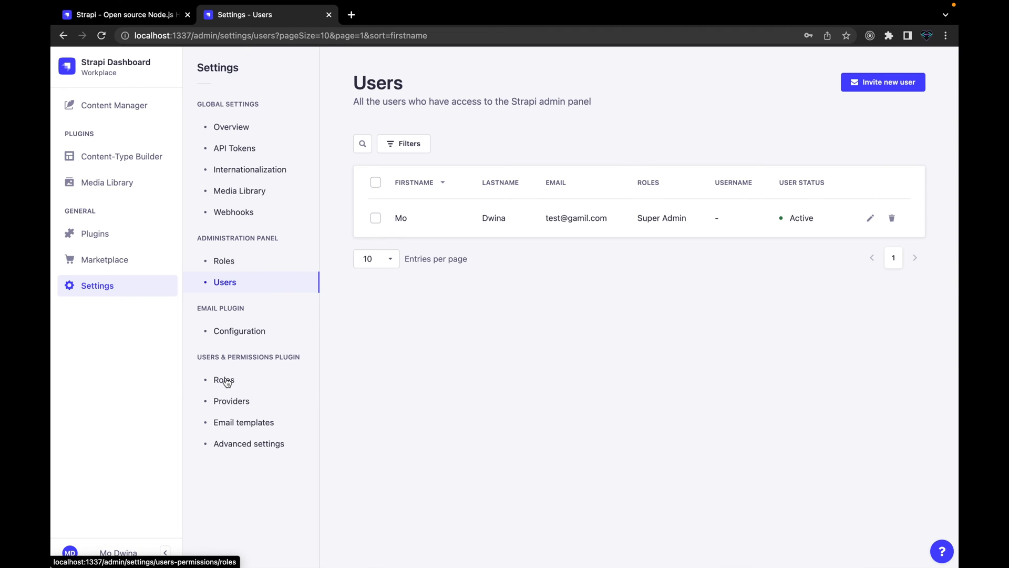
left_click(223, 380)
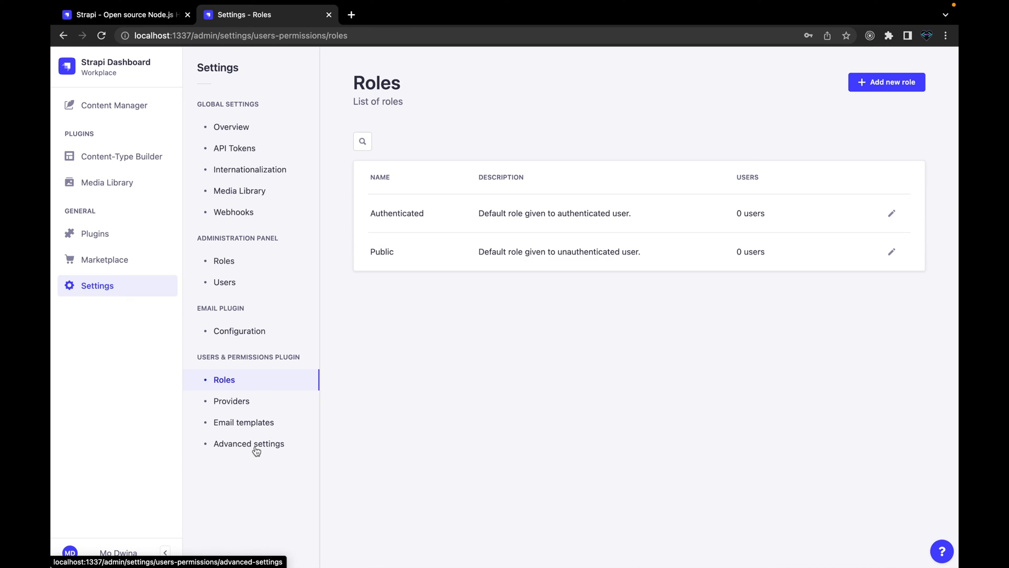
mouse_move(501, 296)
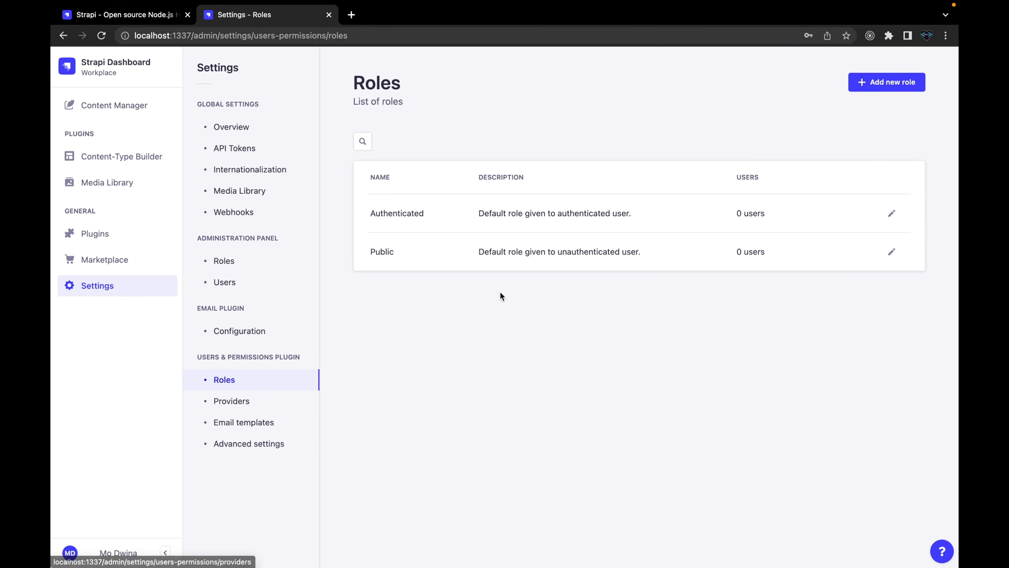
- Create a collection type with display name Category and API IDs category/categories
left_click(121, 155)
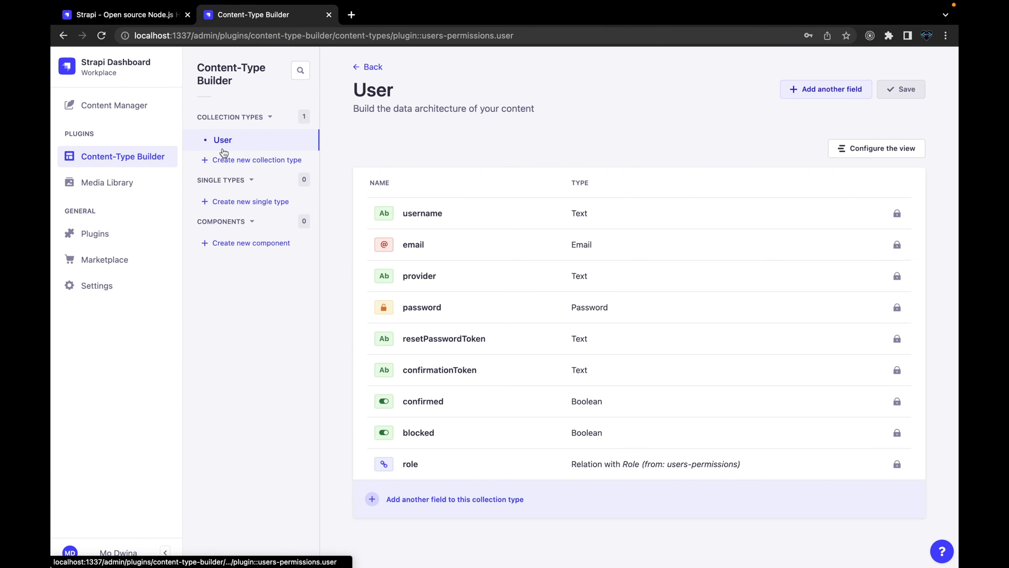
left_click(257, 159)
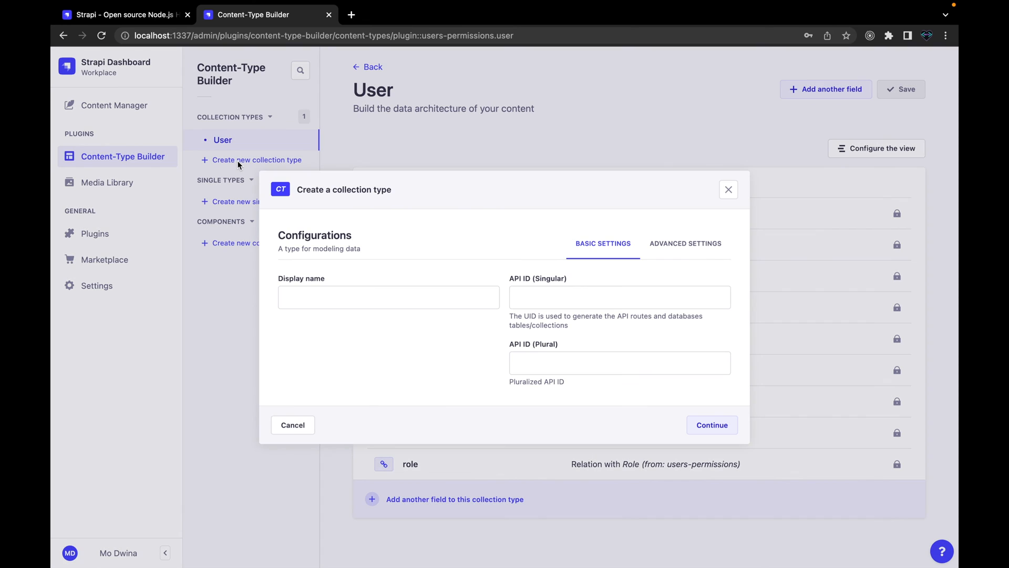
mouse_move(342, 179)
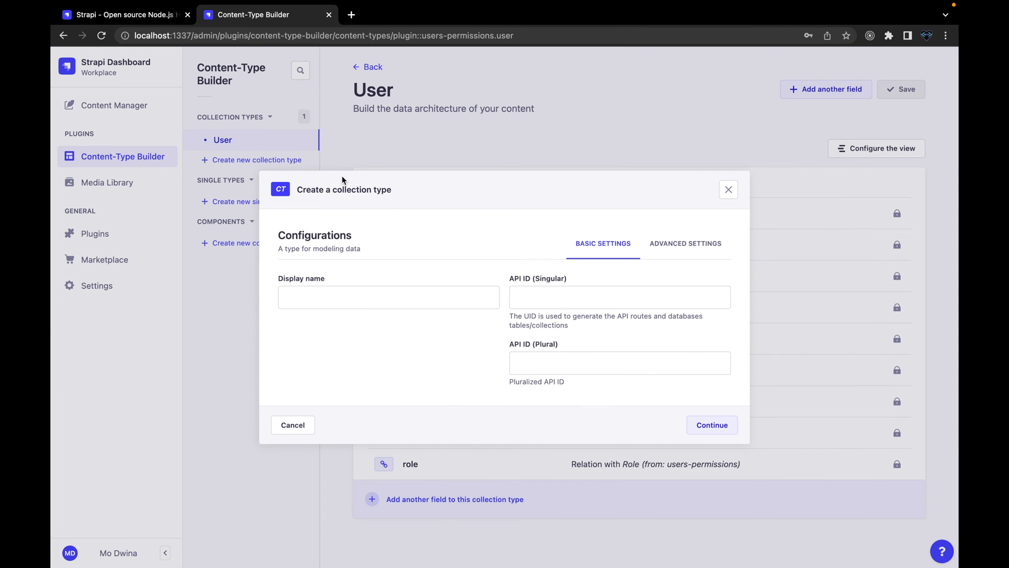
left_click(388, 296)
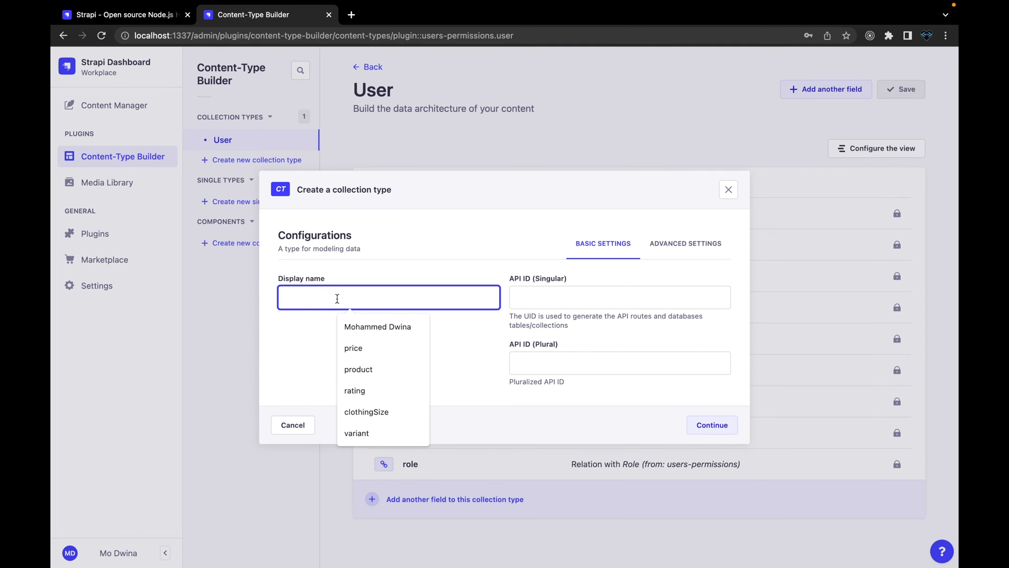
type("Category")
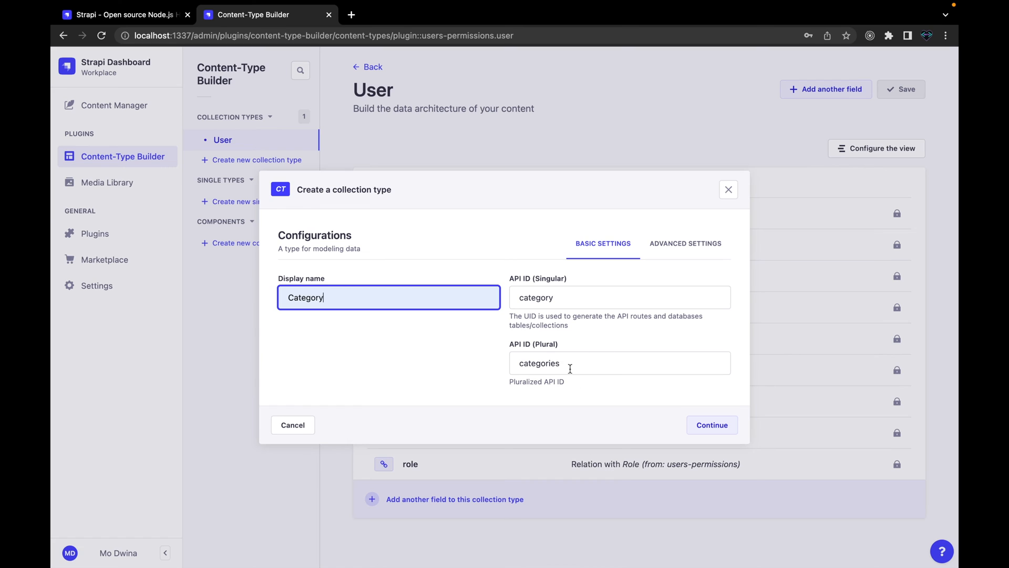
mouse_move(651, 276)
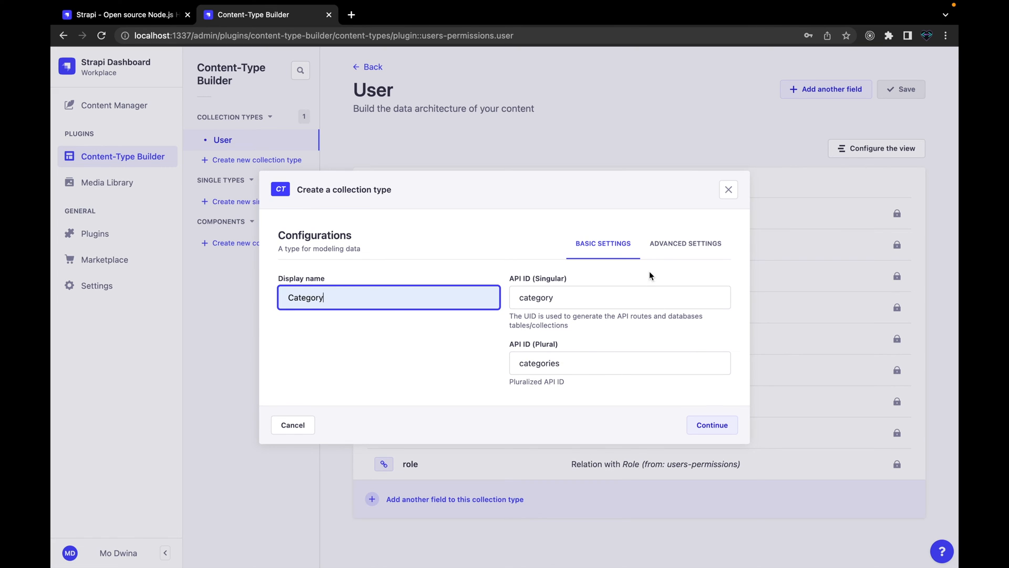
left_click(686, 244)
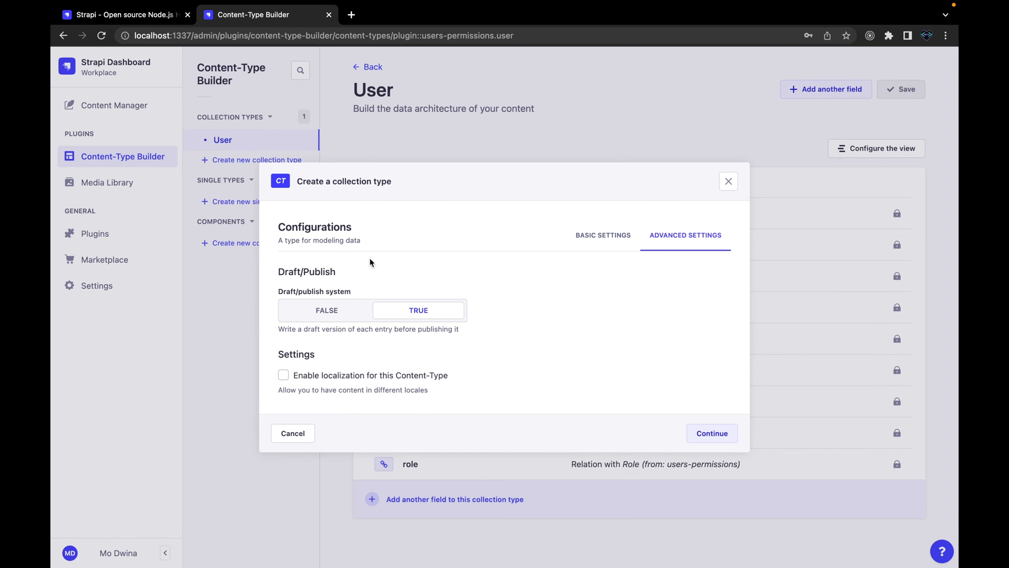
mouse_move(361, 292)
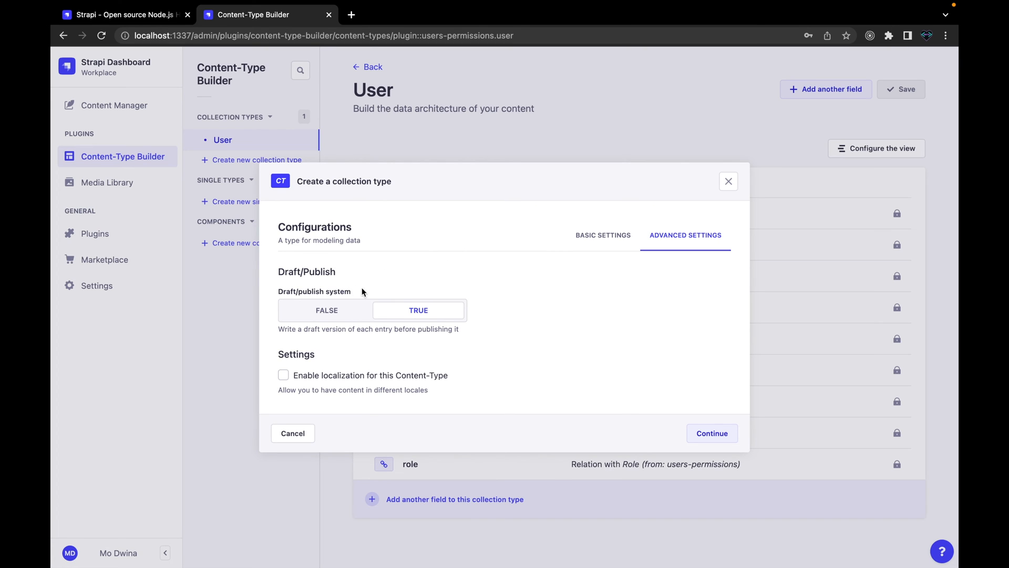
mouse_move(332, 290)
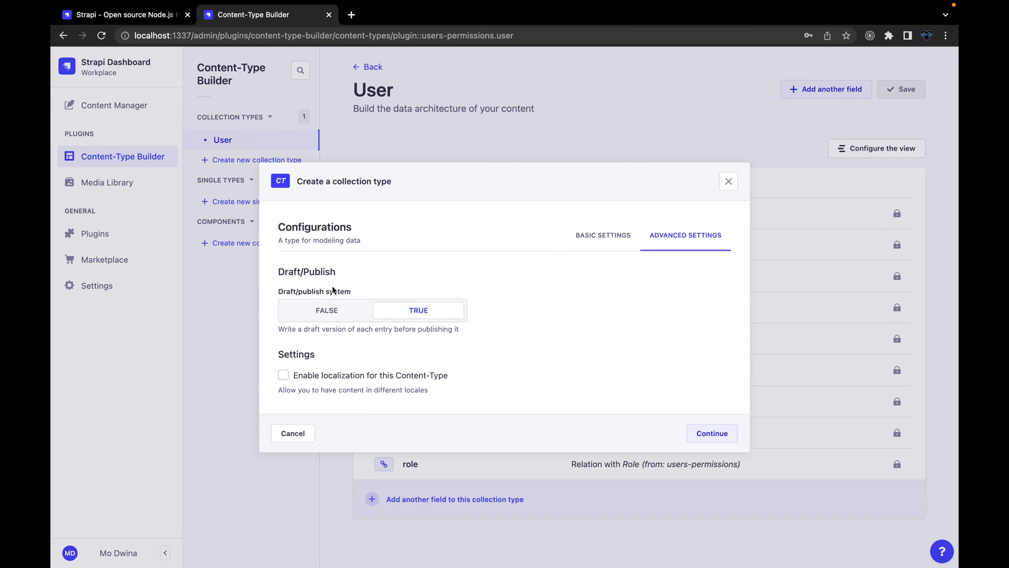
left_click(603, 244)
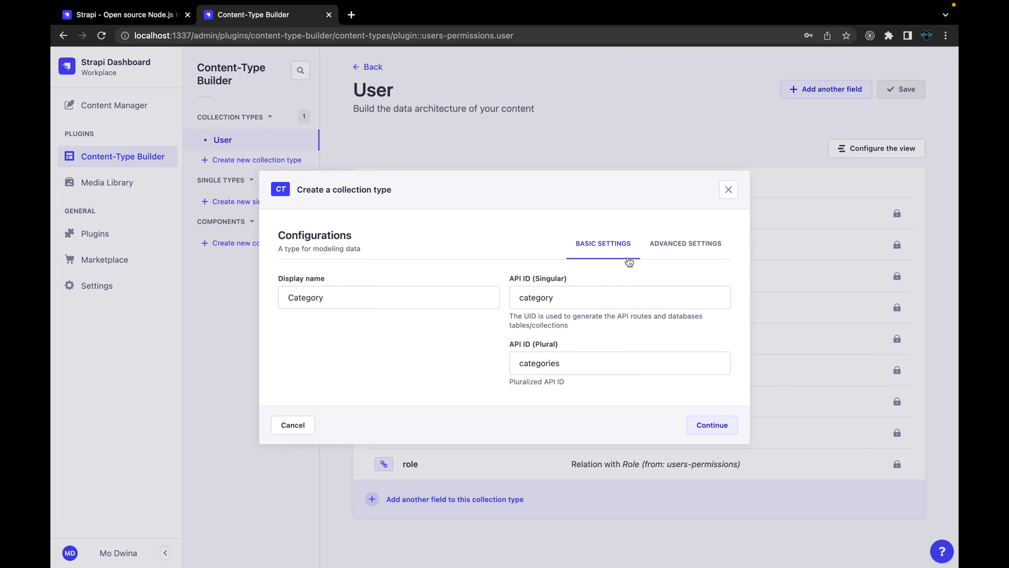
left_click(711, 425)
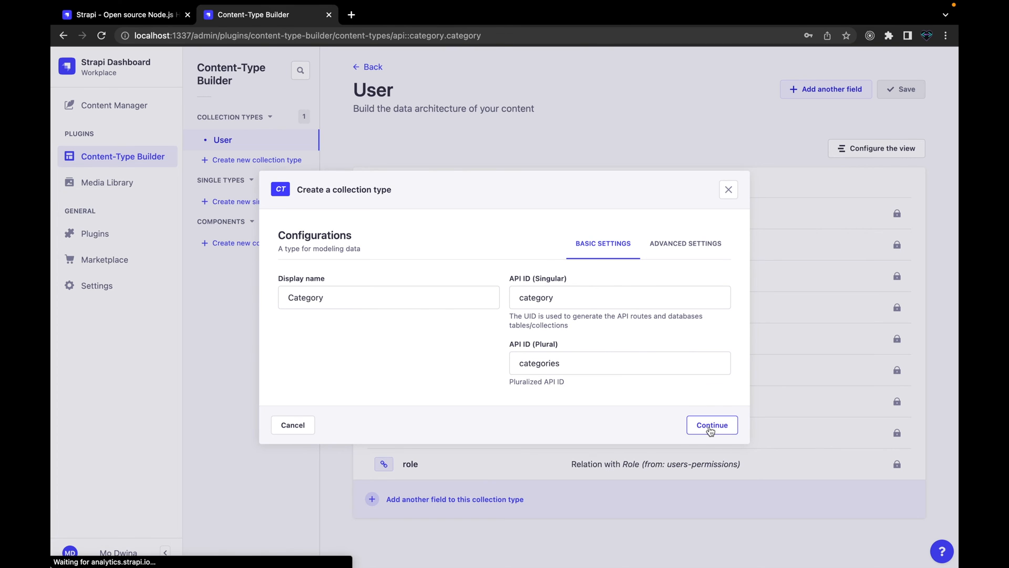
- Choose a Text field for Category and name it title as short text
left_click(711, 425)
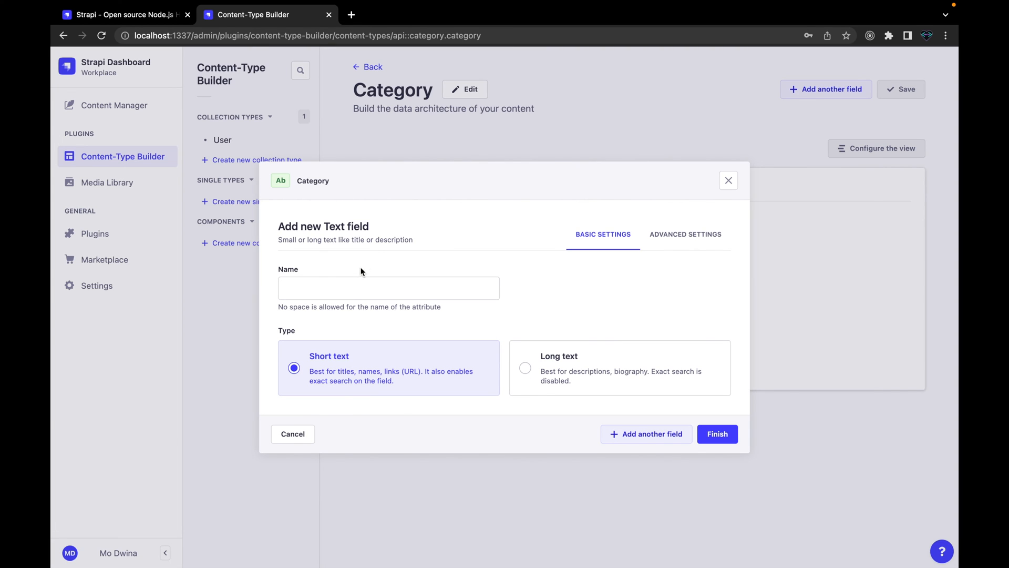
type("title")
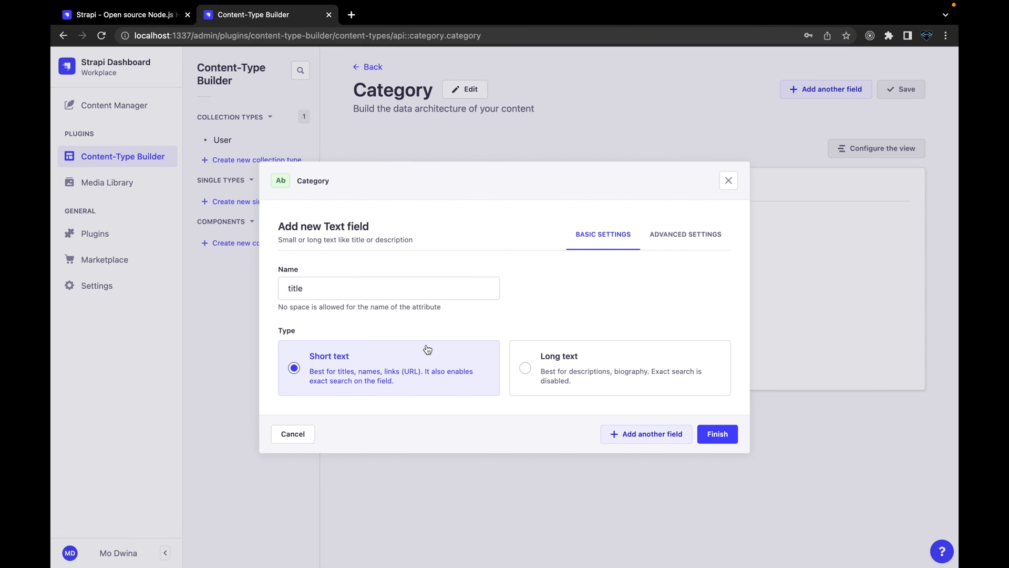
mouse_move(362, 357)
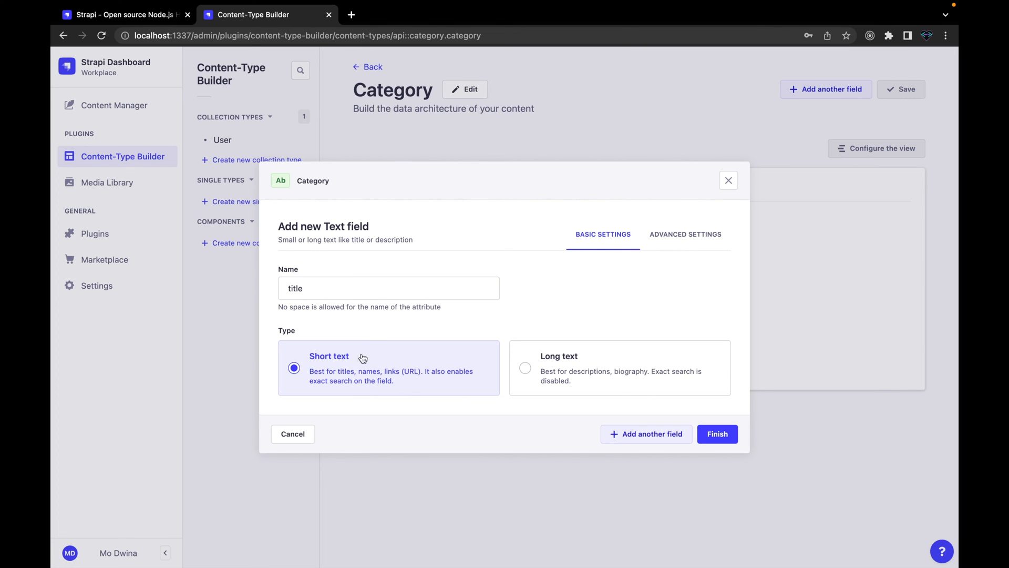
mouse_move(555, 374)
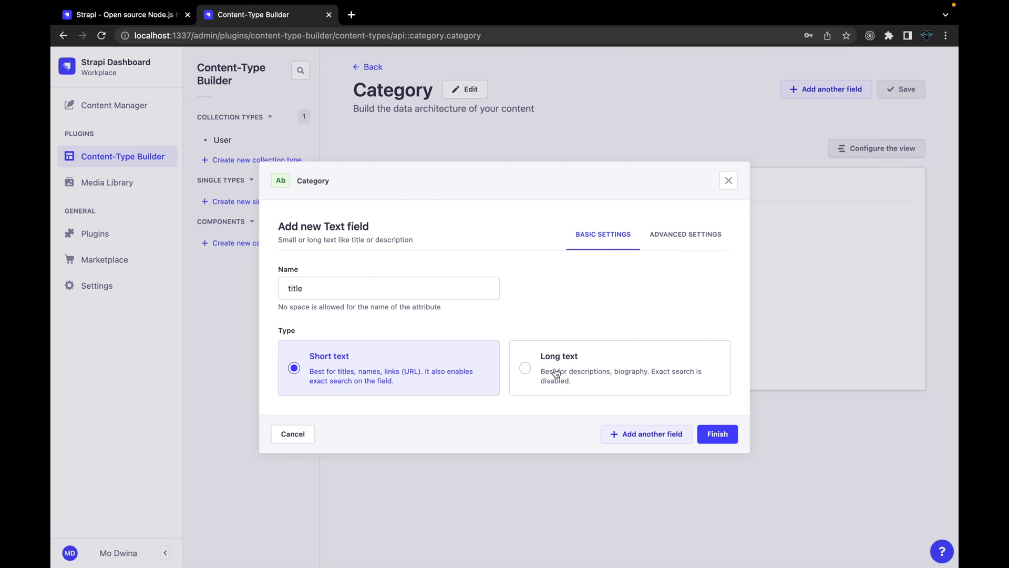
mouse_move(579, 358)
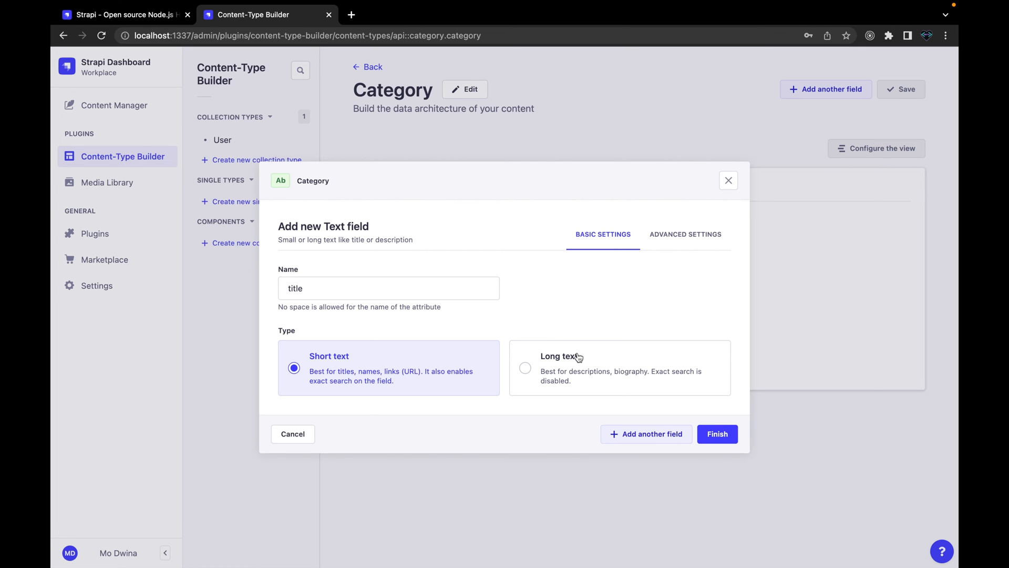
mouse_move(407, 342)
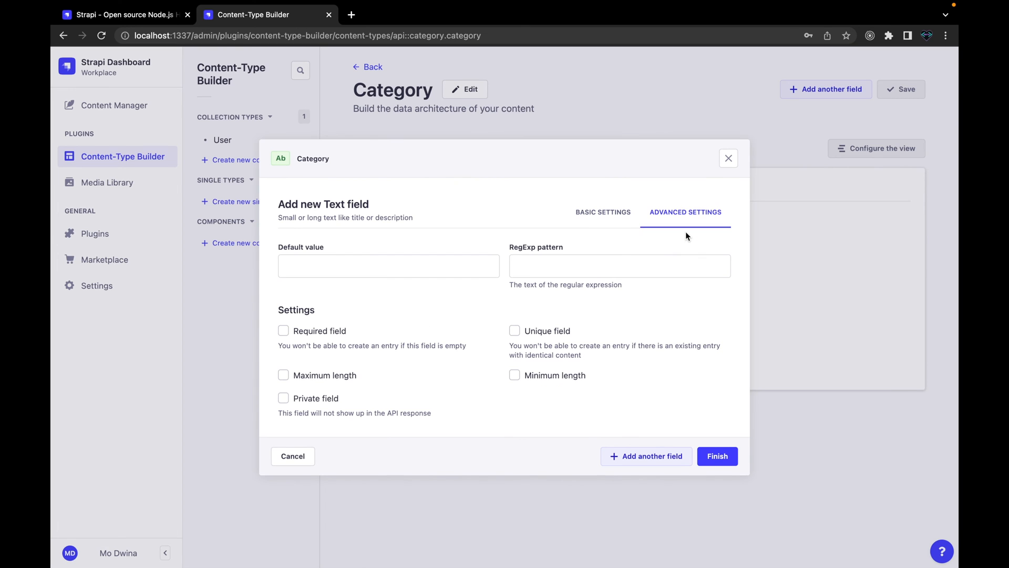
mouse_move(346, 331)
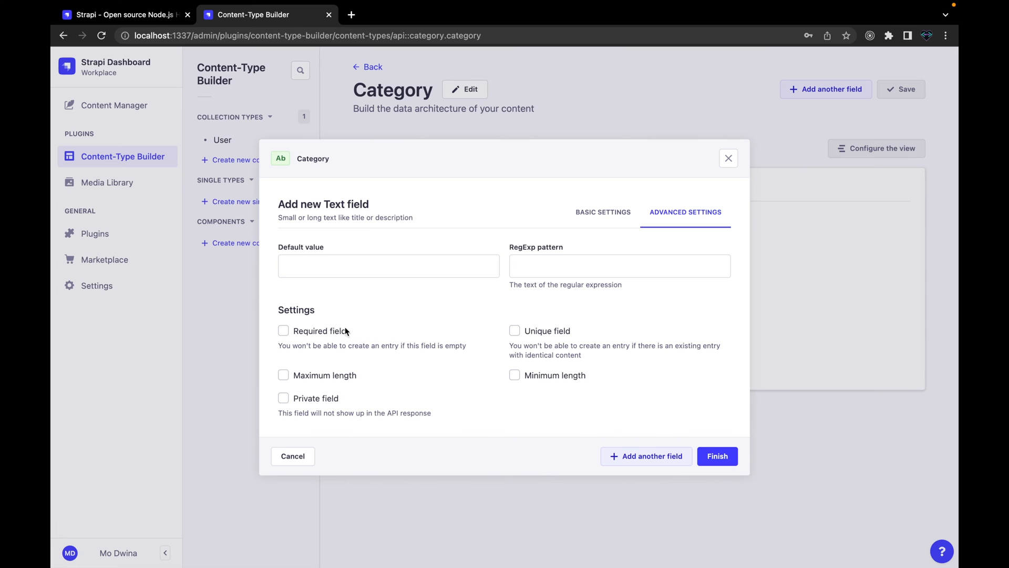
- Tick Required field in Advanced Settings for the Category title text field
left_click(284, 330)
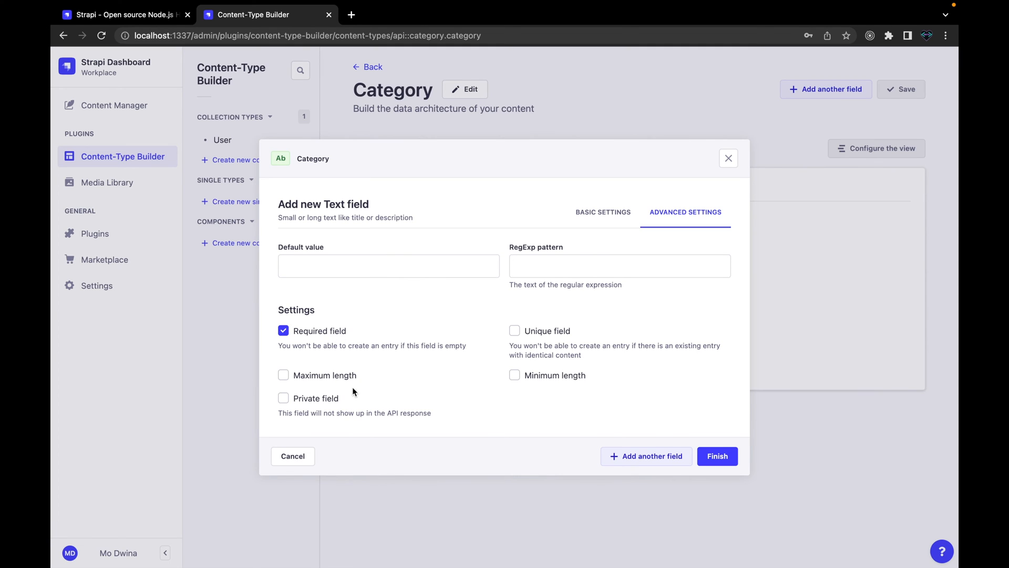
mouse_move(522, 350)
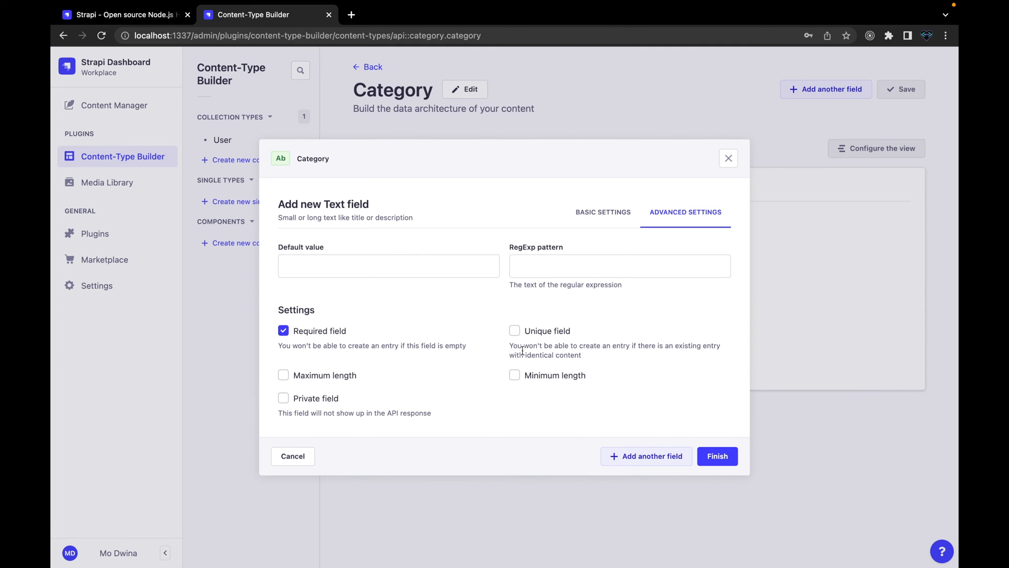
mouse_move(525, 399)
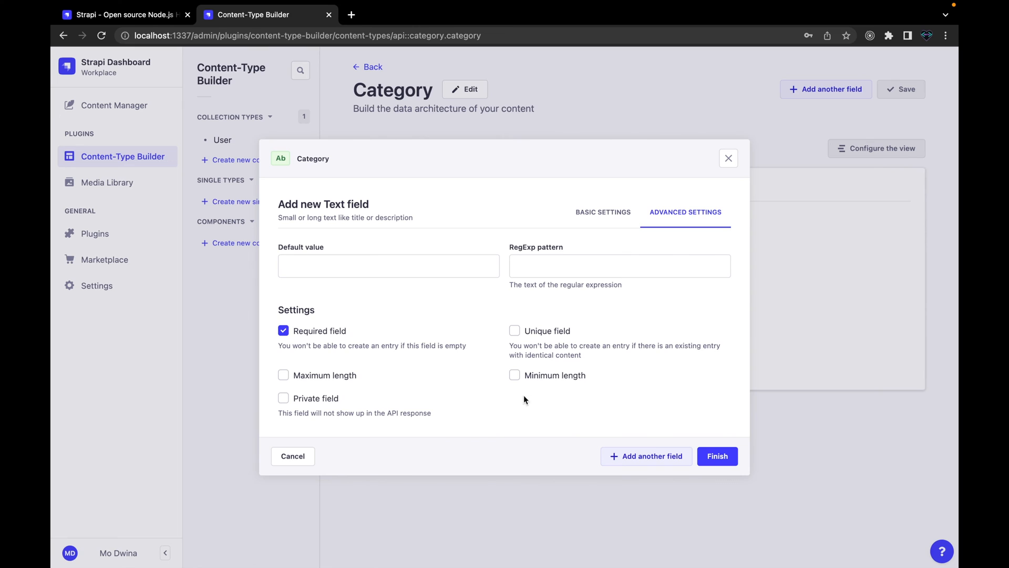
mouse_move(312, 393)
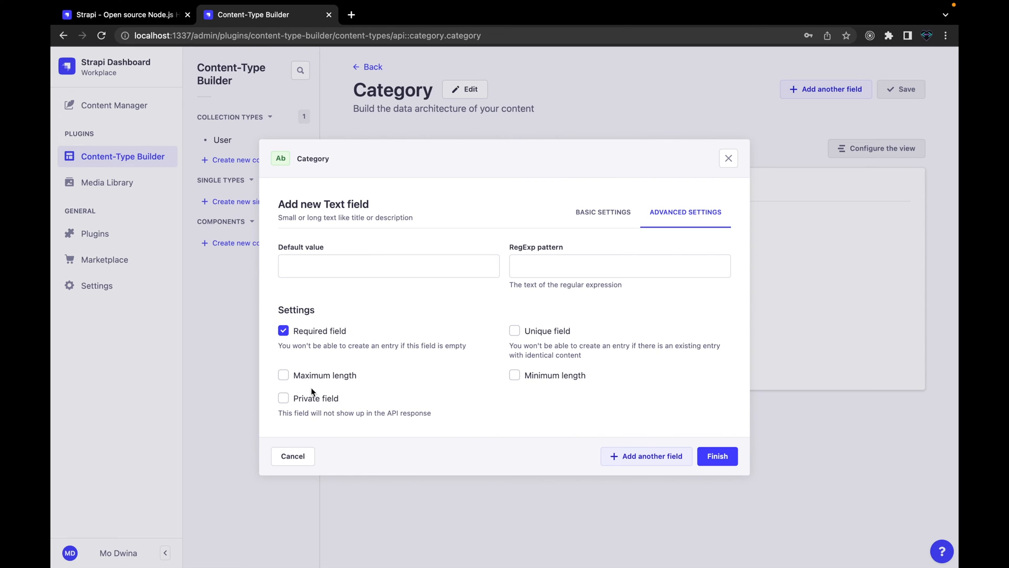
mouse_move(448, 402)
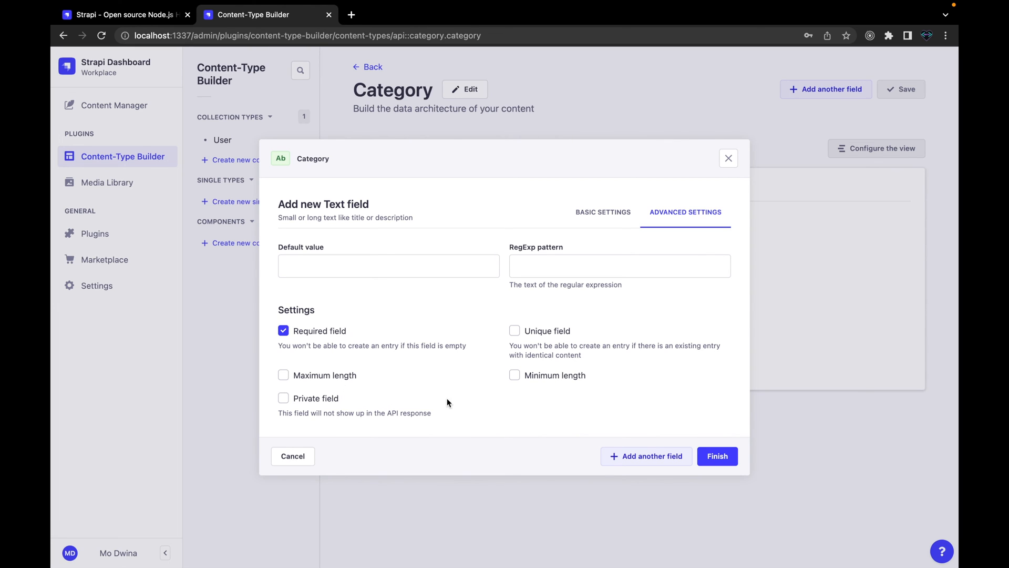
mouse_move(425, 398)
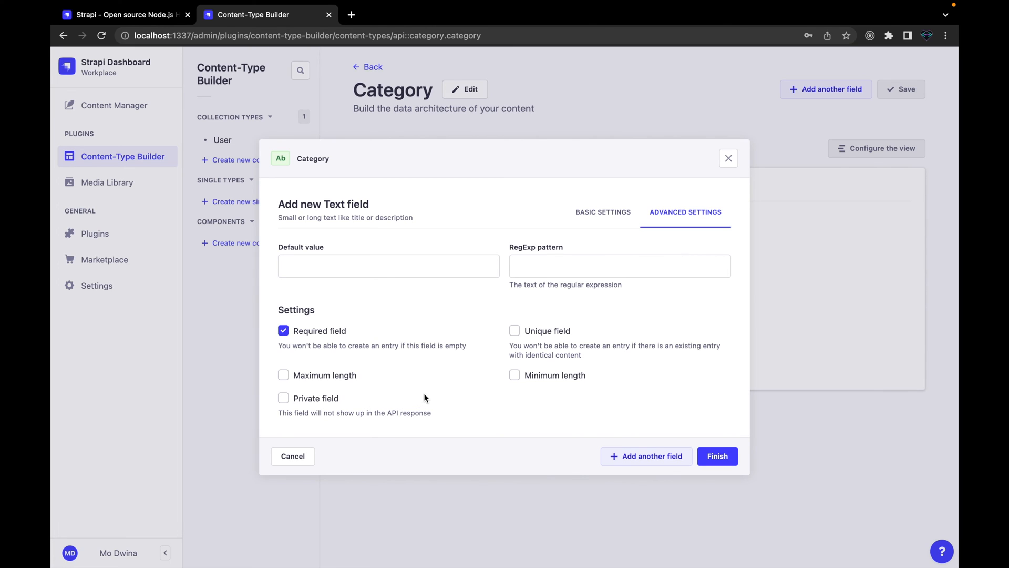
mouse_move(320, 344)
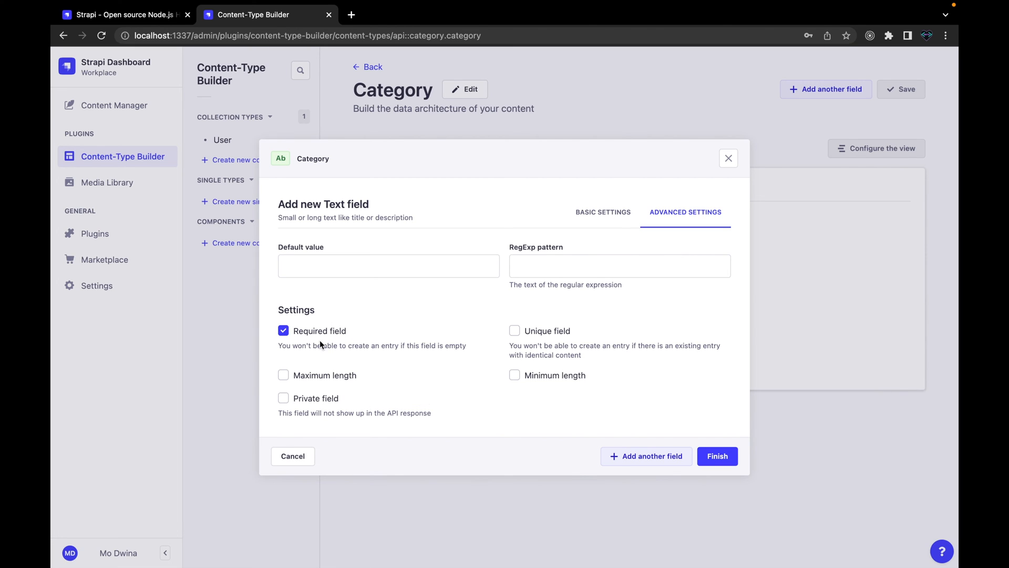
mouse_move(569, 313)
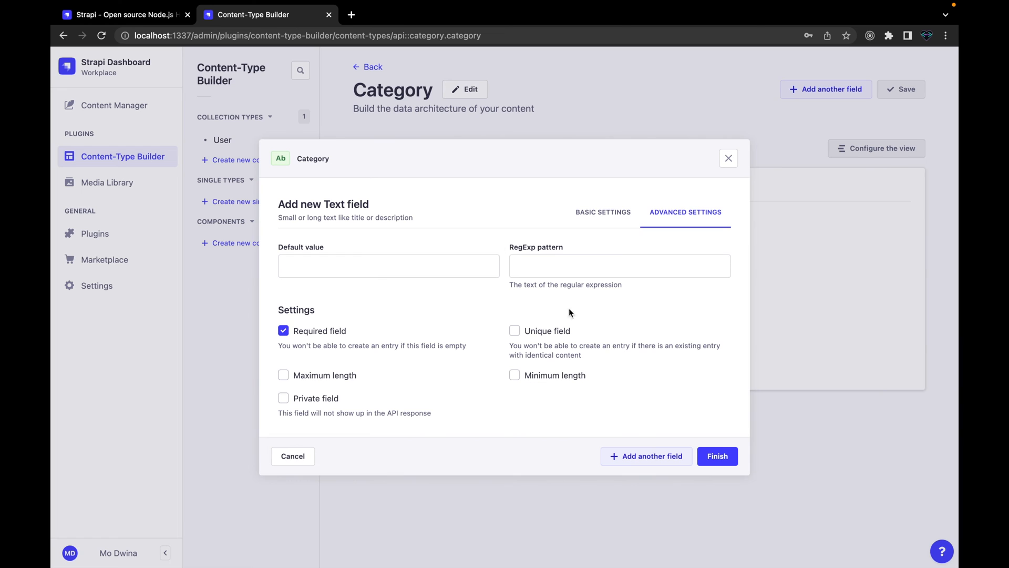
- Finish the required title field and stay on the page to keep unsaved changes
left_click(717, 456)
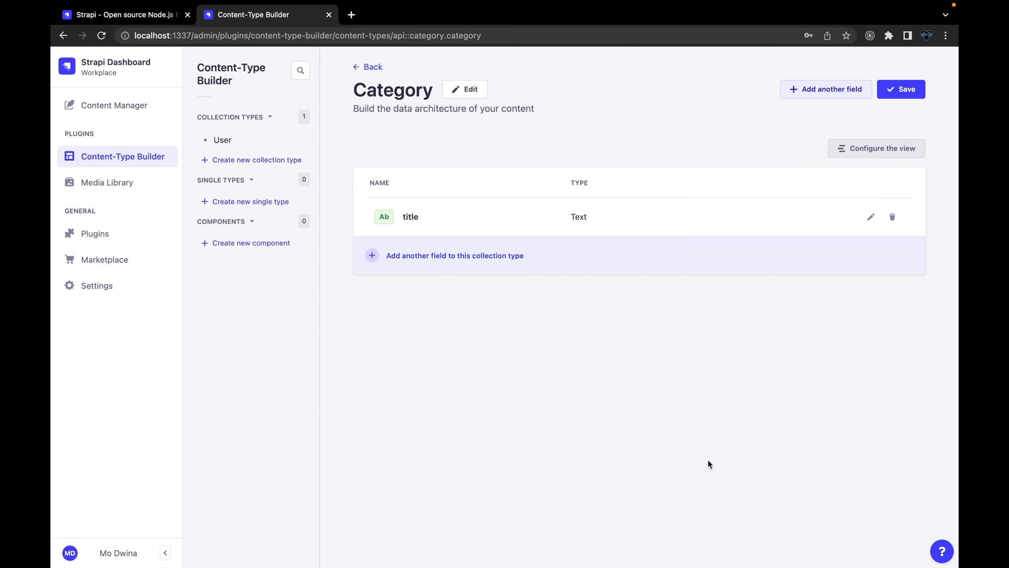
mouse_move(195, 145)
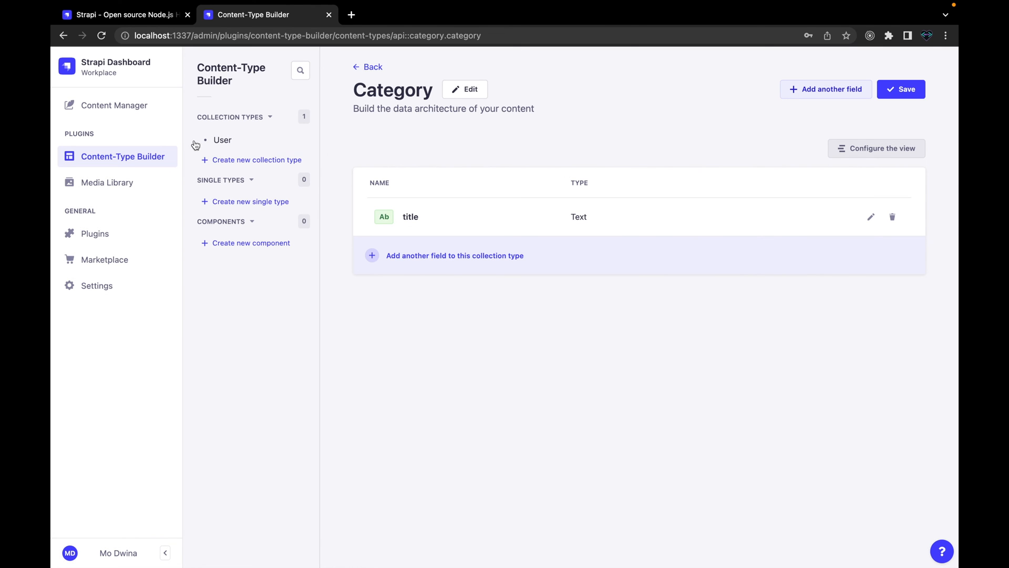
mouse_move(269, 177)
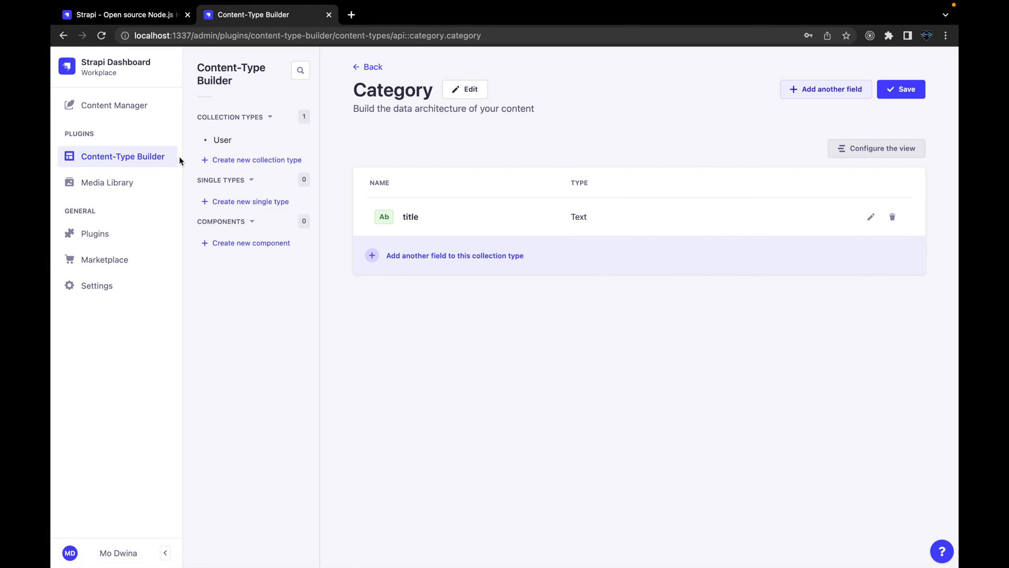
mouse_move(114, 105)
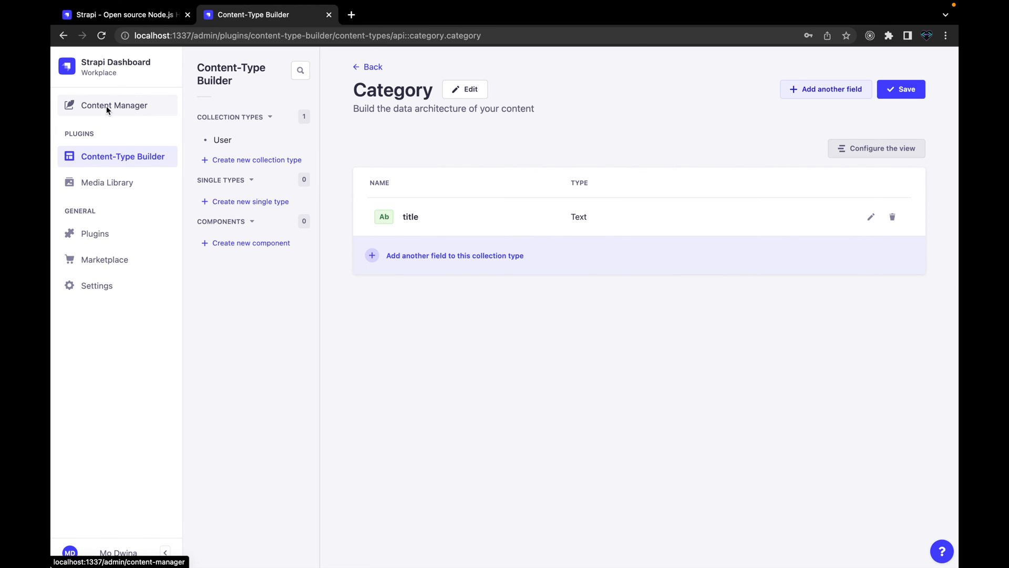
left_click(115, 105)
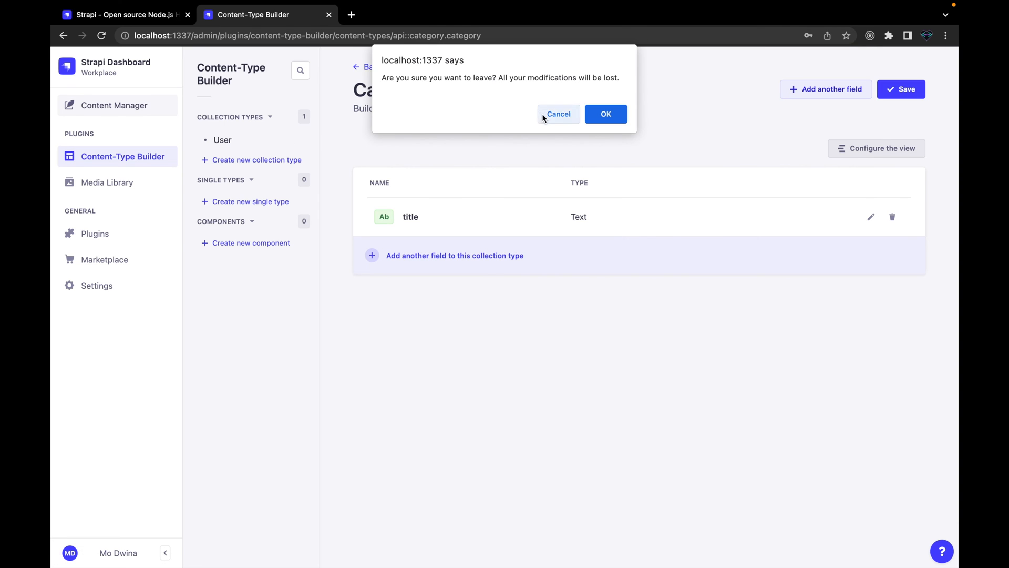
left_click(604, 115)
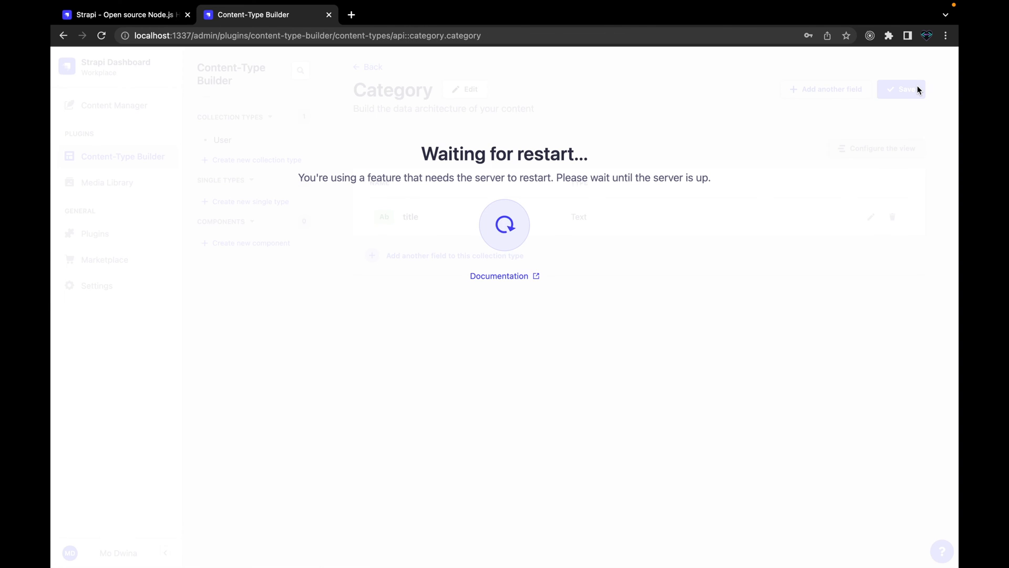
mouse_move(713, 209)
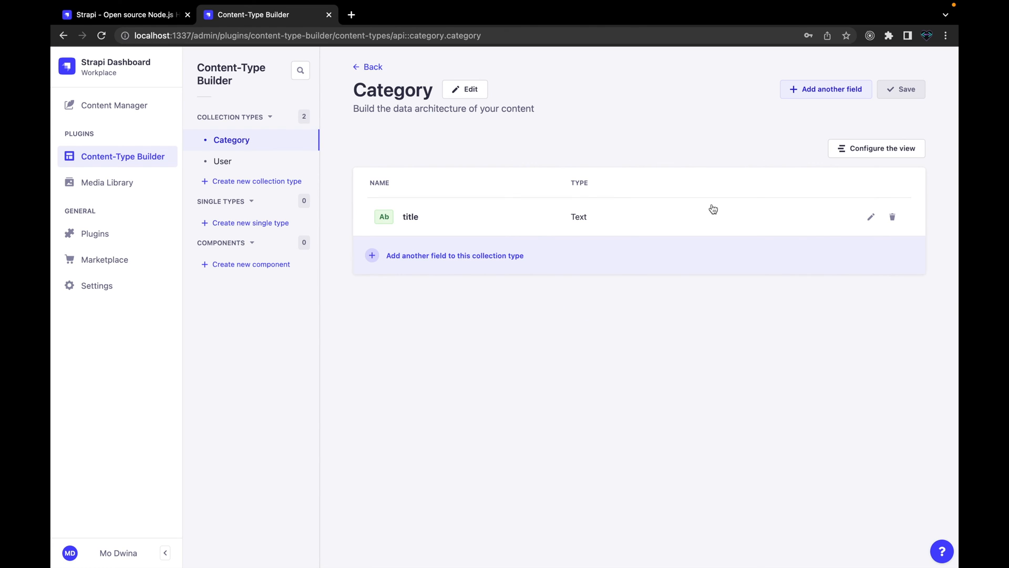
- Show the empty Category entries list in the Content Manager
left_click(114, 105)
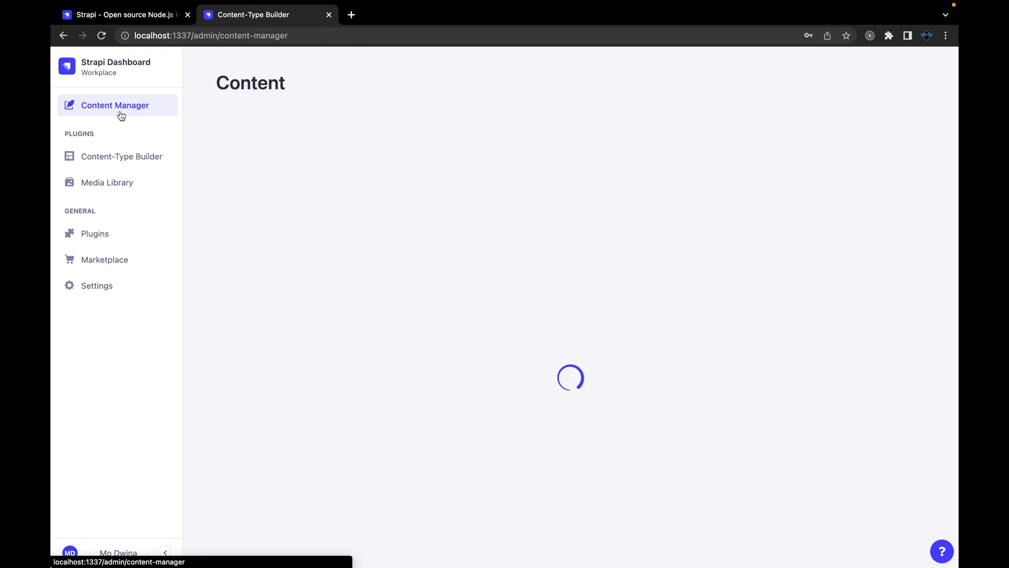
left_click(114, 105)
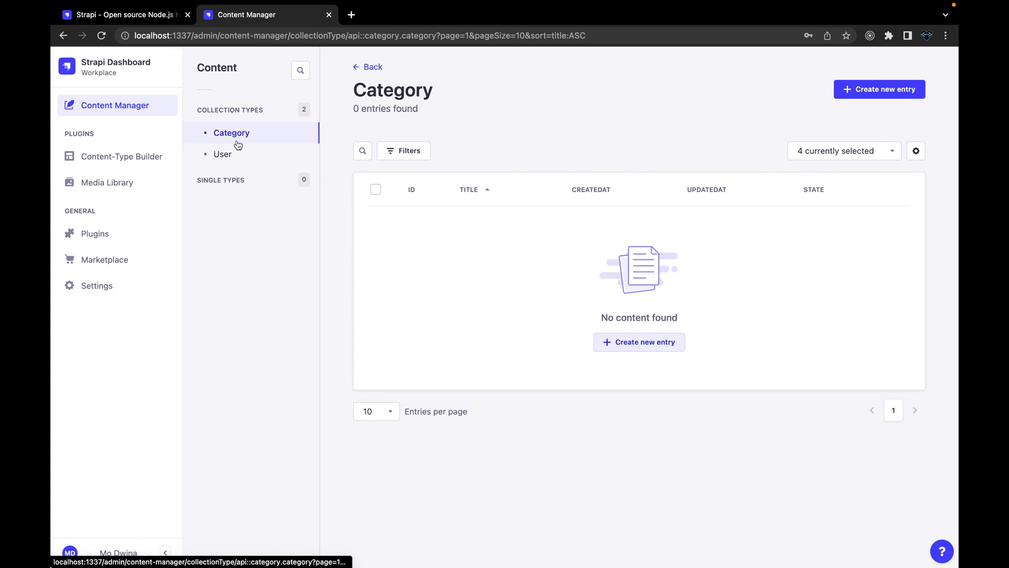
mouse_move(403, 151)
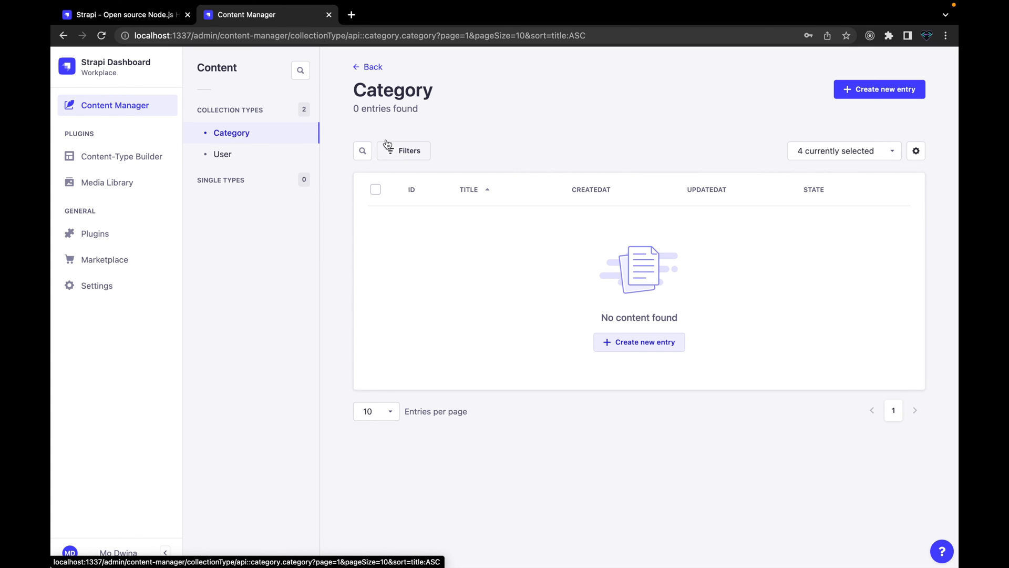
mouse_move(880, 89)
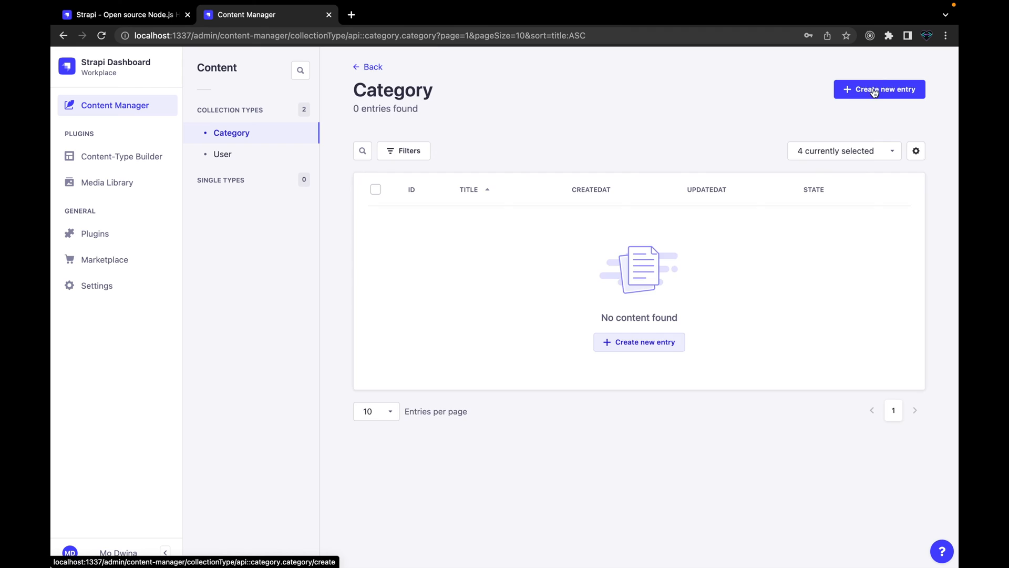
- Create and publish Category entries titled 'Games' and 'Clothes', returning to the list
left_click(880, 89)
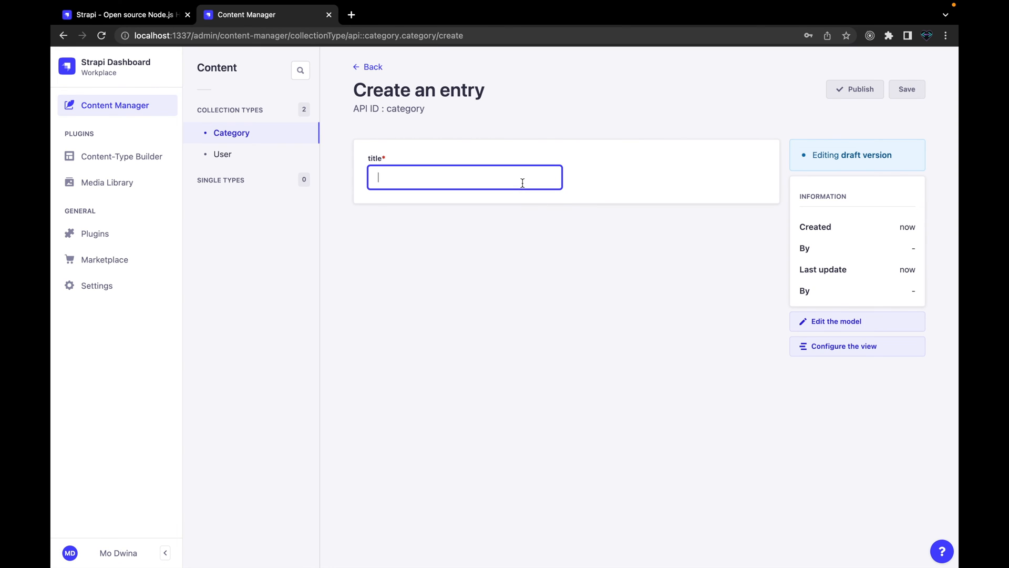
type("G")
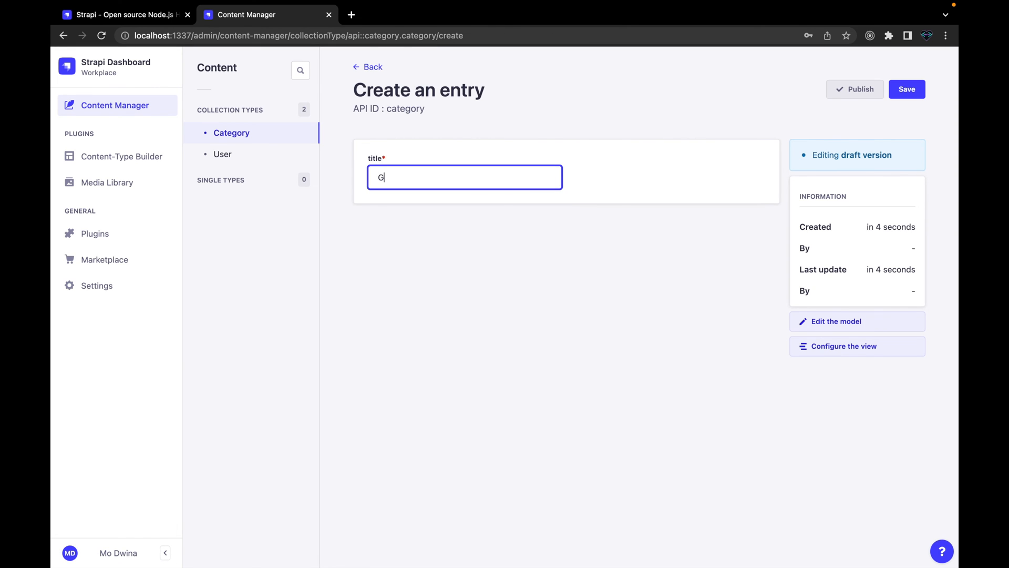
type("ames")
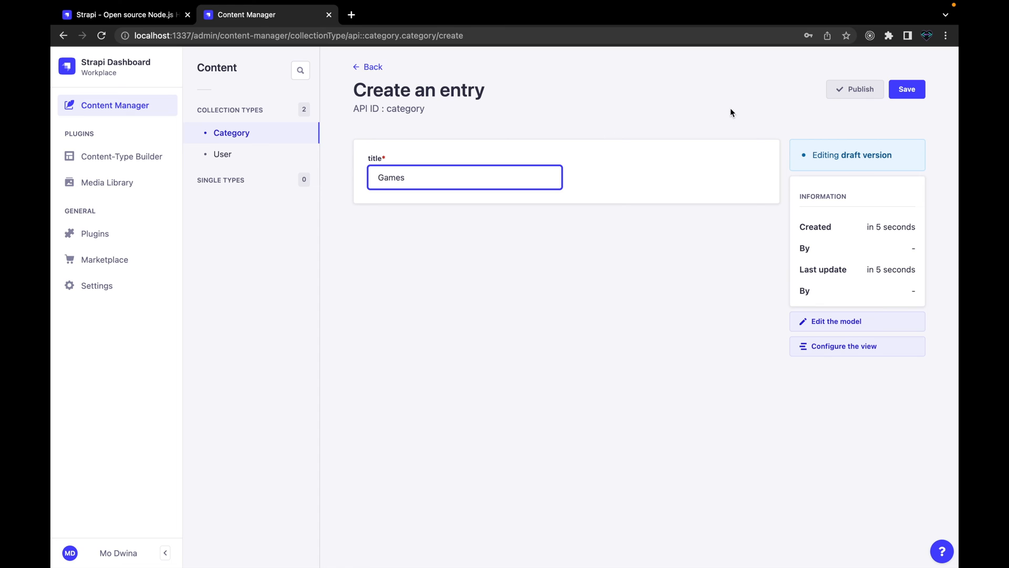
left_click(906, 89)
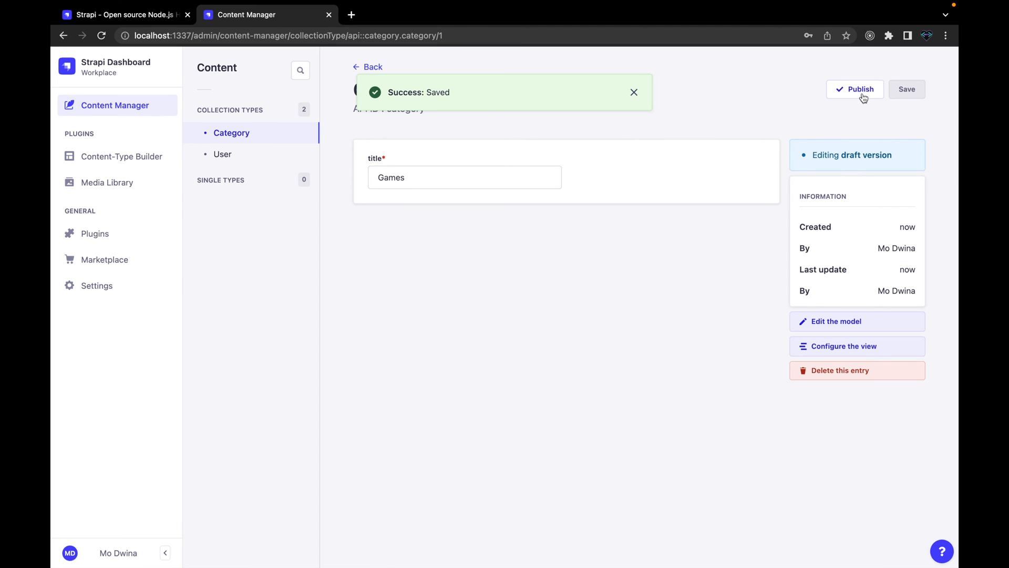
left_click(854, 89)
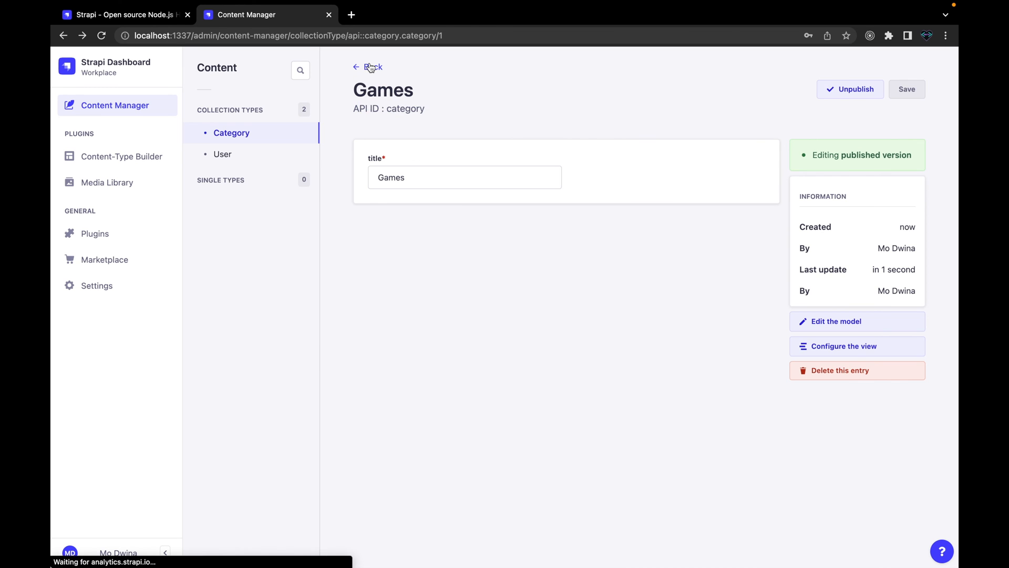
left_click(368, 66)
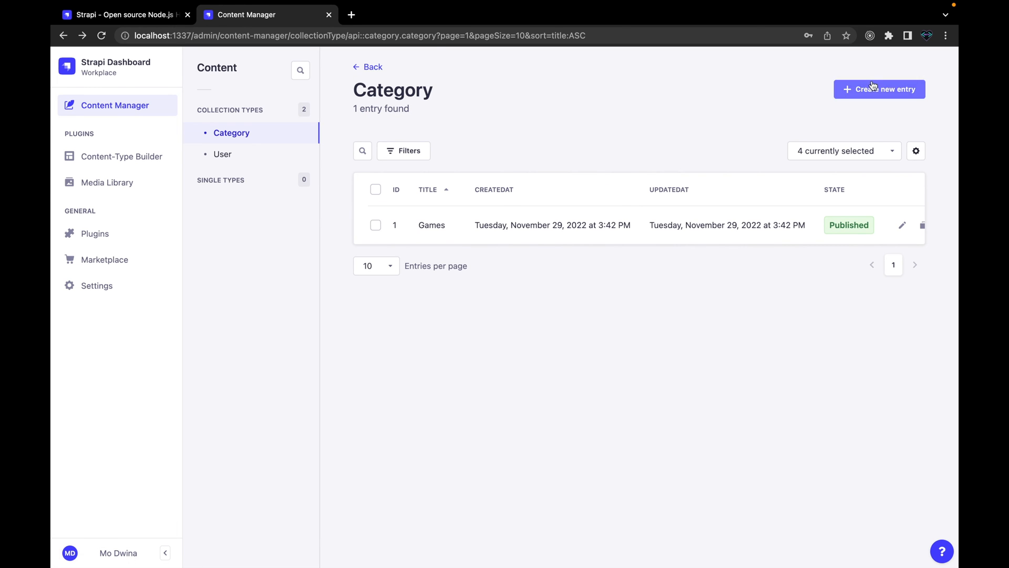
left_click(880, 89)
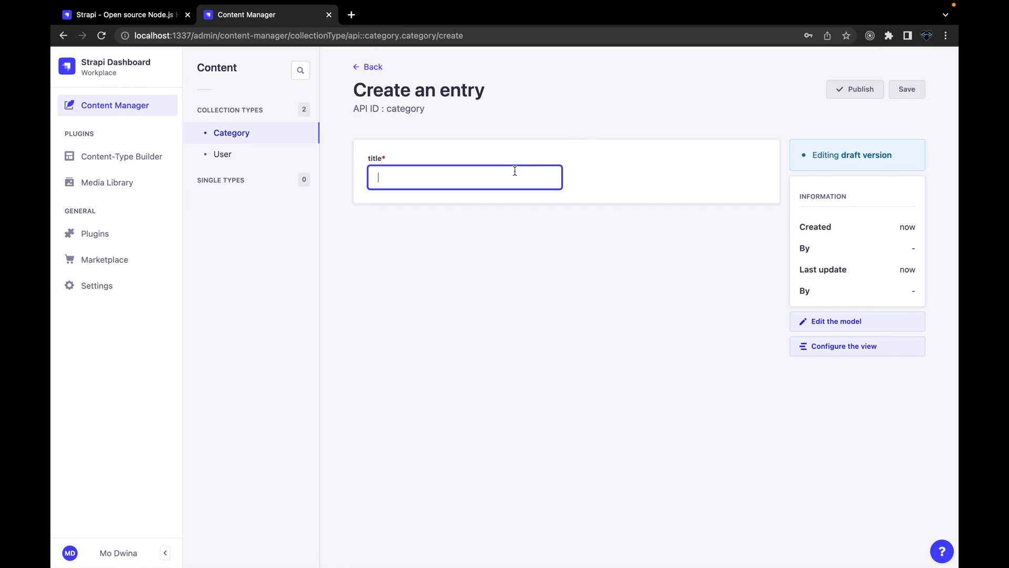
type("Clothes")
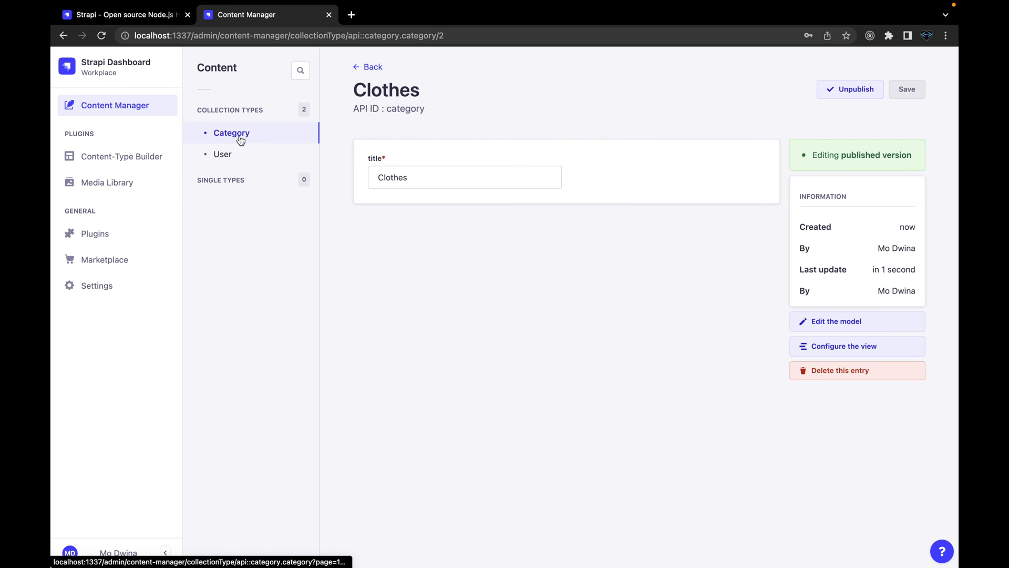
left_click(367, 66)
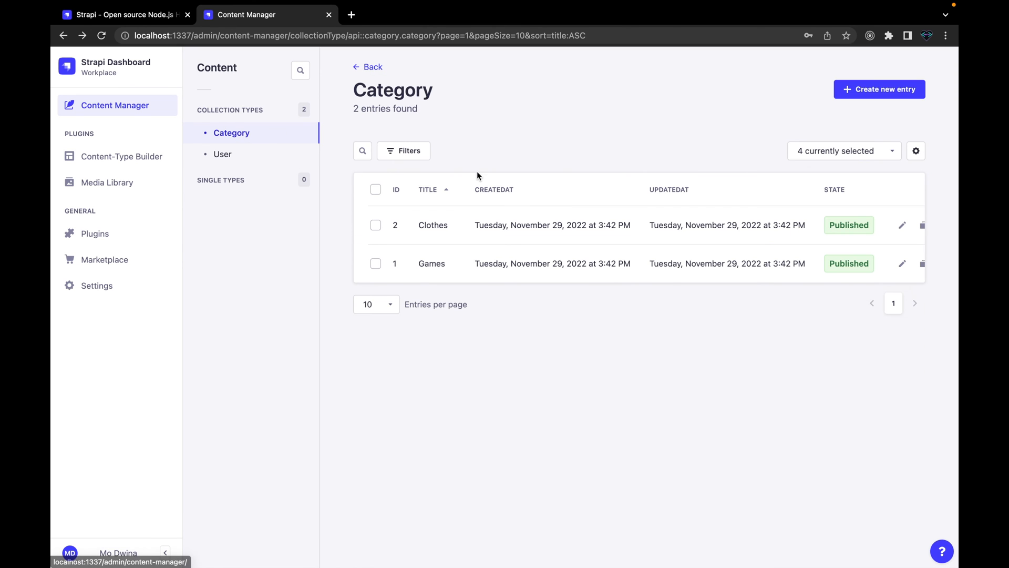
mouse_move(489, 240)
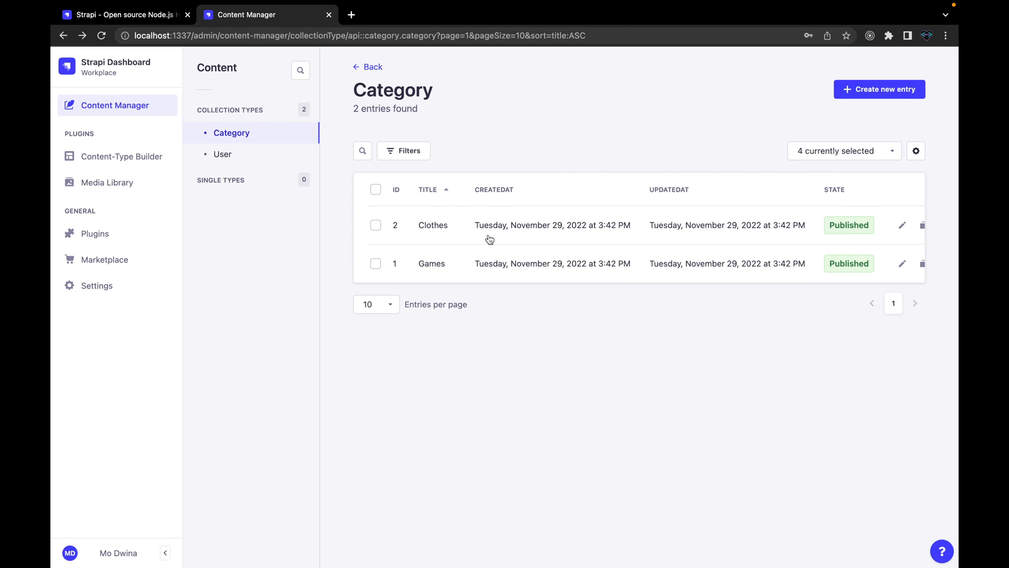
mouse_move(415, 141)
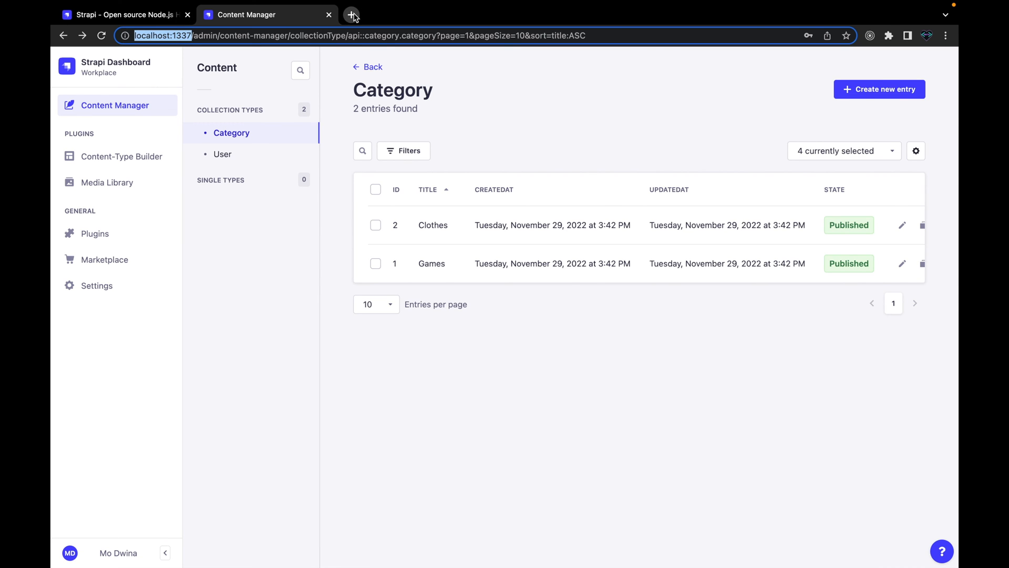
- Request localhost:1337/api/categories in a new Chrome tab, getting 403 Forbidden
left_click(353, 14)
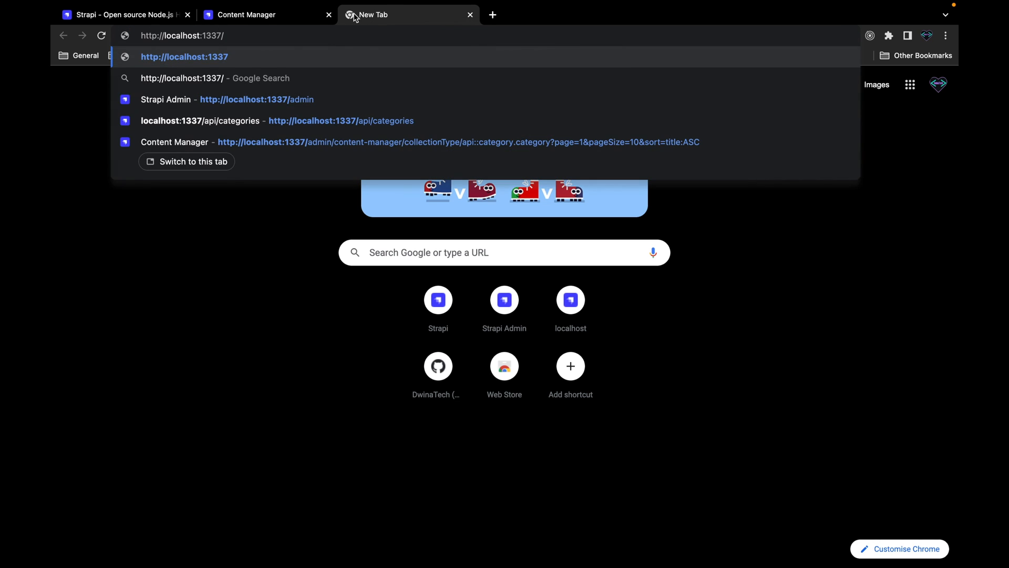
type("api/")
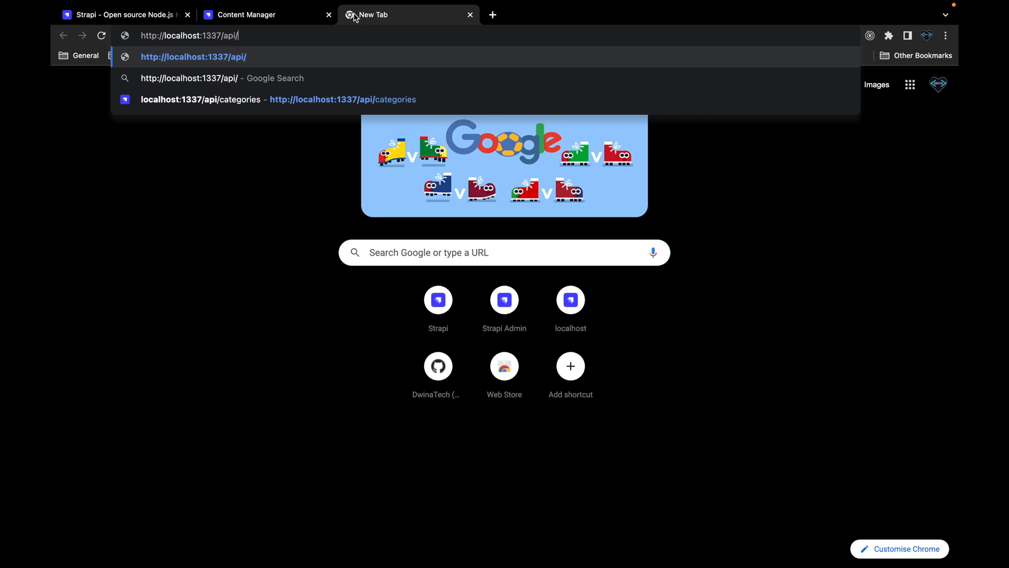
type("categories")
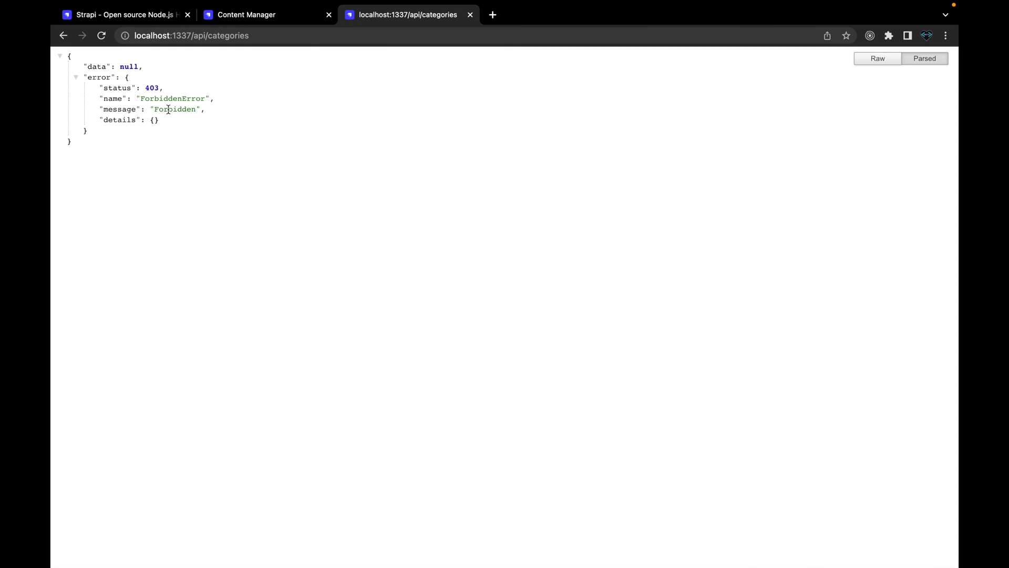
mouse_move(244, 152)
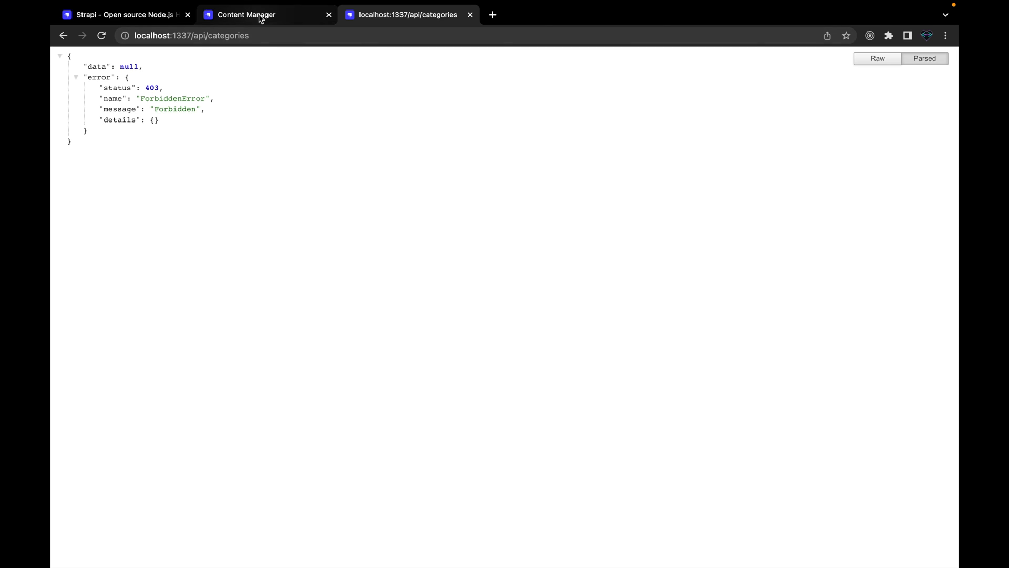
- Give the Public role find and findOne on Category and save the role
left_click(264, 14)
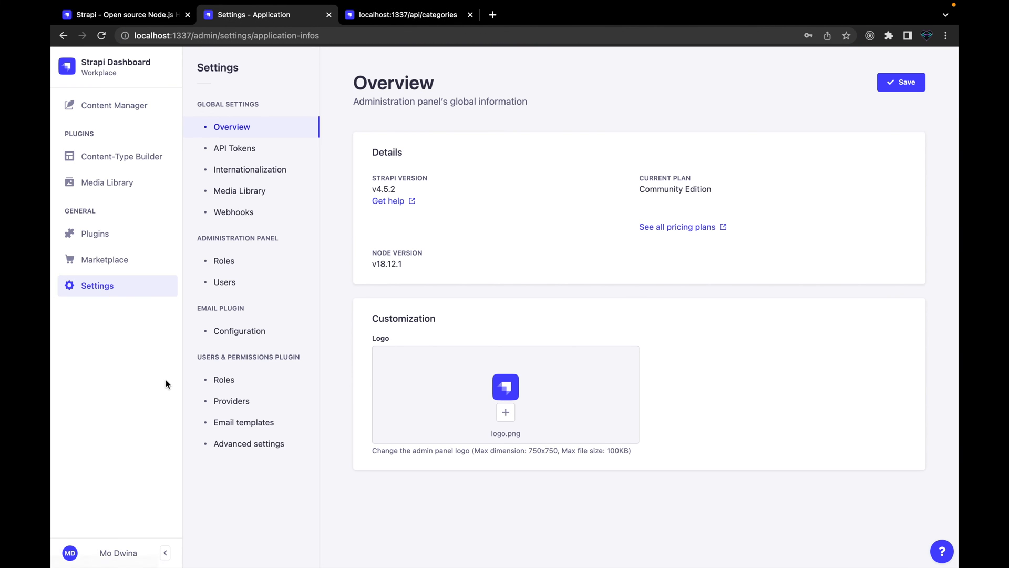
left_click(224, 379)
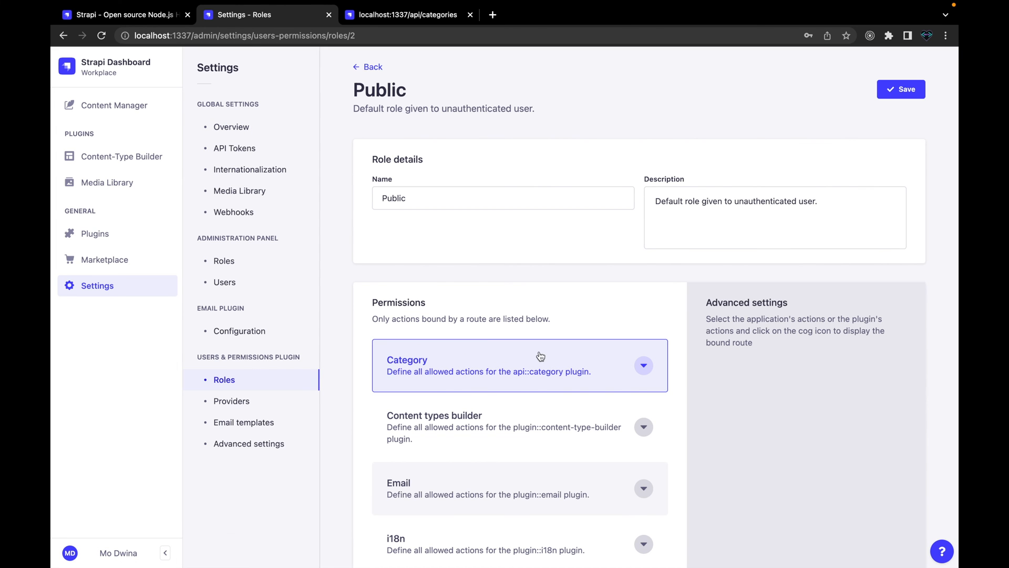
mouse_move(574, 365)
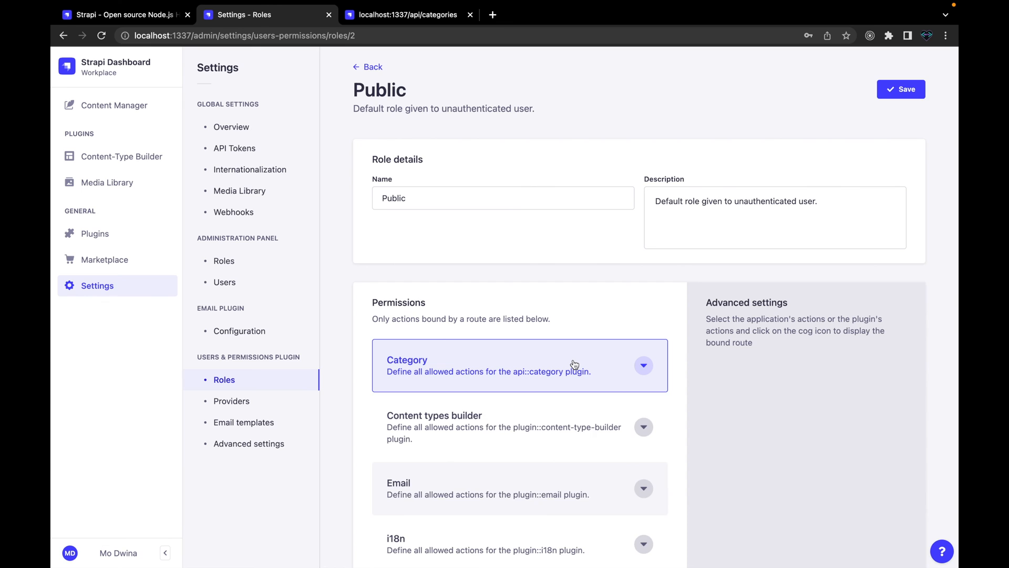
left_click(644, 365)
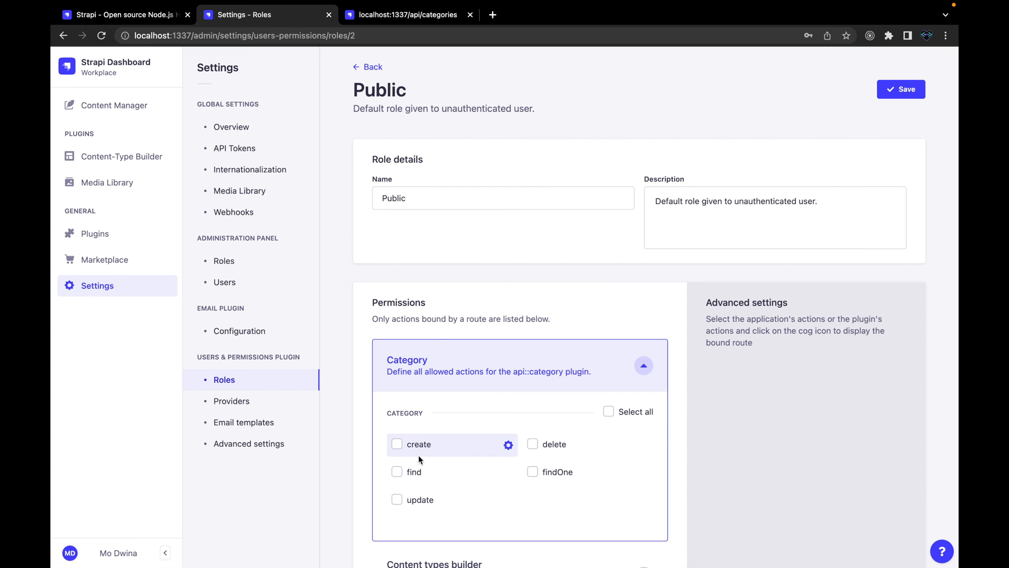
left_click(397, 471)
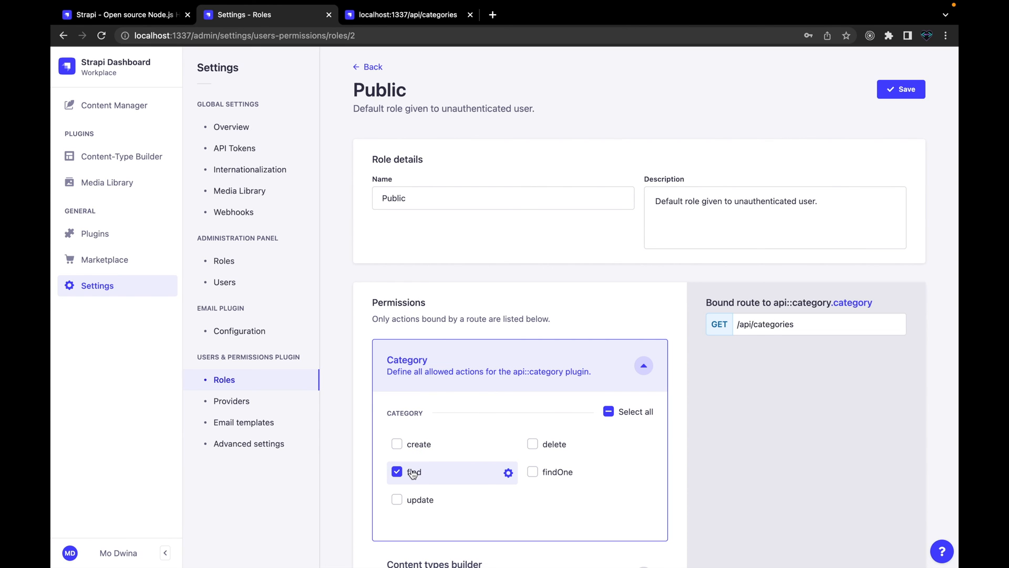
left_click(533, 471)
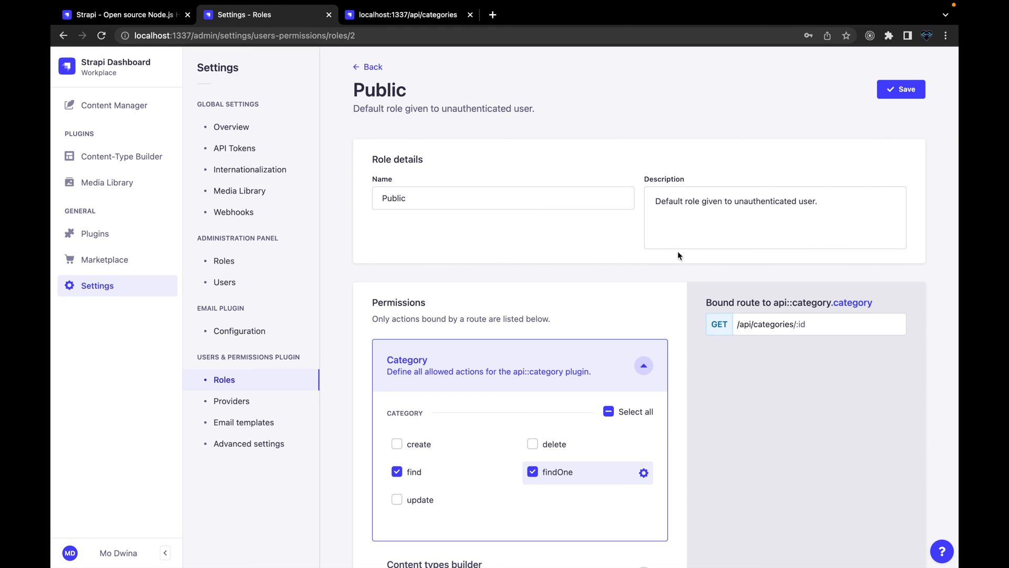
left_click(901, 89)
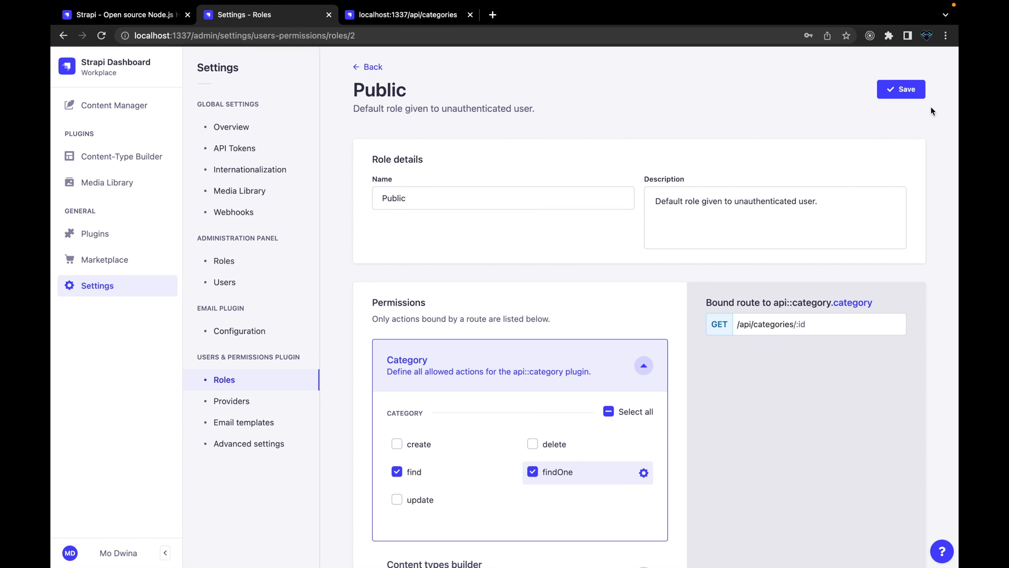
left_click(901, 89)
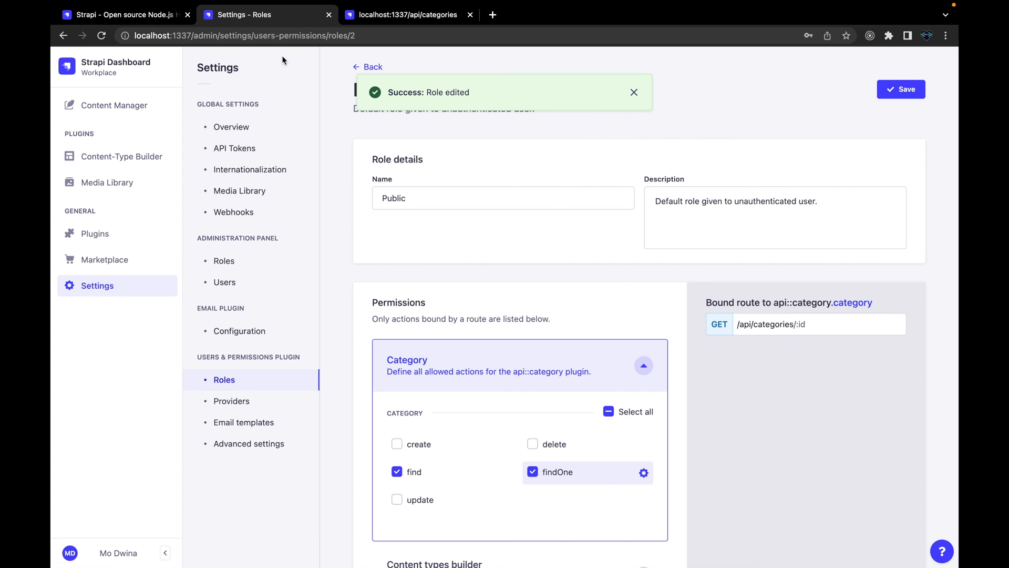
left_click(407, 15)
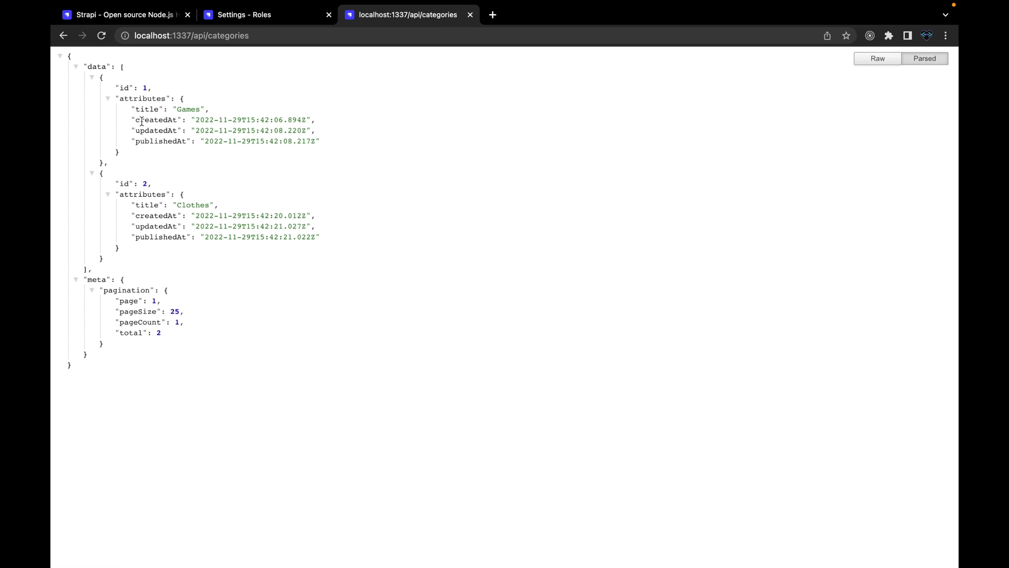
mouse_move(196, 106)
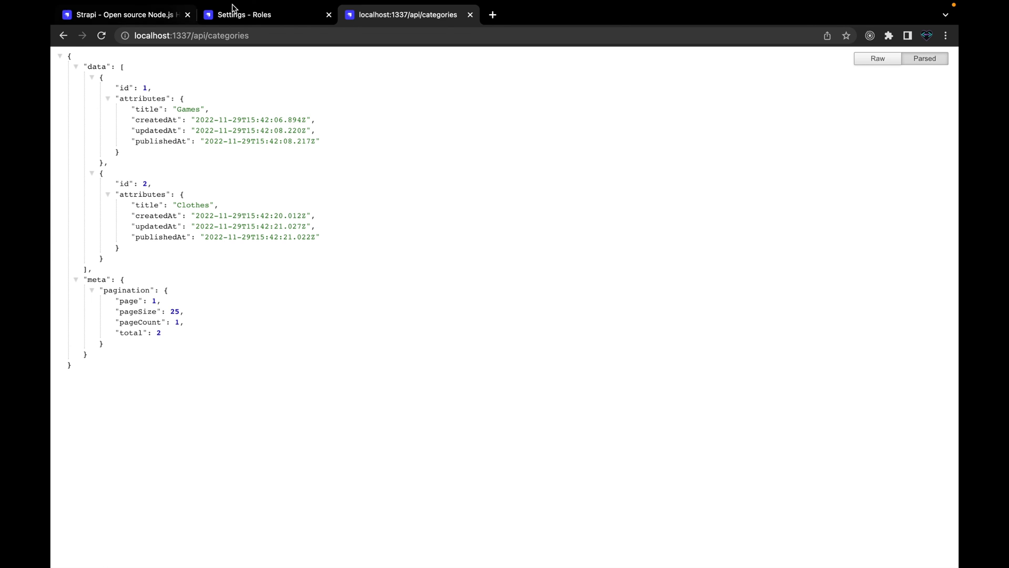
- Leave the Public role in the Strapi tab and return to the Roles list
left_click(244, 14)
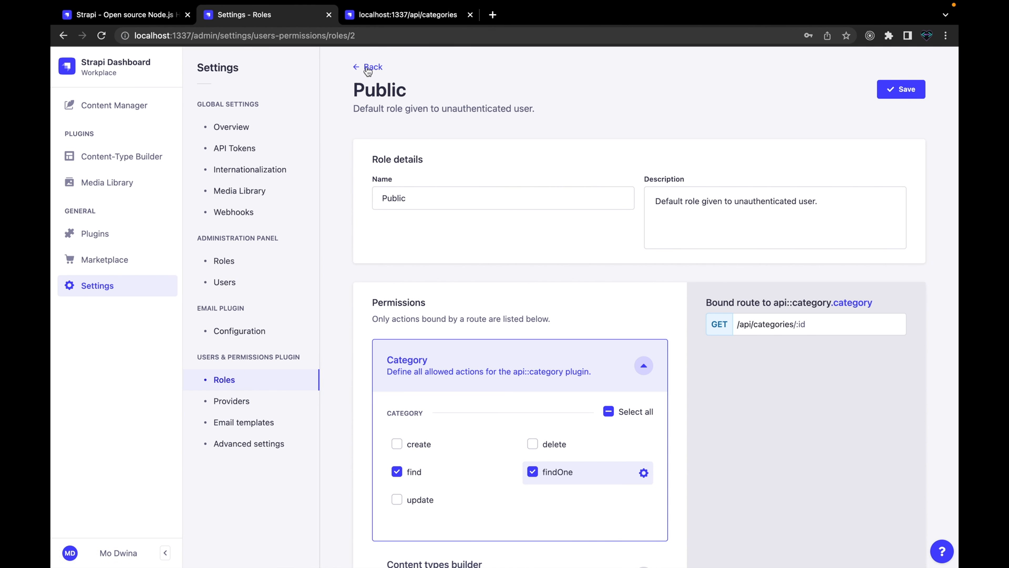
left_click(372, 67)
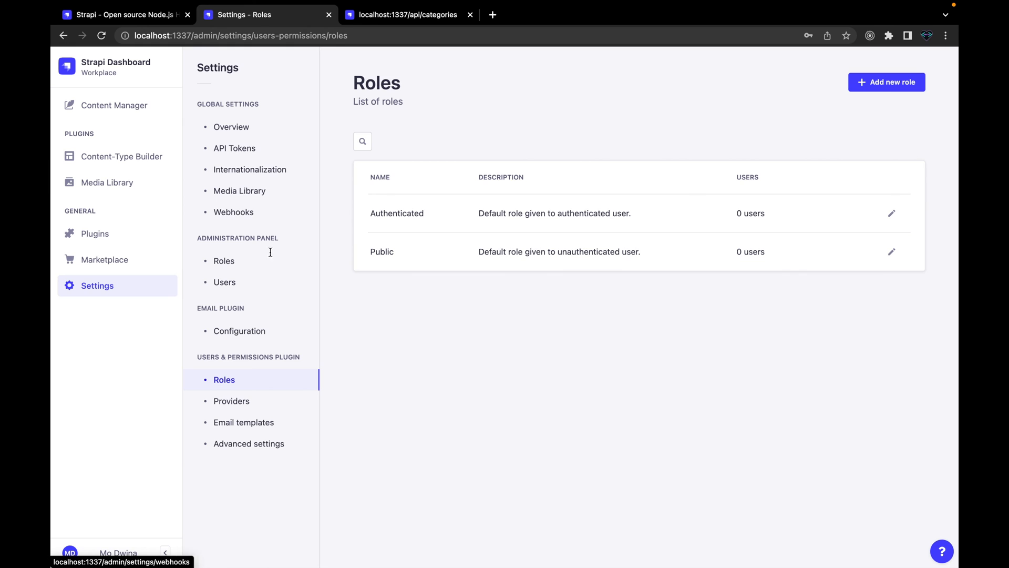
mouse_move(287, 266)
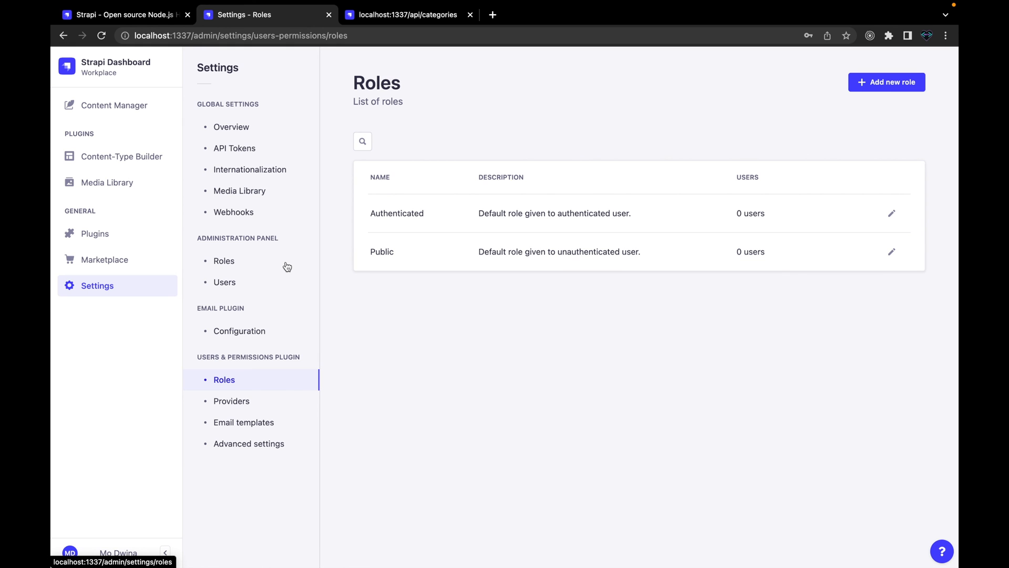
mouse_move(383, 323)
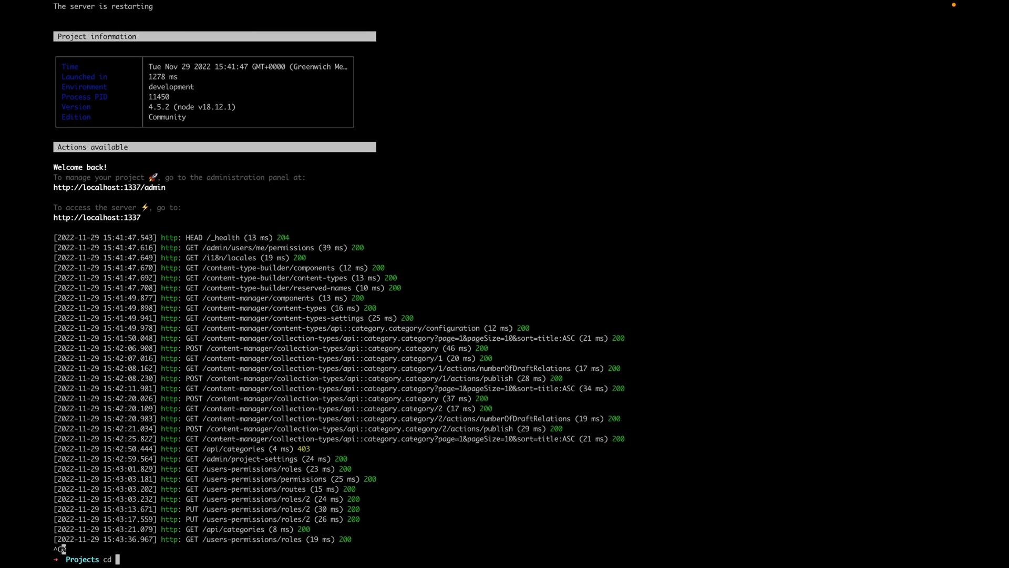
- Stop the Strapi server, cd into cms, and open it with 'code .'
type("cms")
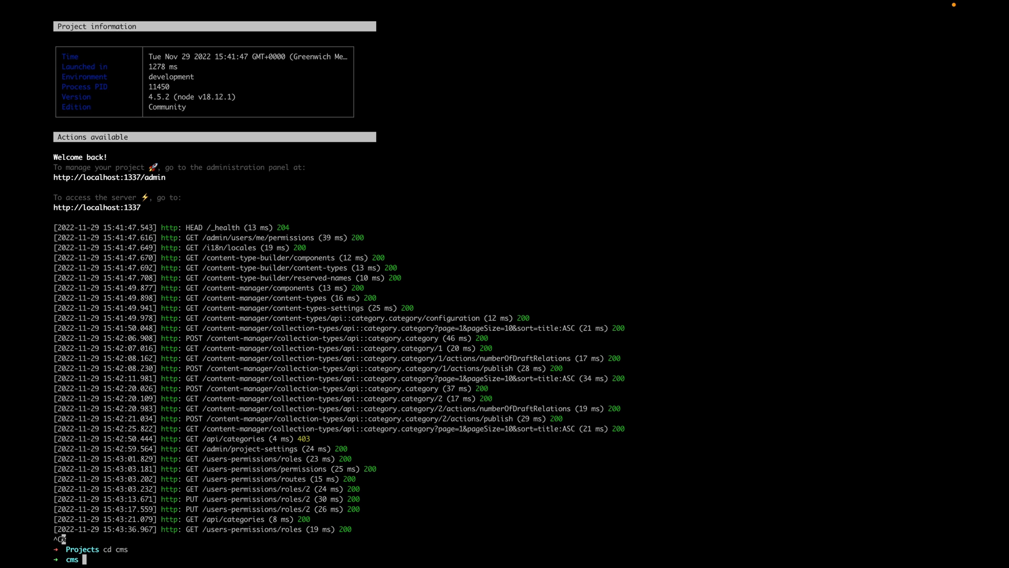
type("code .")
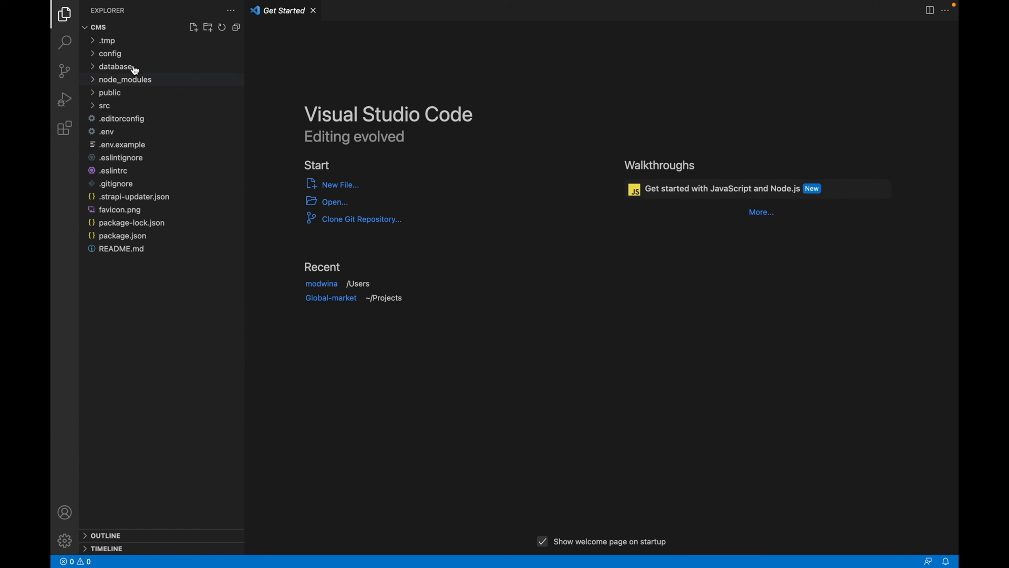
mouse_move(177, 58)
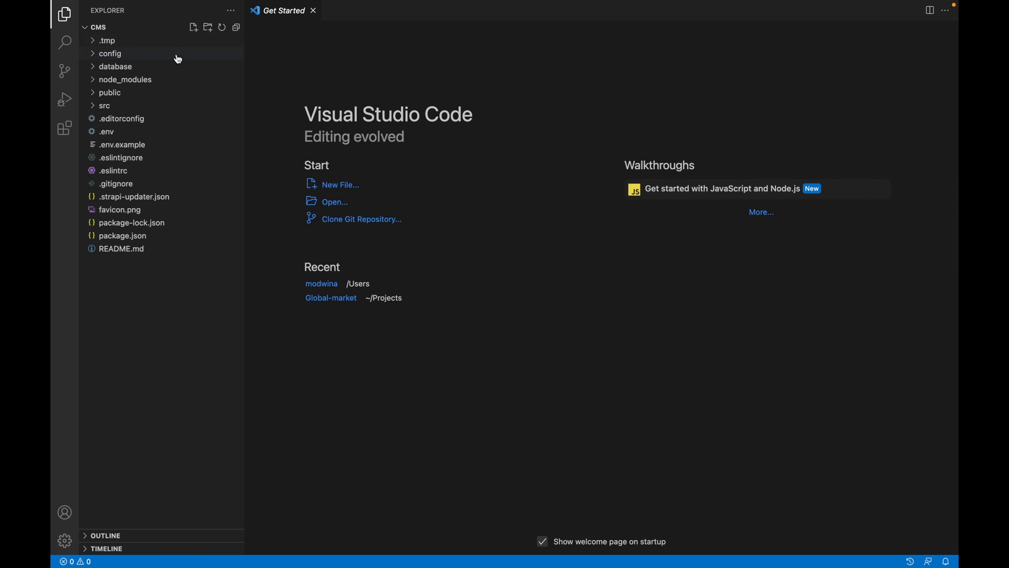
- Expand the src, admin, api and category folders in the VS Code Explorer
left_click(104, 105)
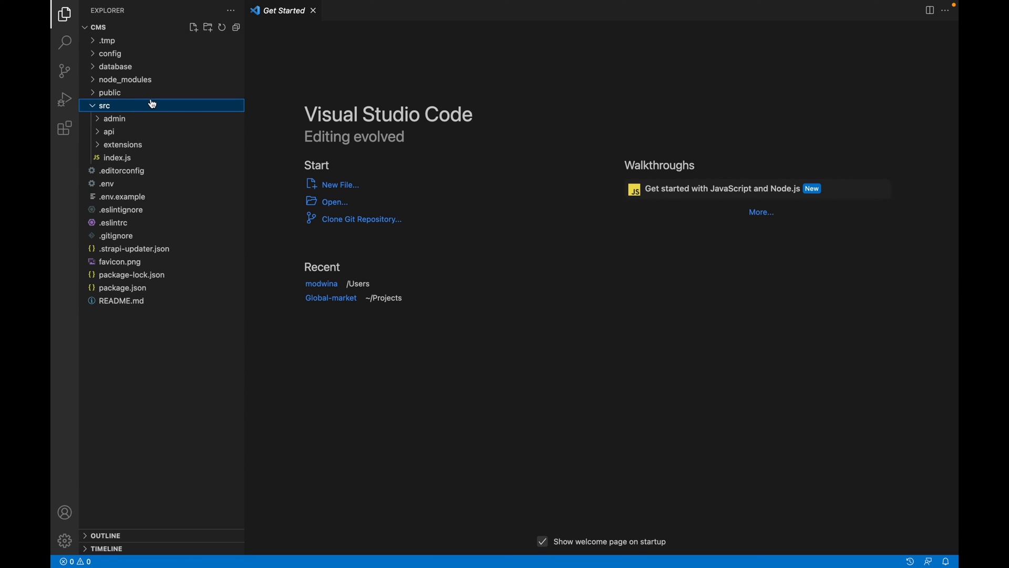
left_click(114, 118)
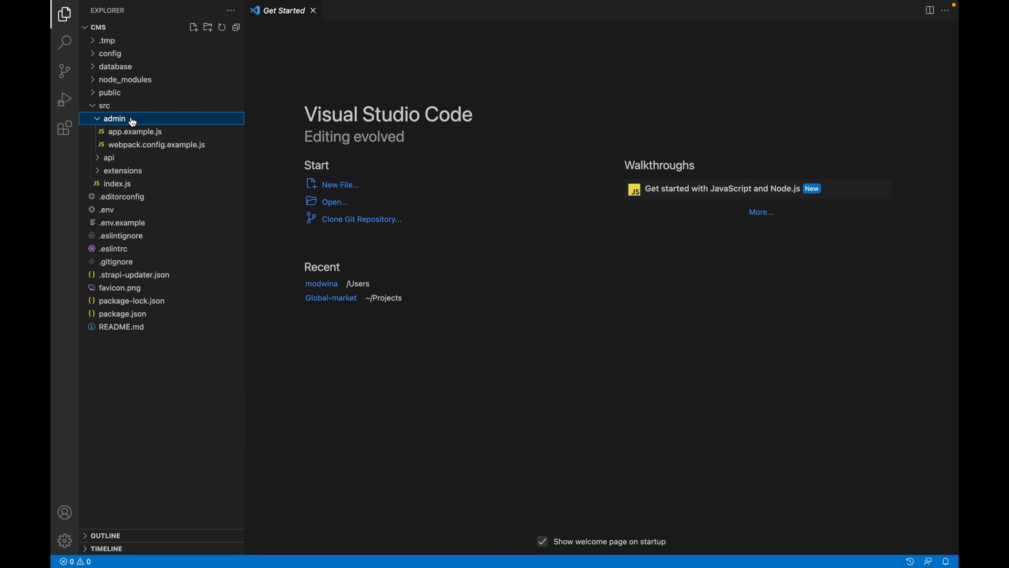
left_click(109, 158)
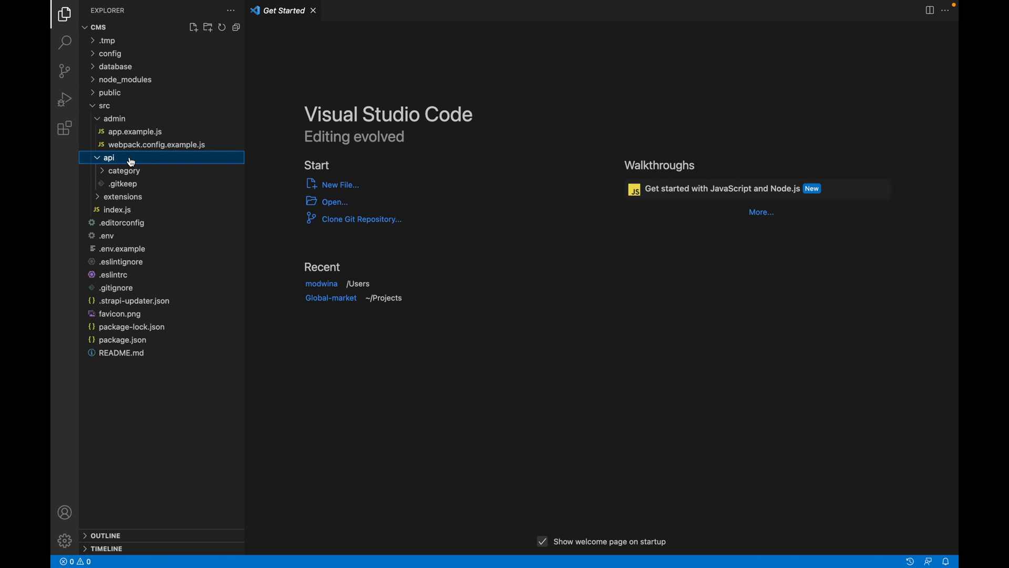
left_click(124, 170)
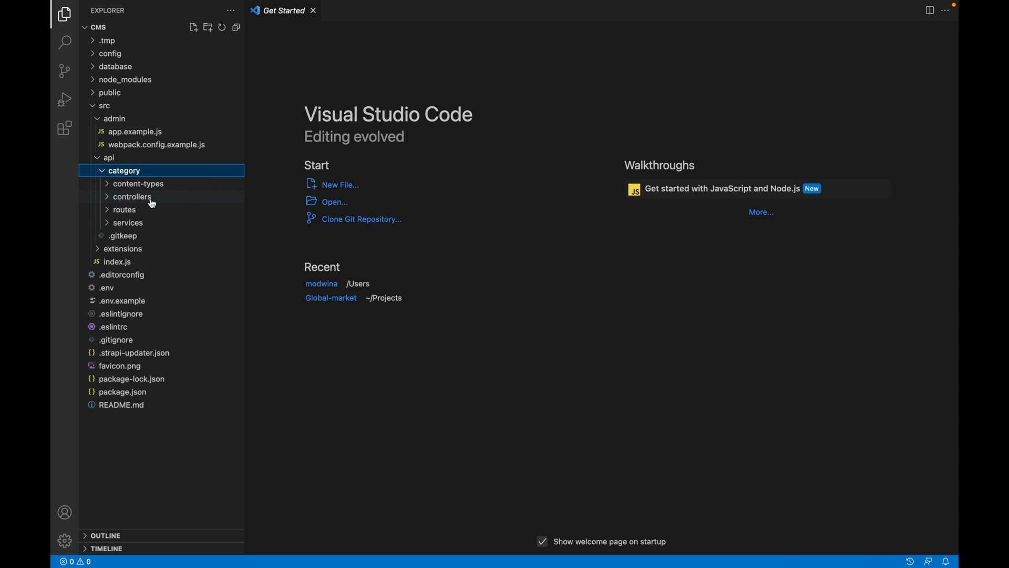
mouse_move(172, 214)
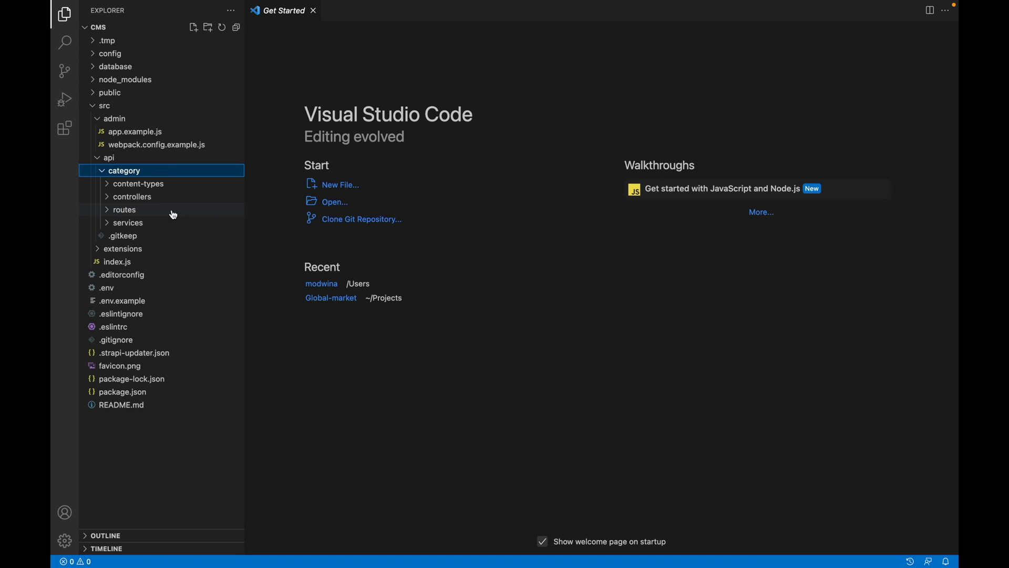
mouse_move(153, 226)
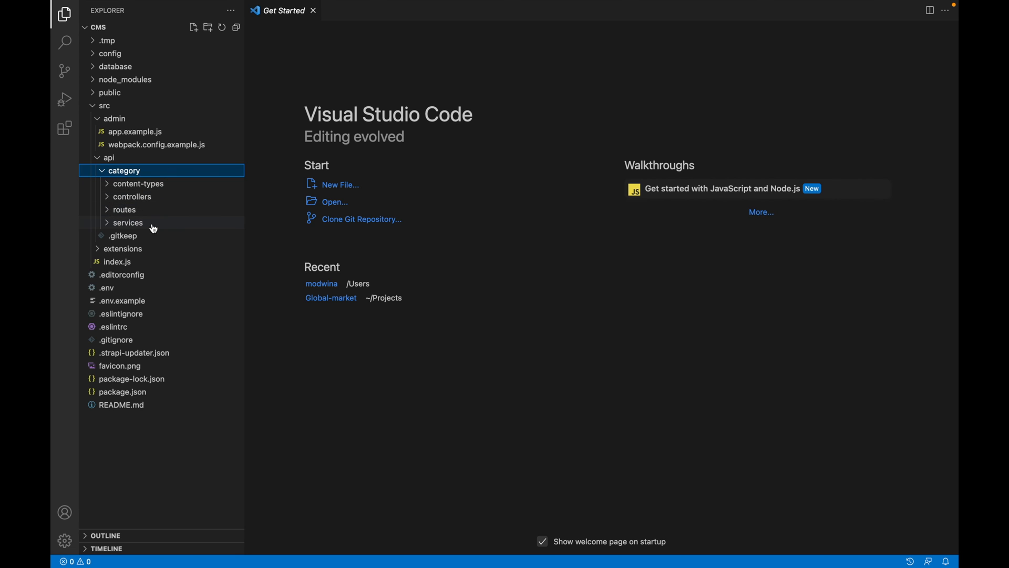
mouse_move(178, 197)
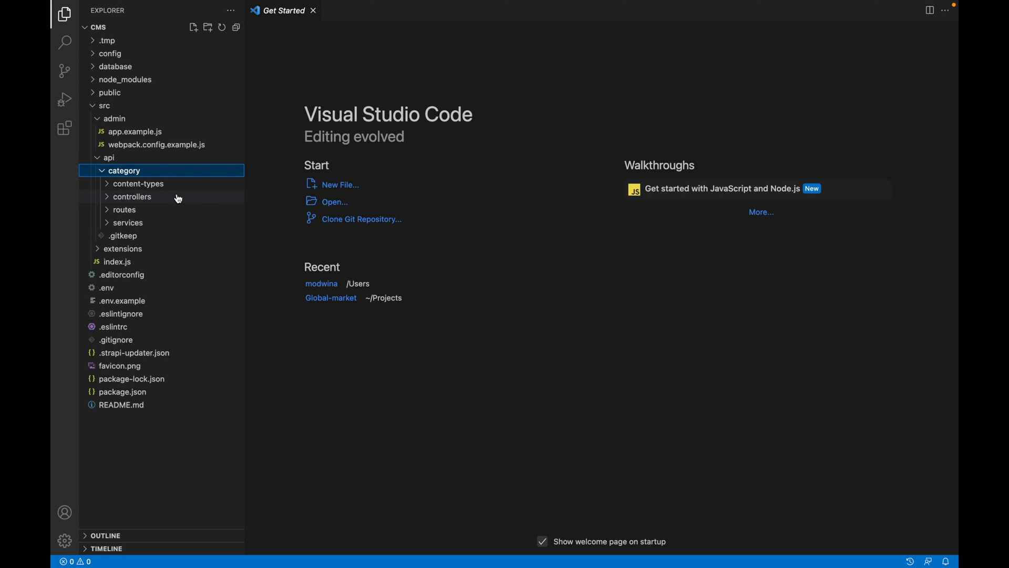
mouse_move(132, 196)
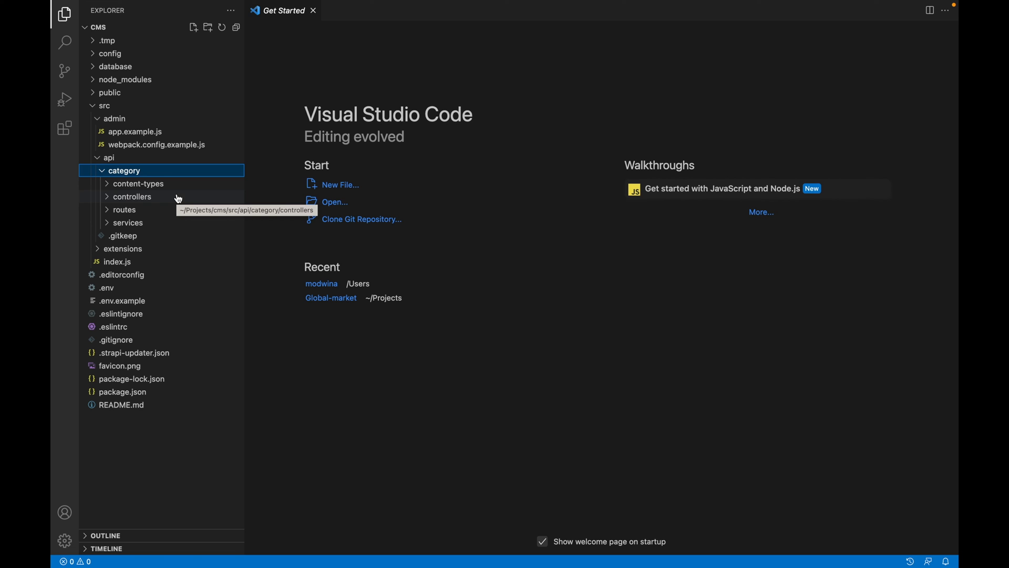
mouse_move(366, 123)
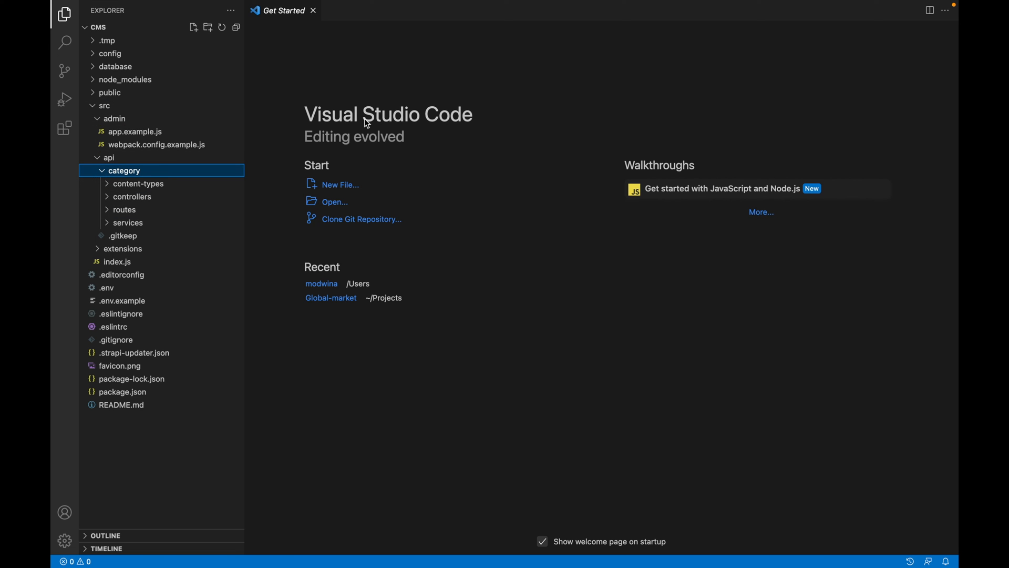